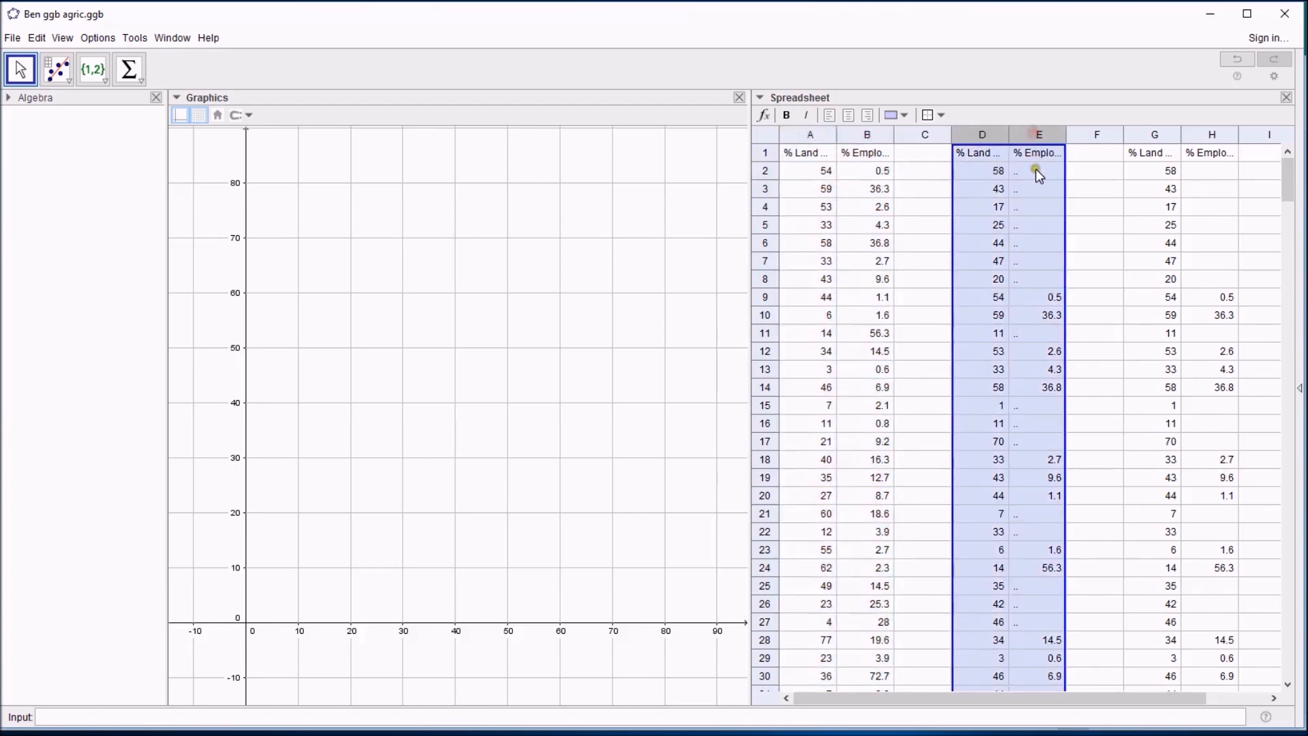
# - Select the land-use and employment data in spreadsheet columns A and B
pyautogui.click(1038, 171)
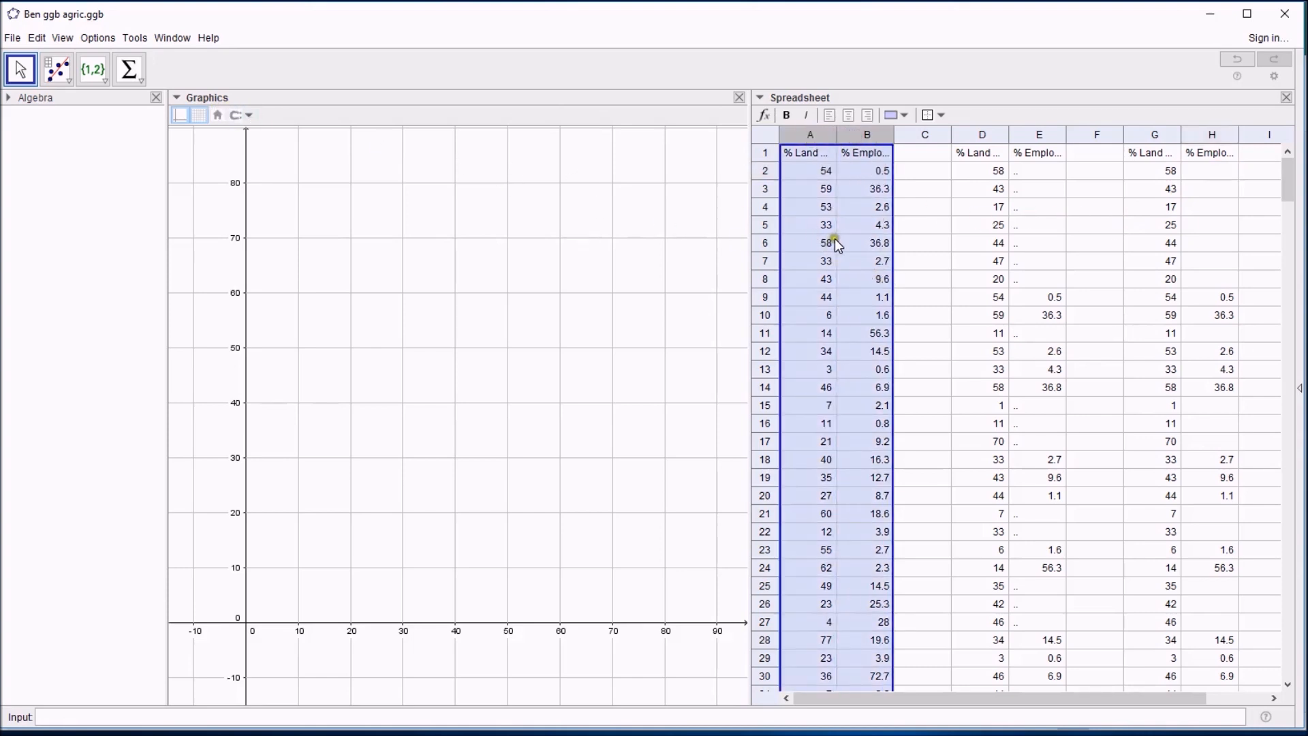
# - Run Two Variable Regression Analysis on columns A and B to get the scatterplot
pyautogui.click(56, 68)
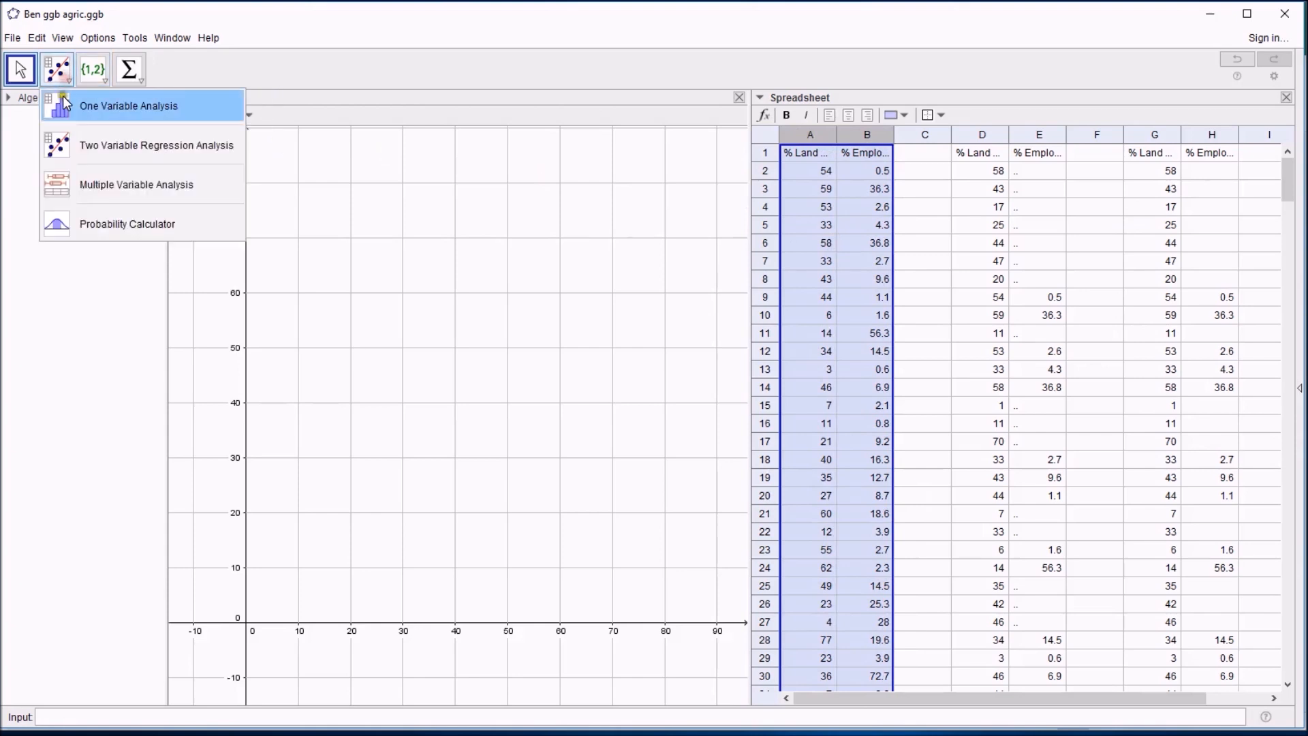
pyautogui.moveTo(126, 144)
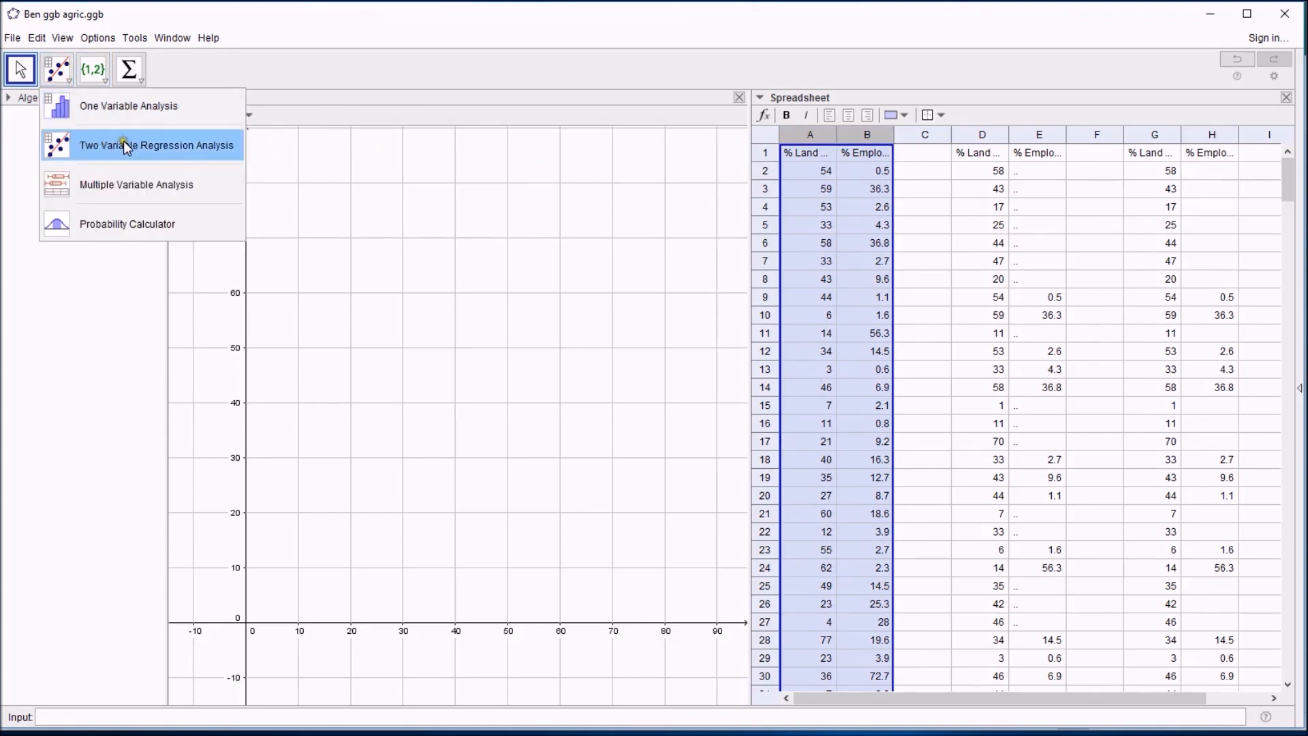
pyautogui.click(156, 145)
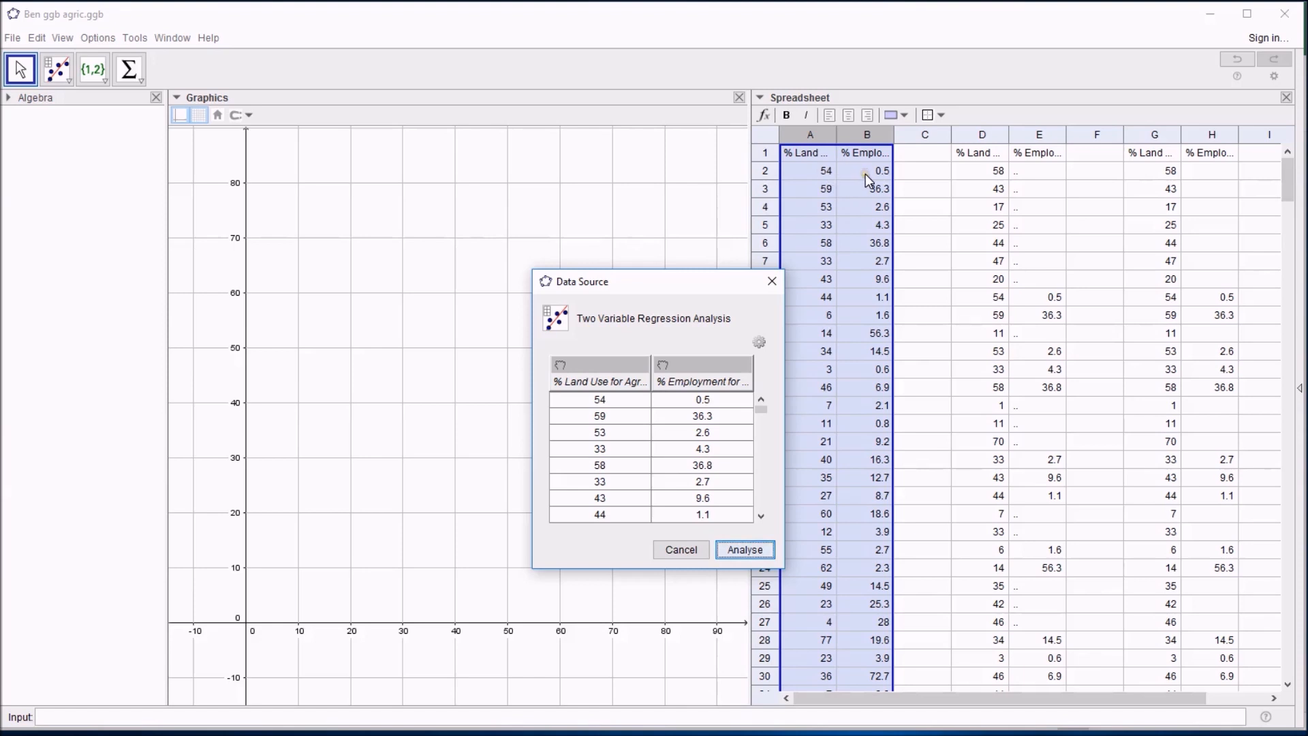
pyautogui.moveTo(1058, 302)
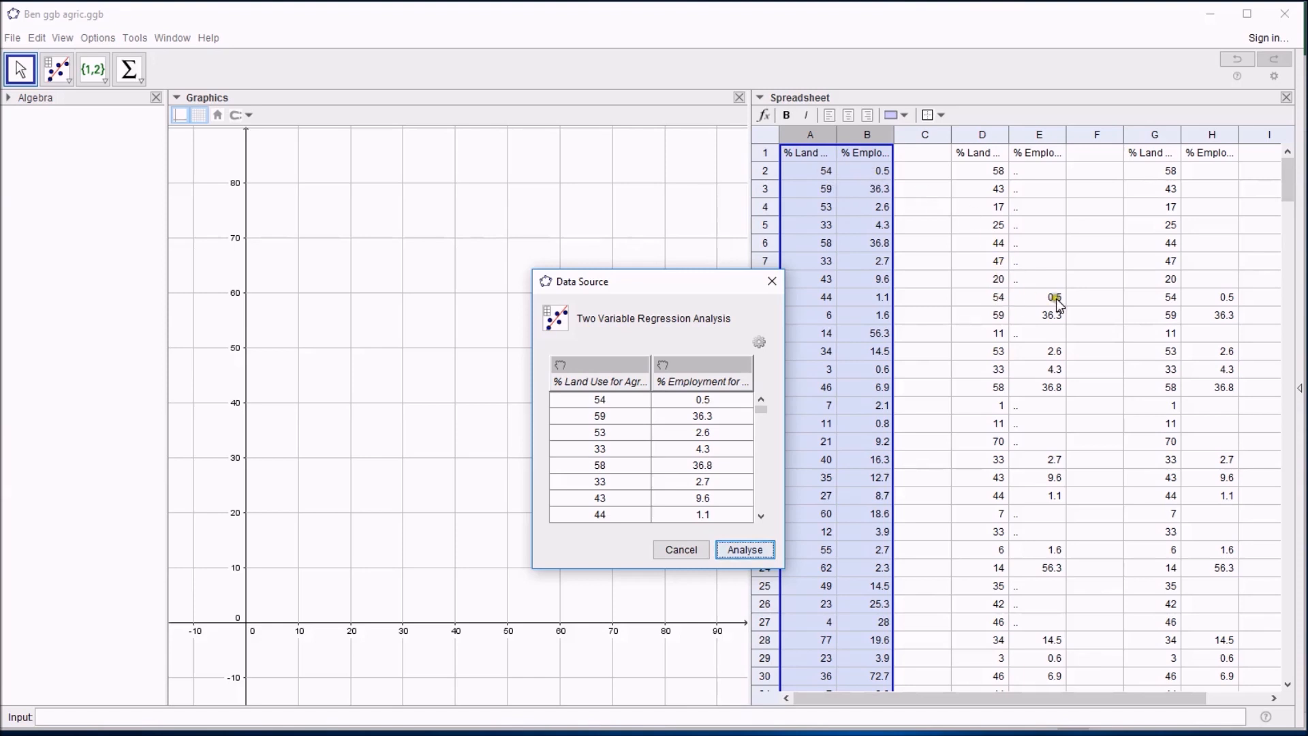
pyautogui.moveTo(1058, 206)
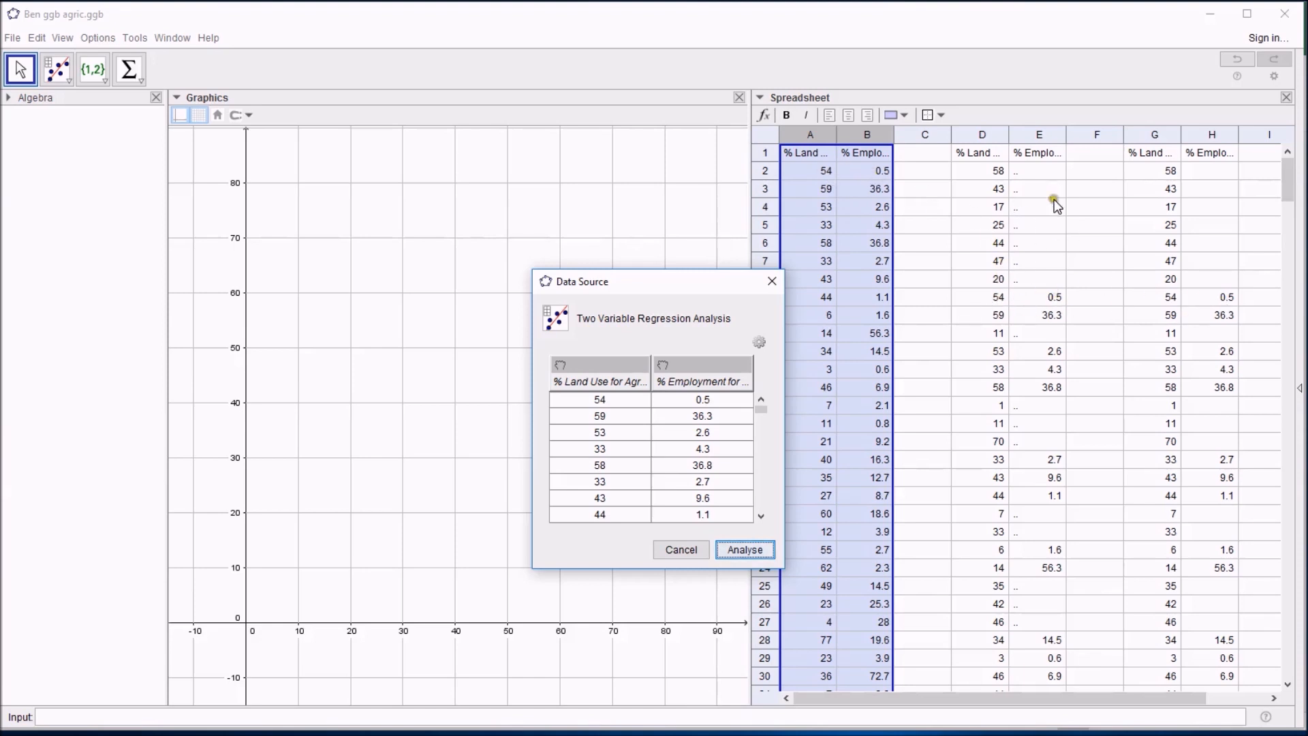
pyautogui.moveTo(614, 416)
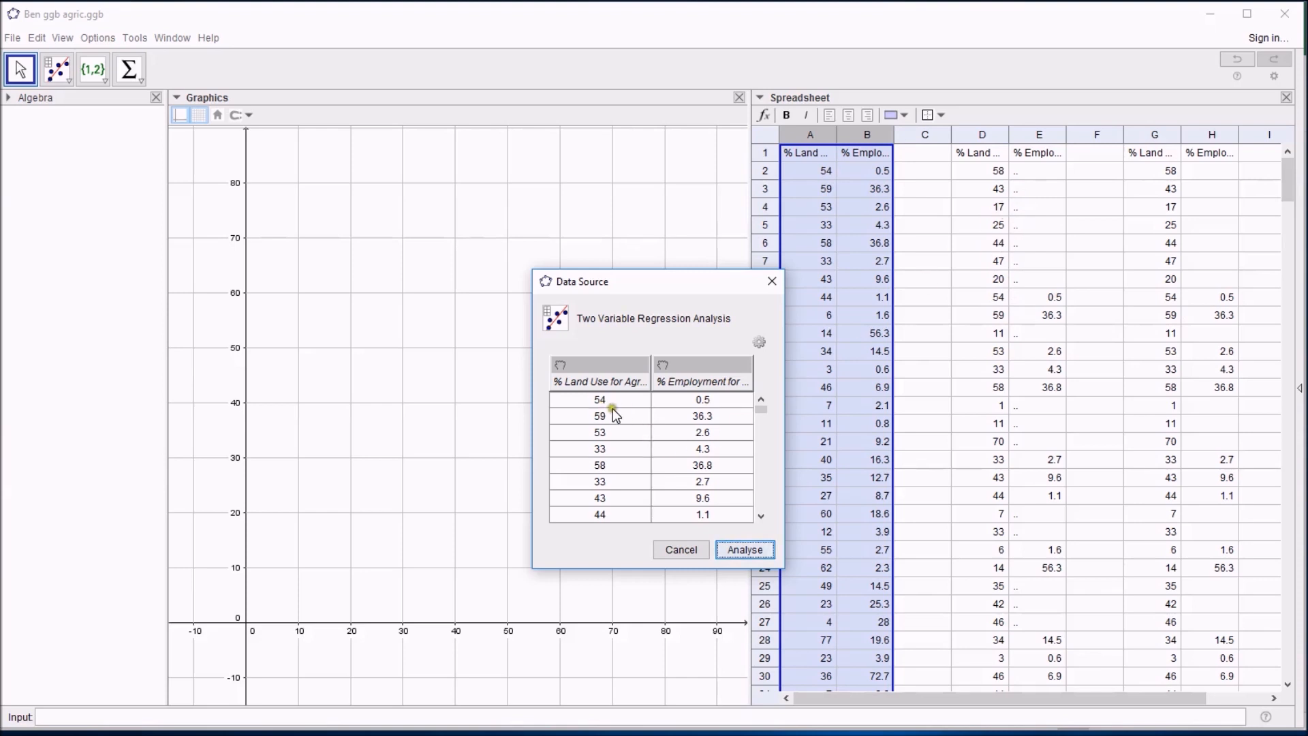
pyautogui.click(743, 549)
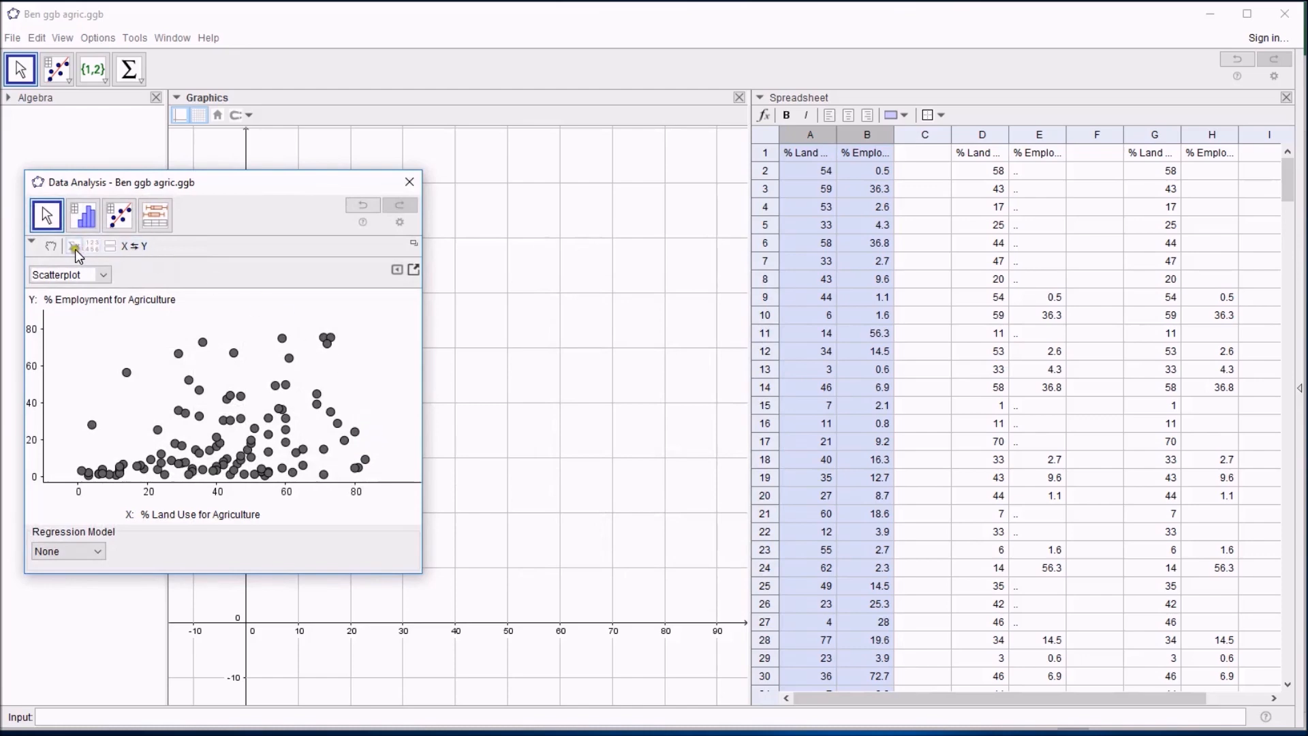
# - Copy the scatterplot points to the Graphics View as point list list1
pyautogui.click(73, 245)
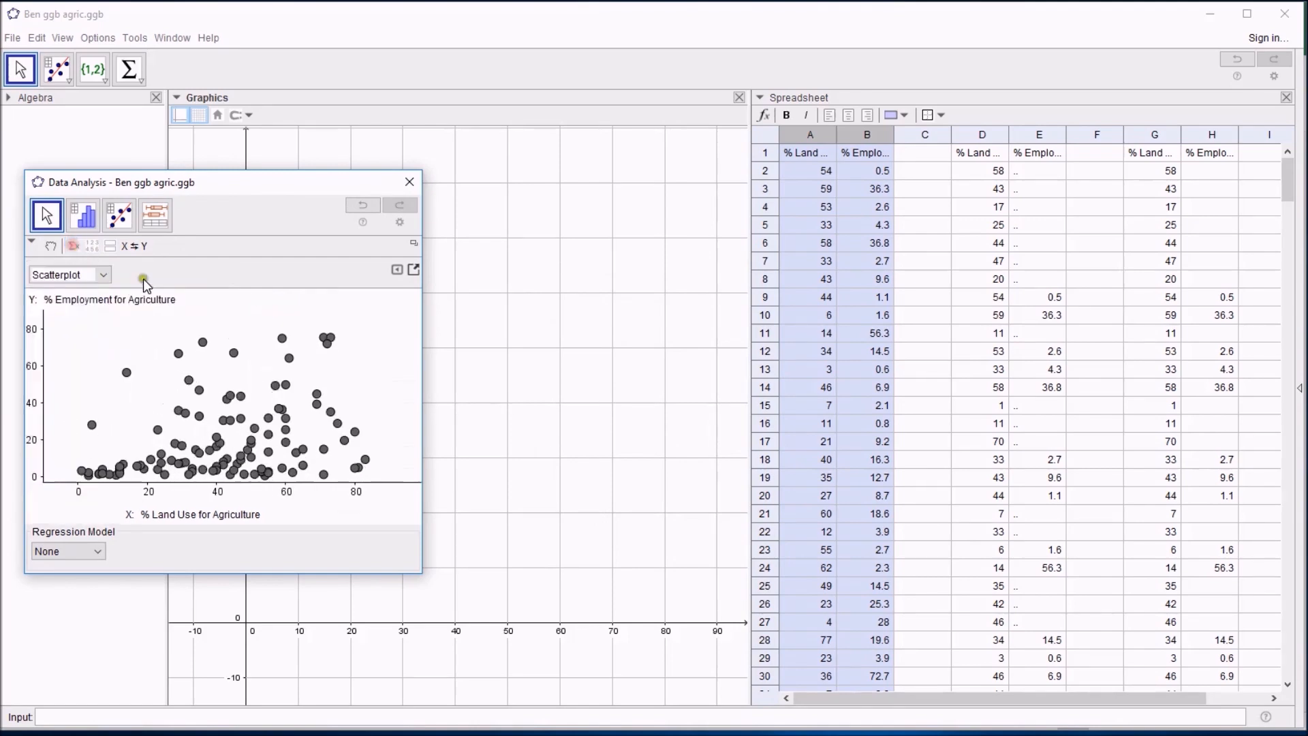
pyautogui.click(413, 270)
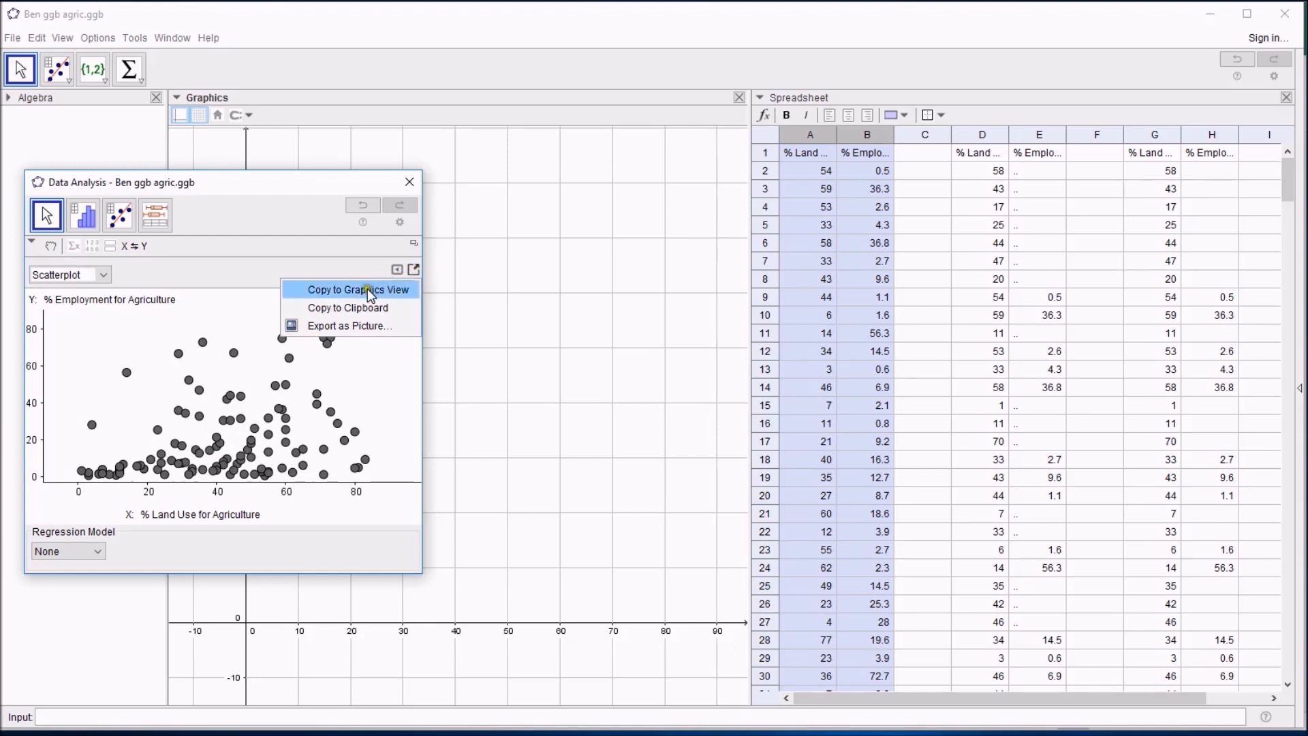
pyautogui.click(358, 289)
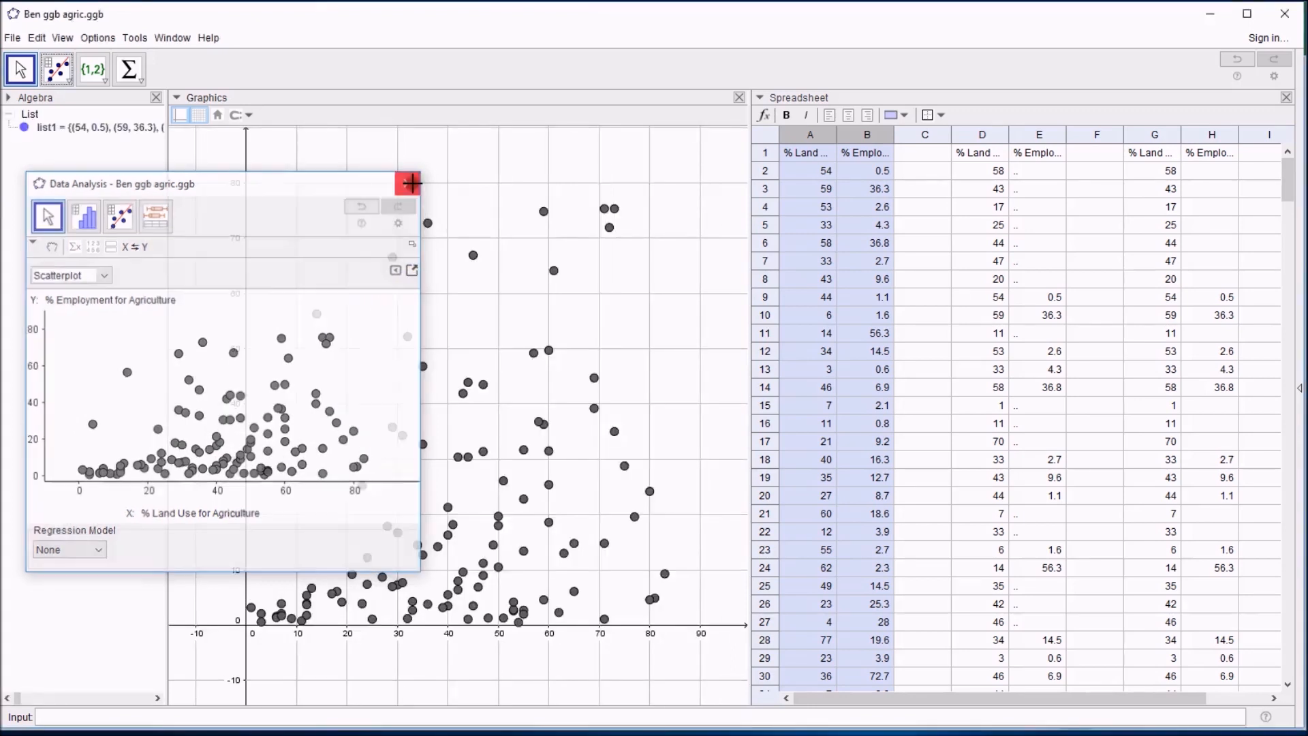
# - Close Data Analysis and style list1 as red, size-3 cross points
pyautogui.click(408, 184)
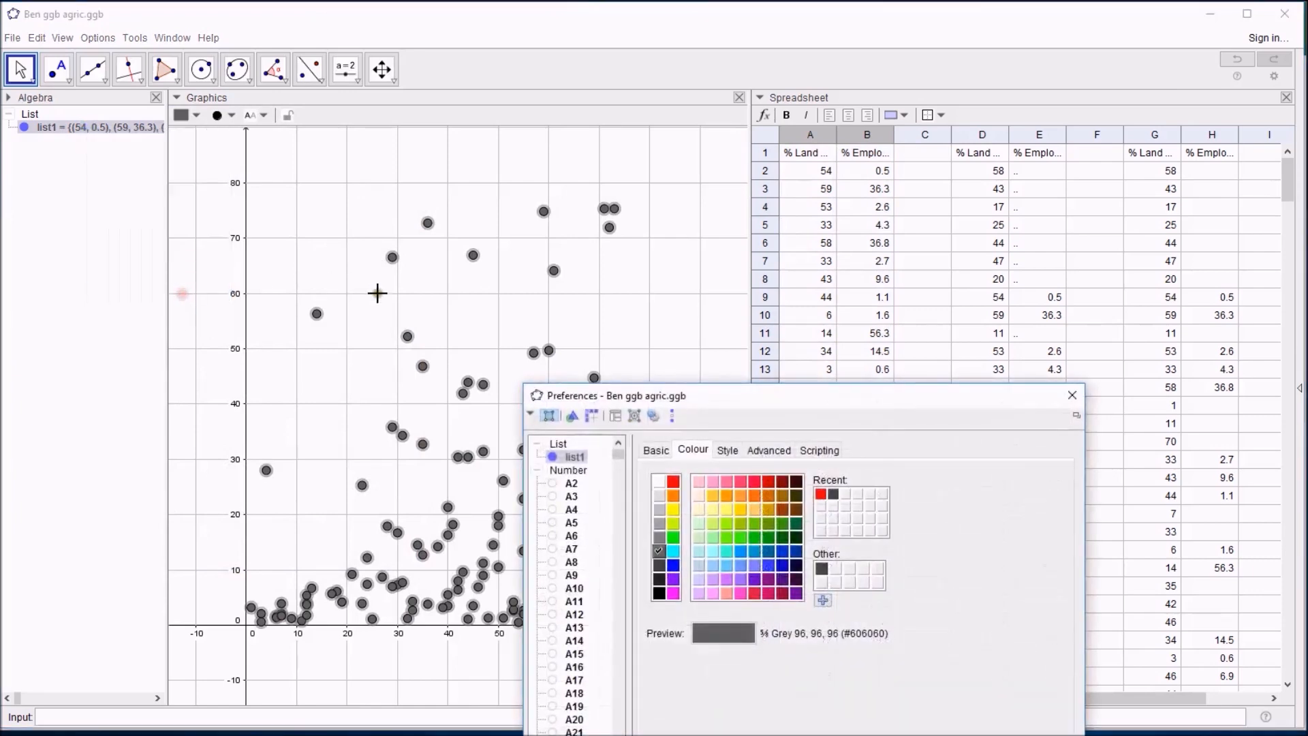
pyautogui.click(673, 481)
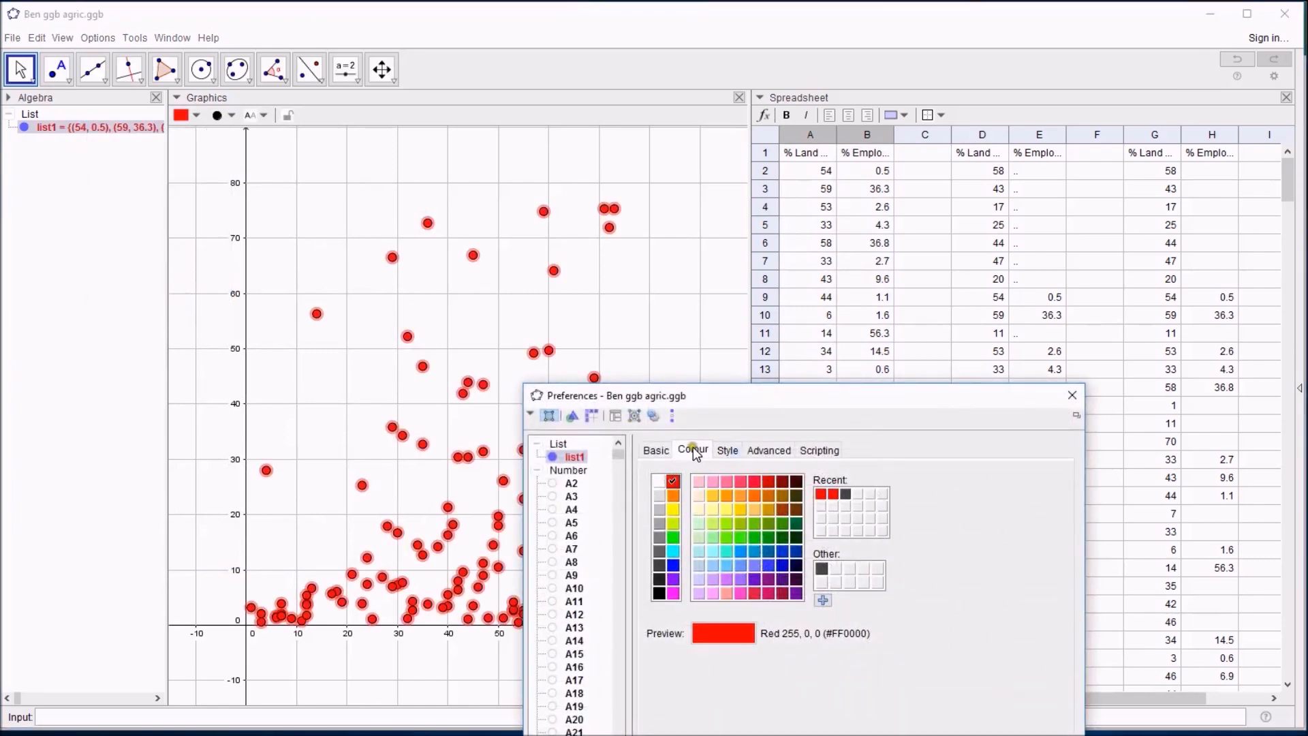
pyautogui.click(725, 449)
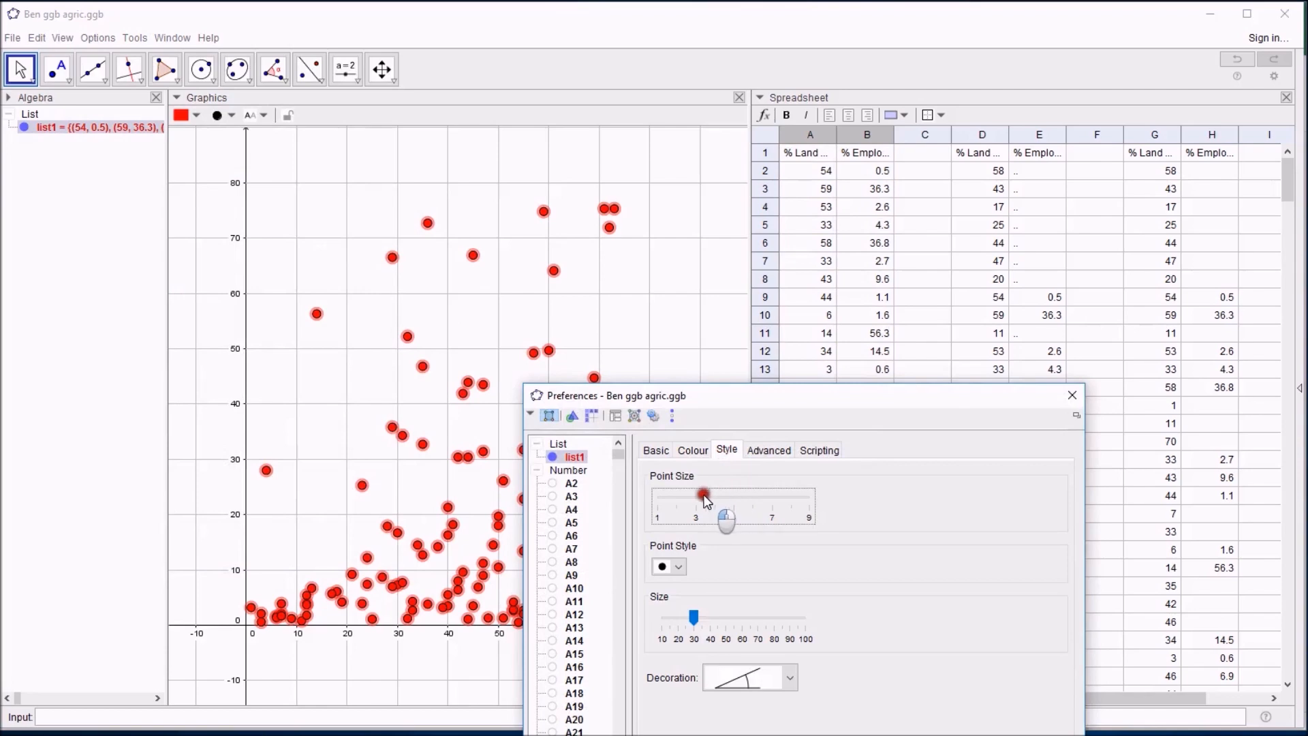
pyautogui.click(679, 567)
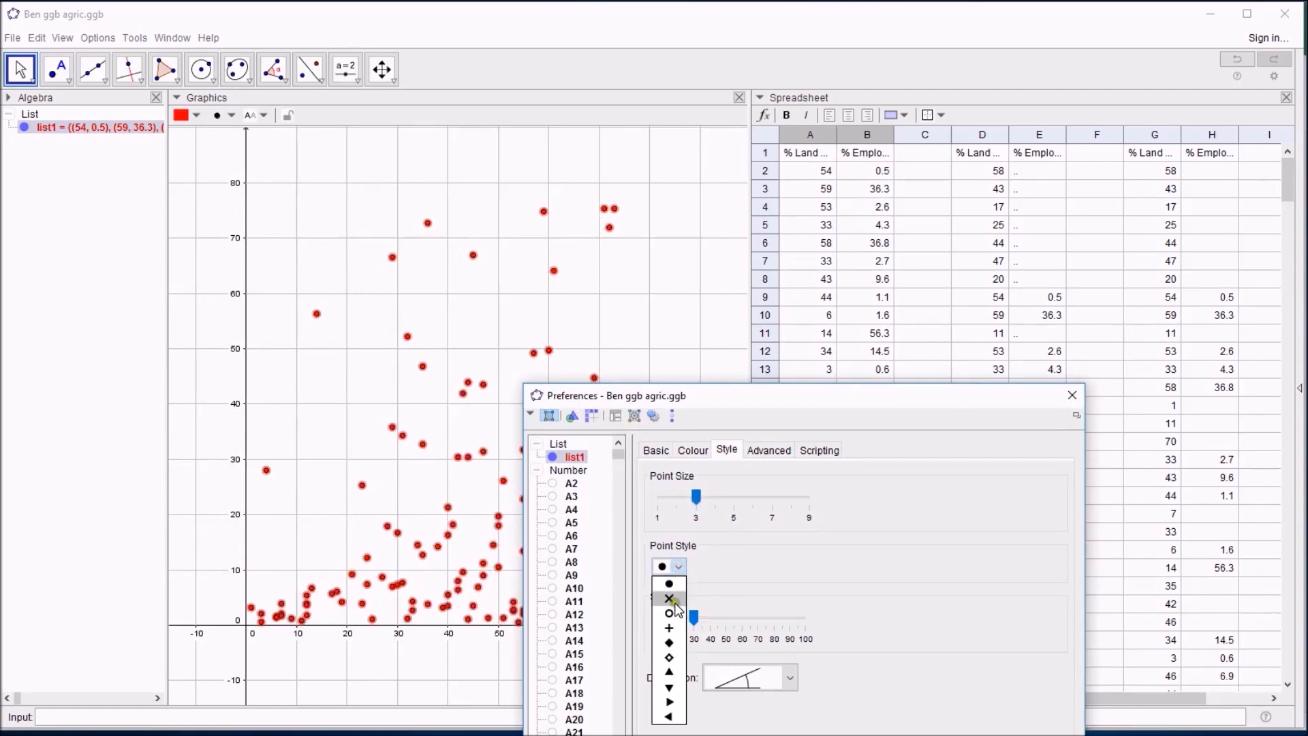
pyautogui.click(668, 599)
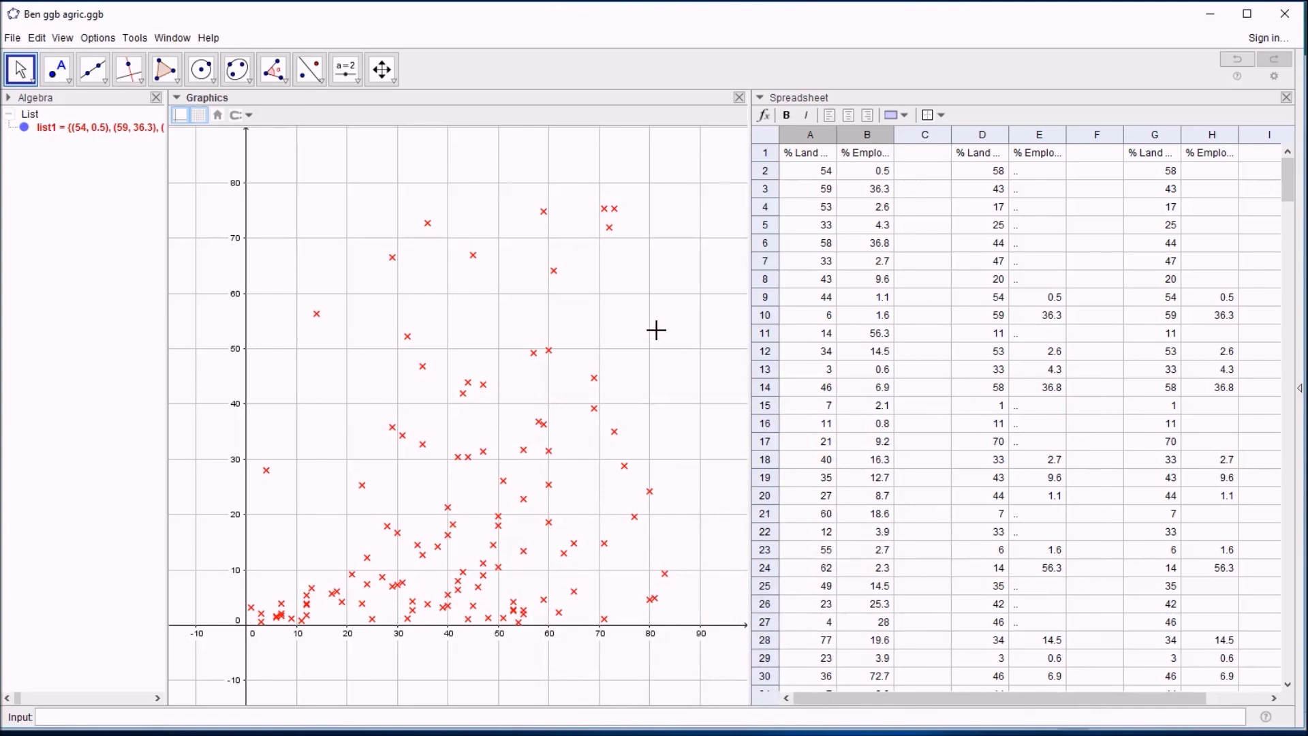
pyautogui.moveTo(668, 287)
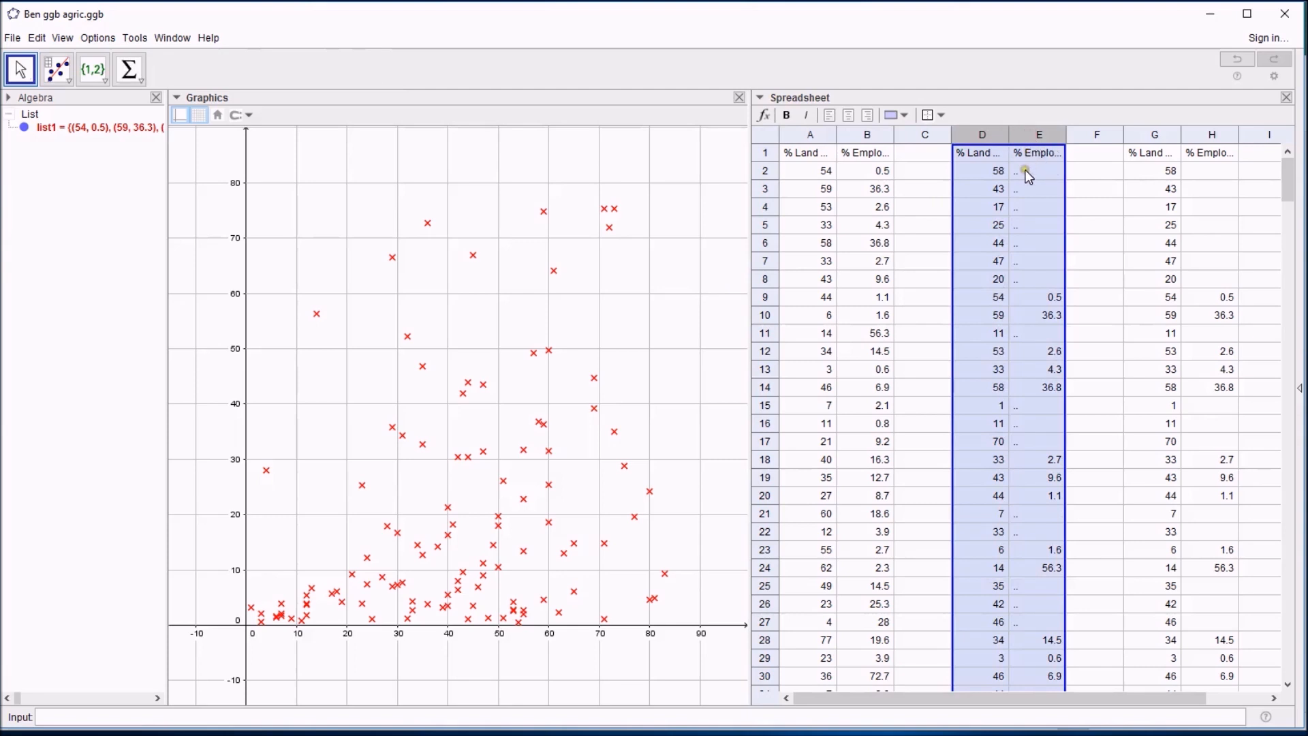
pyautogui.moveTo(845, 172)
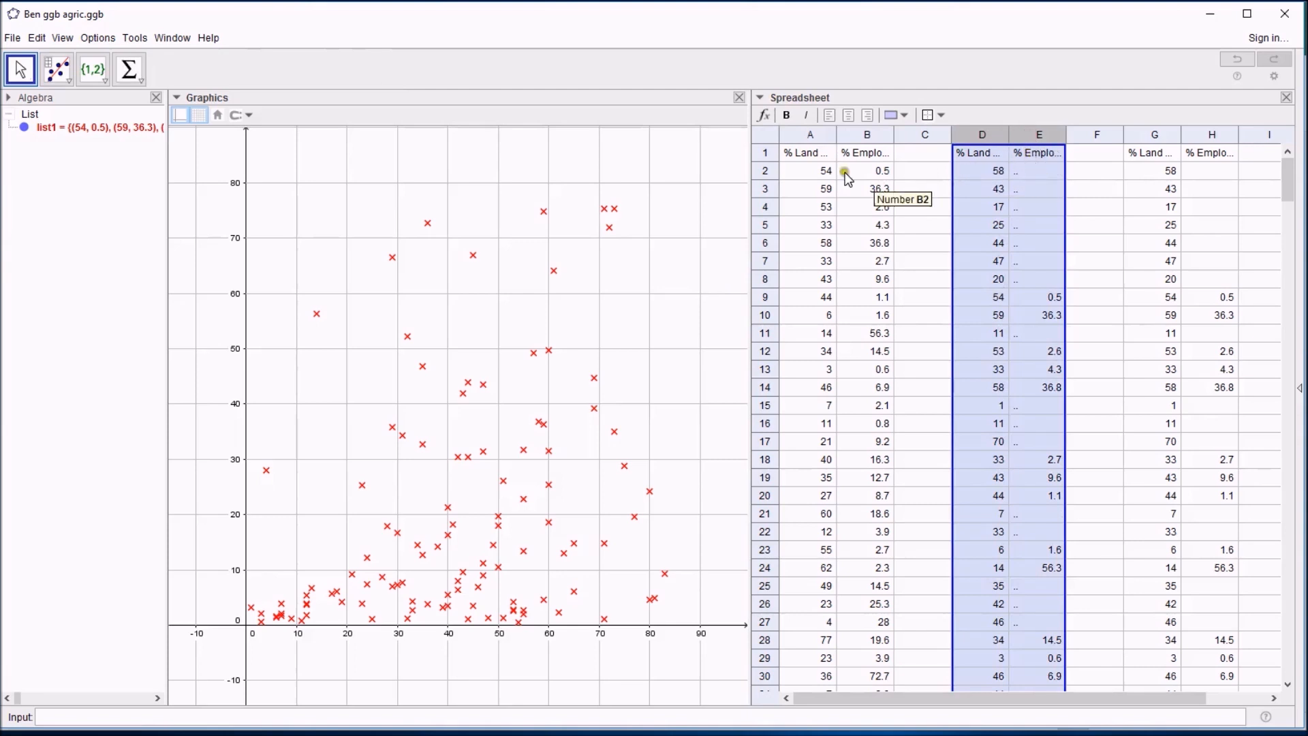
# - Start Two Variable Regression Analysis on columns D and E with missing values
pyautogui.click(57, 68)
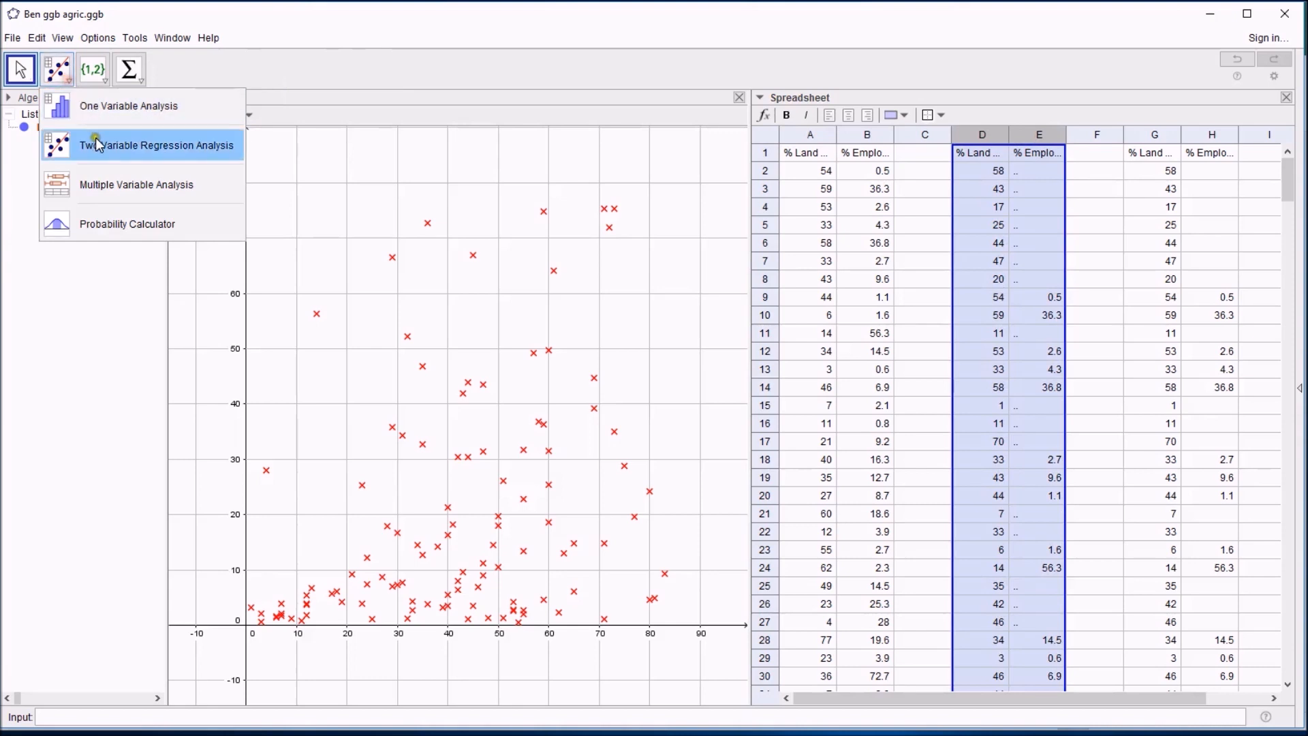
pyautogui.click(158, 144)
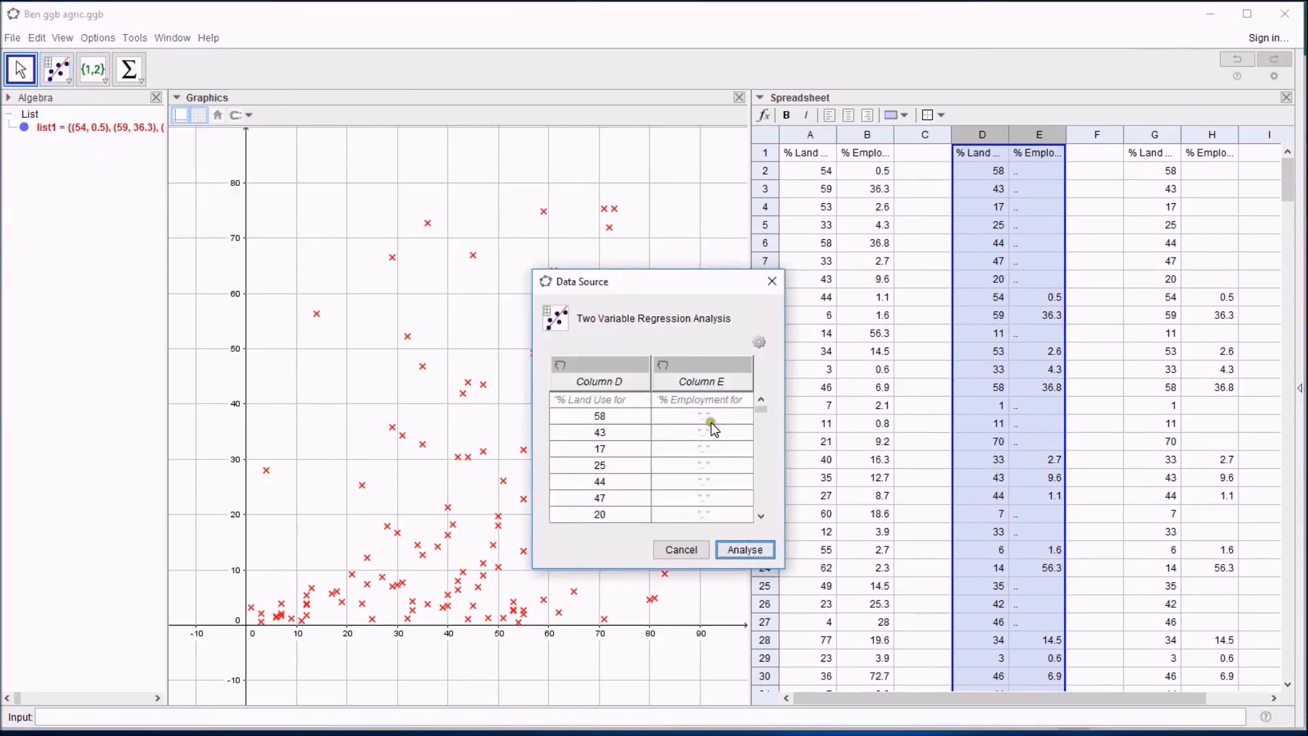
pyautogui.scroll(-3)
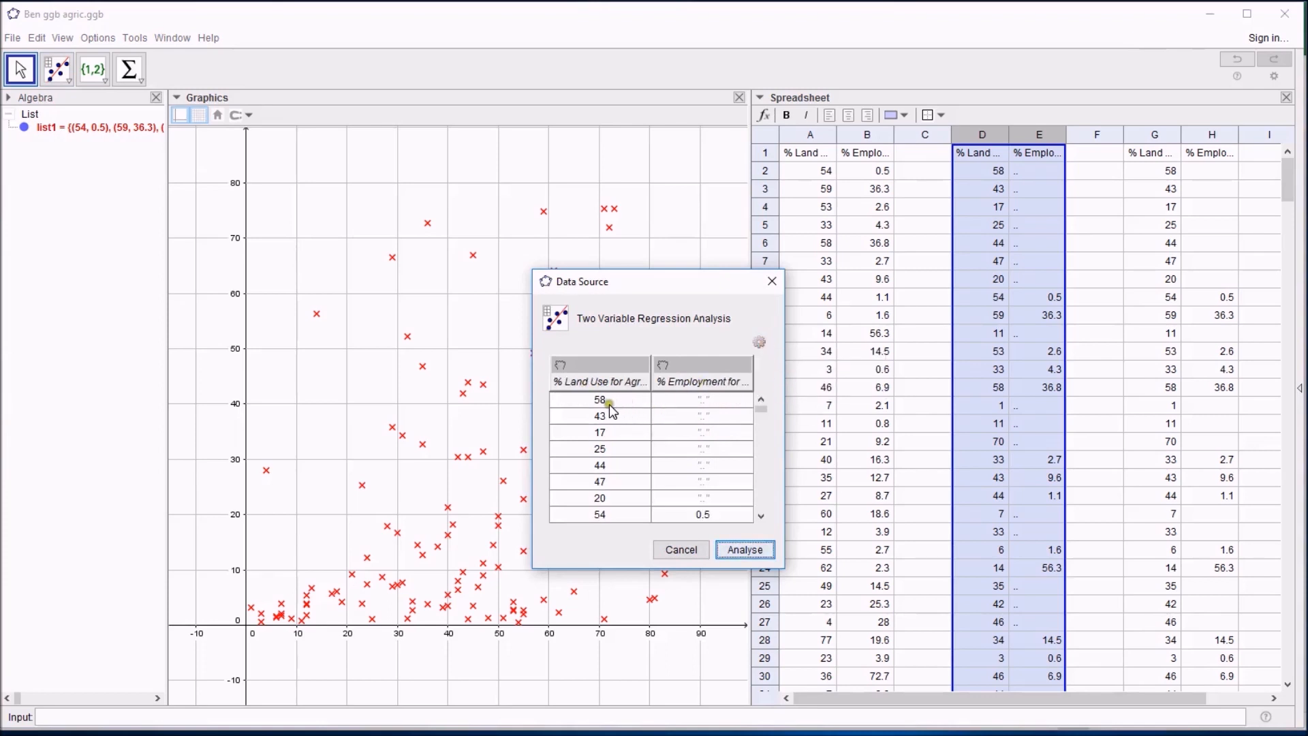
pyautogui.moveTo(709, 409)
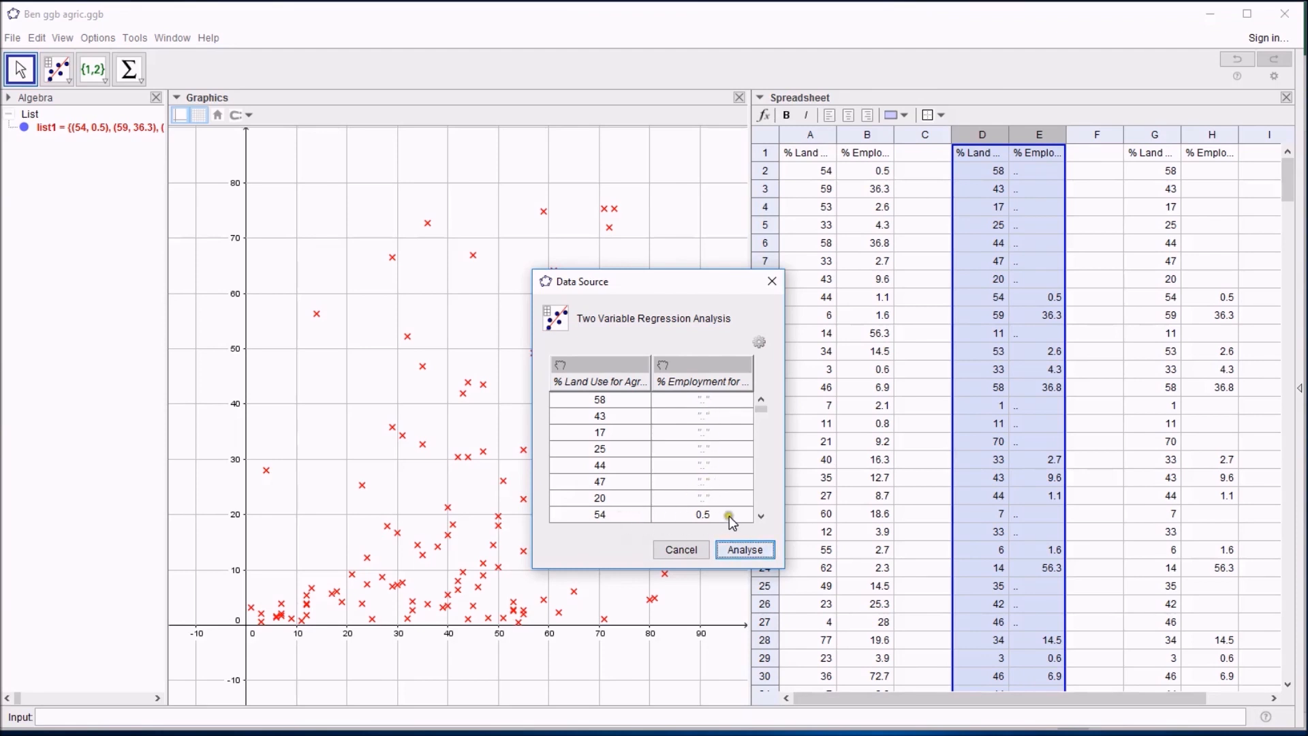
pyautogui.moveTo(718, 522)
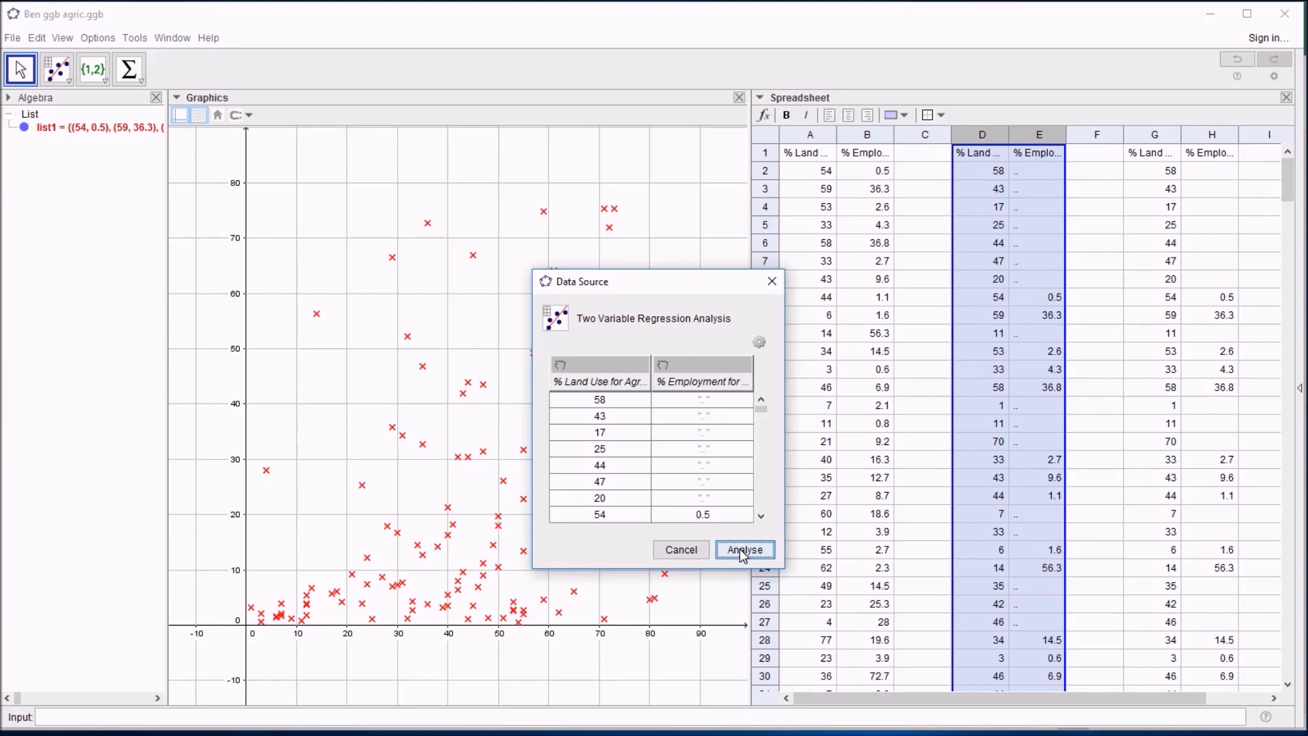
# - Analyse columns D and E and copy the scatterplot to the Graphics View as list2
pyautogui.click(743, 550)
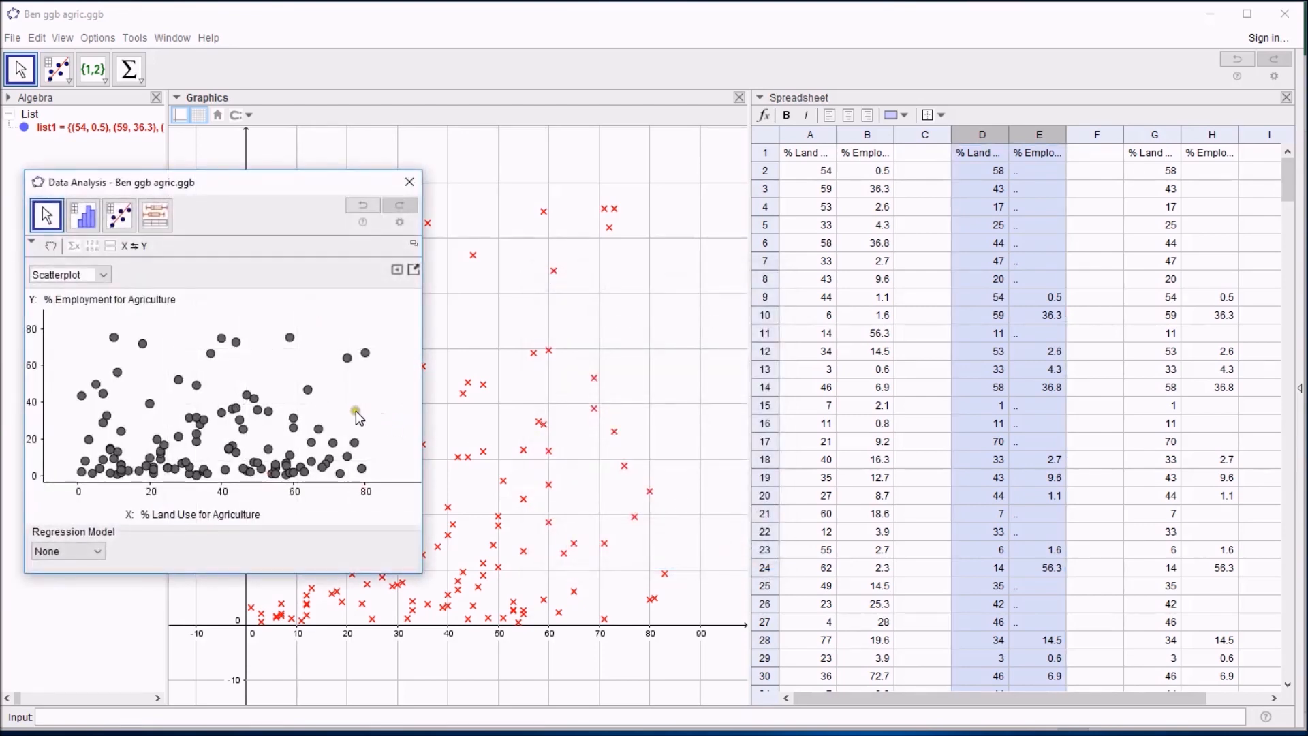
pyautogui.moveTo(362, 413)
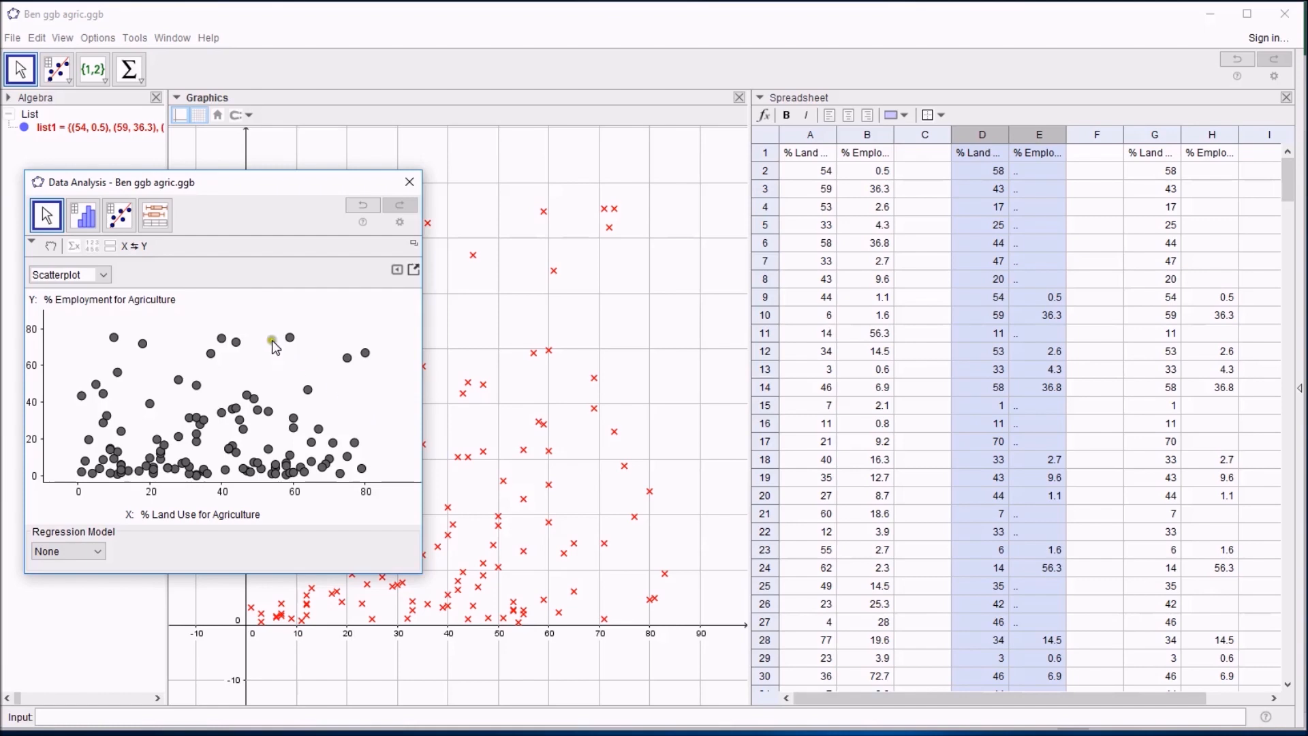
pyautogui.click(74, 246)
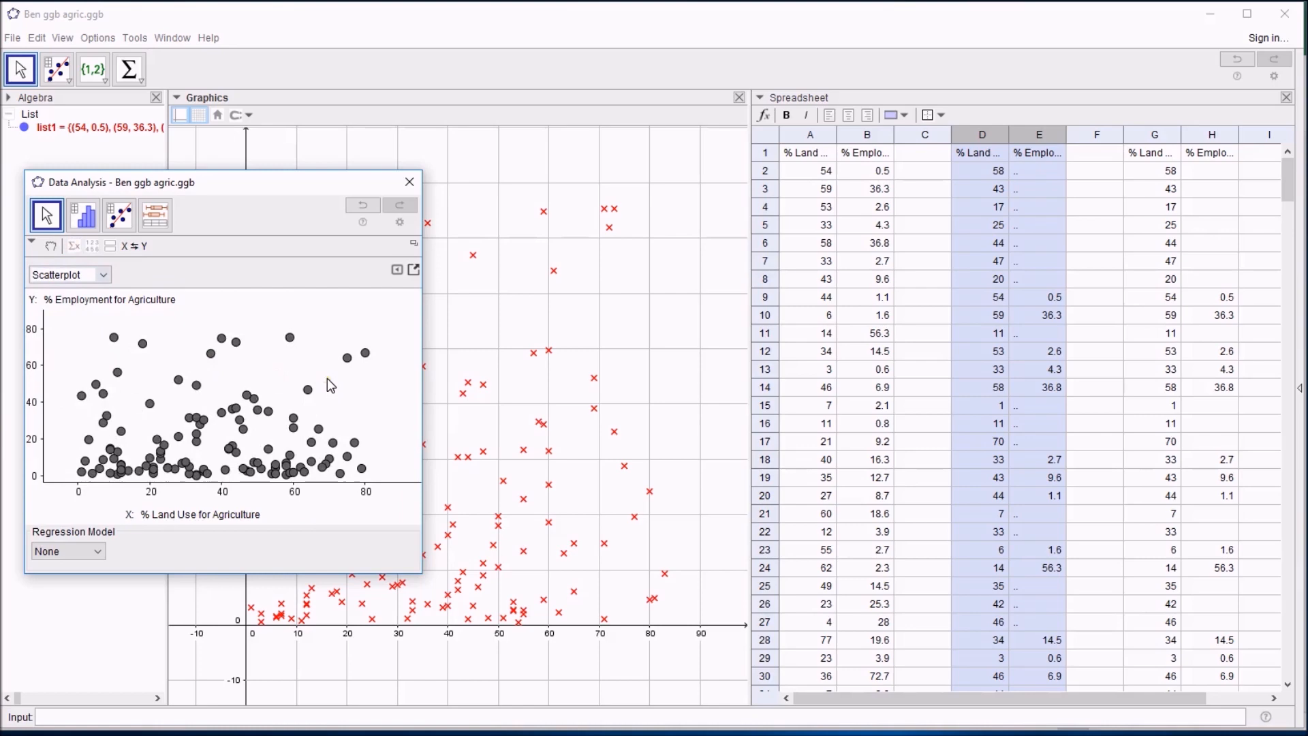
pyautogui.moveTo(337, 393)
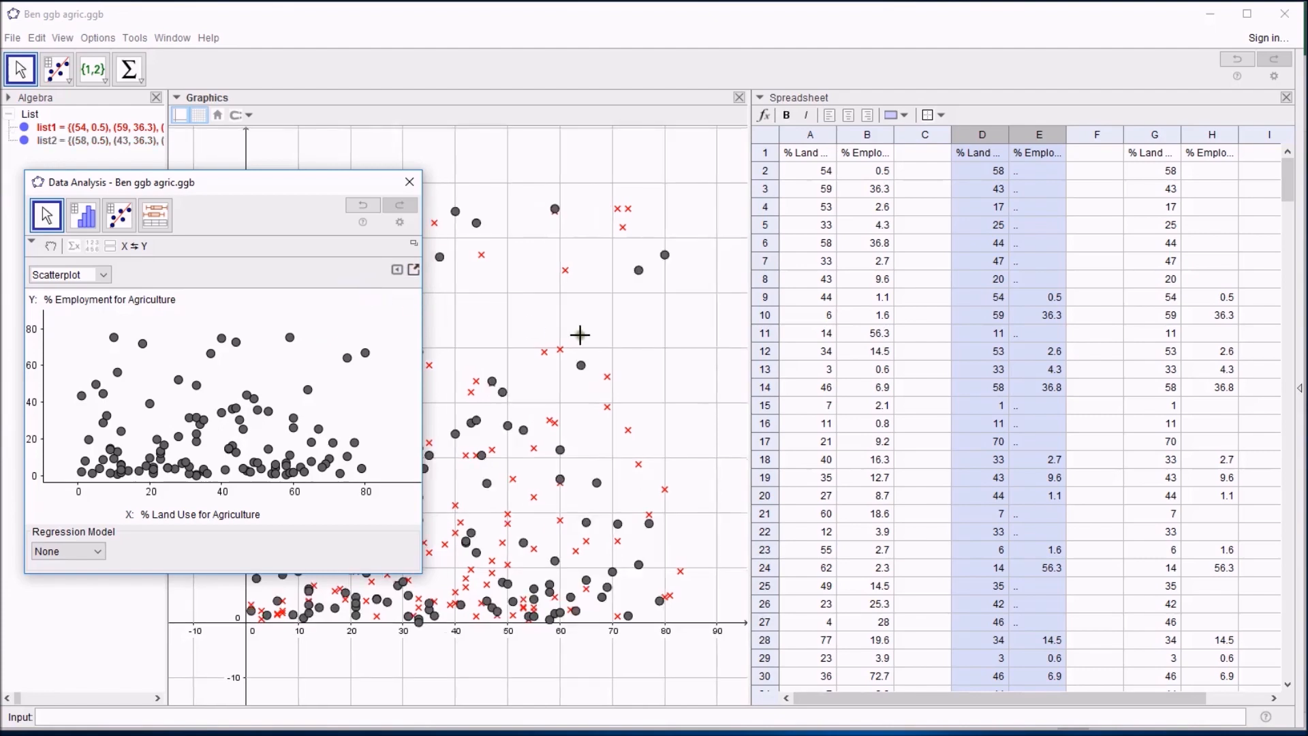
# - Close Data Analysis and compare cells D2 and E9 against list2's misaligned points
pyautogui.click(409, 181)
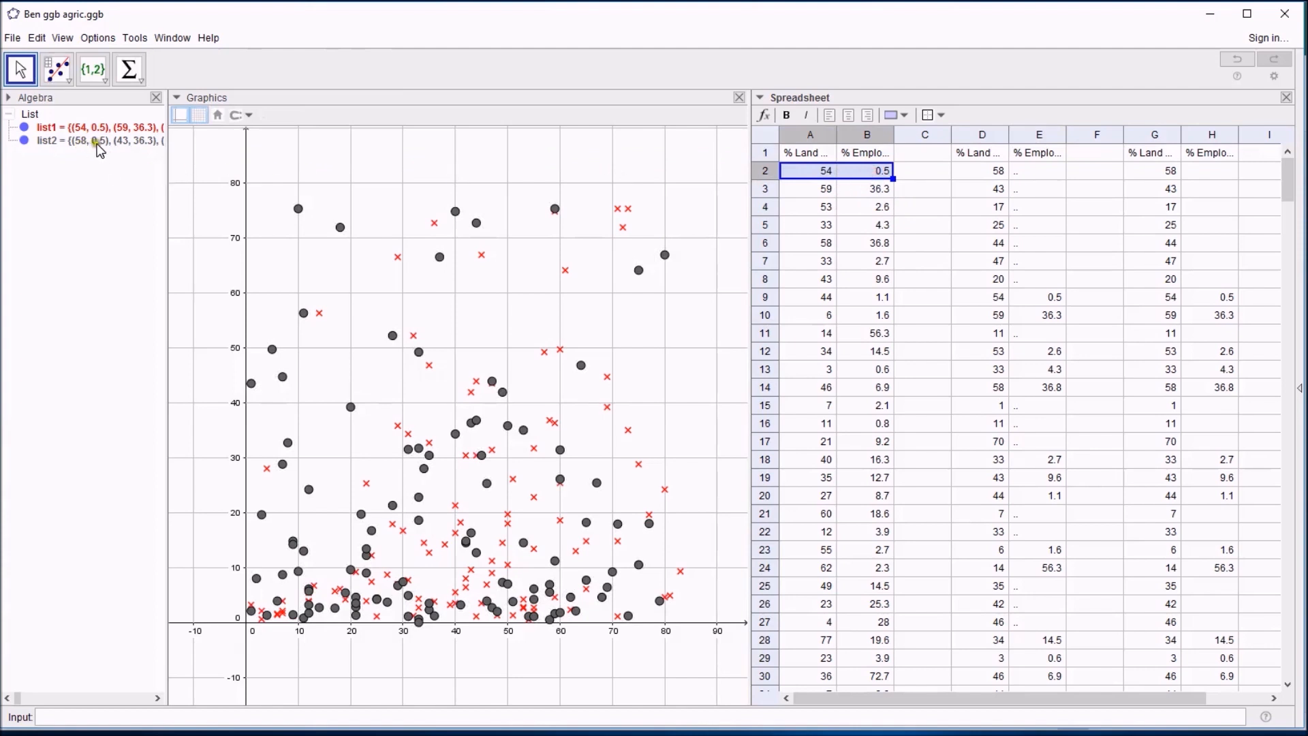
pyautogui.click(982, 170)
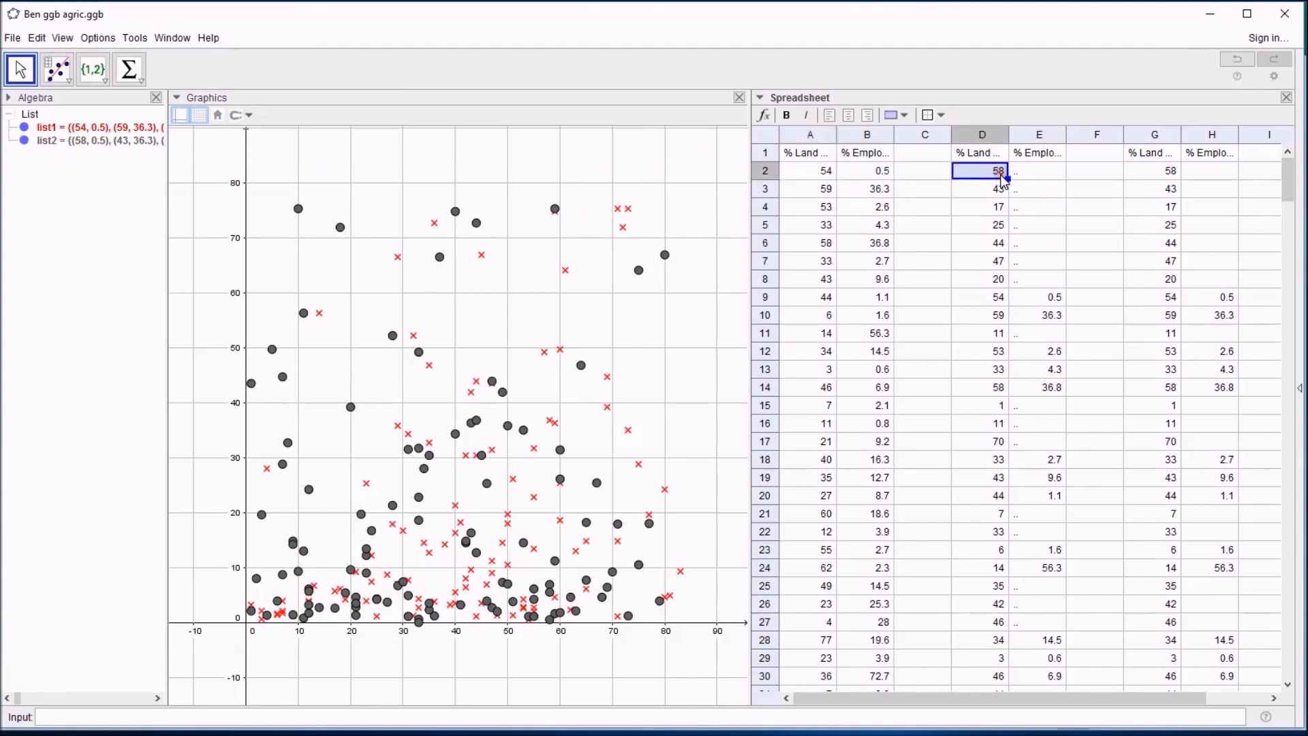
pyautogui.click(1039, 297)
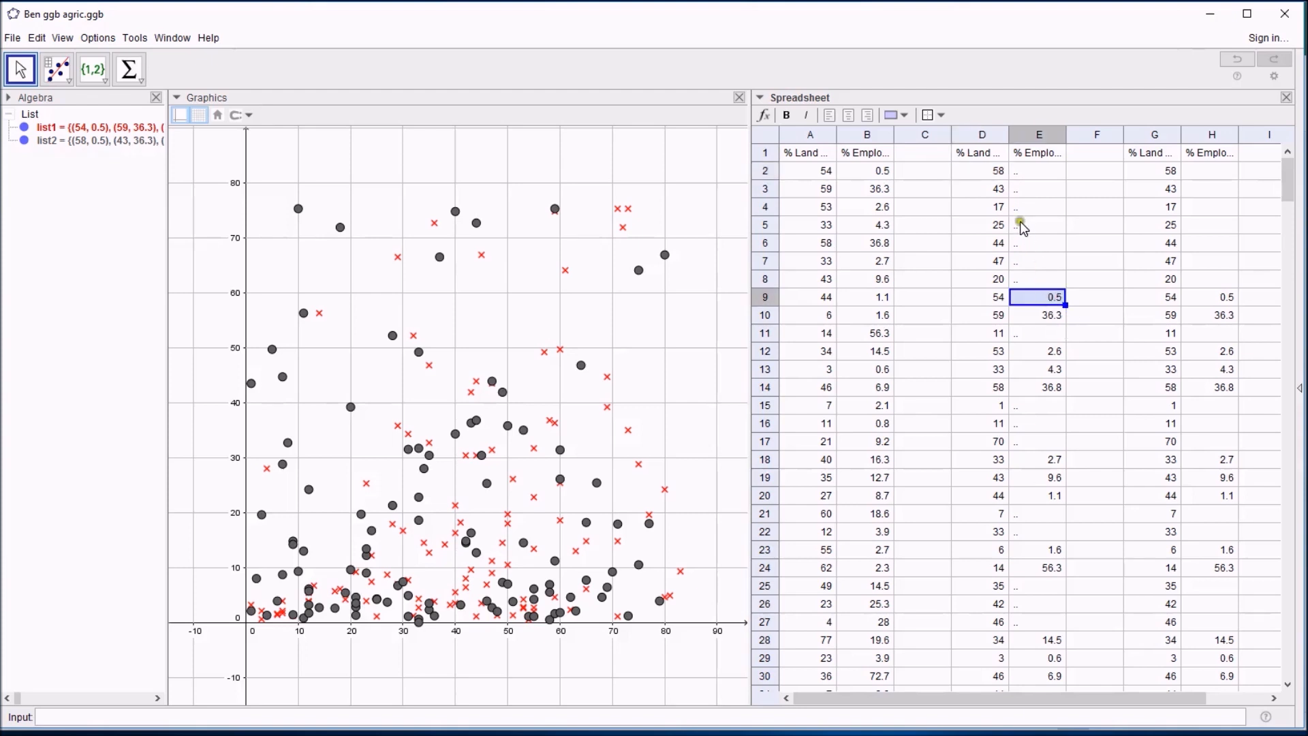
pyautogui.click(983, 170)
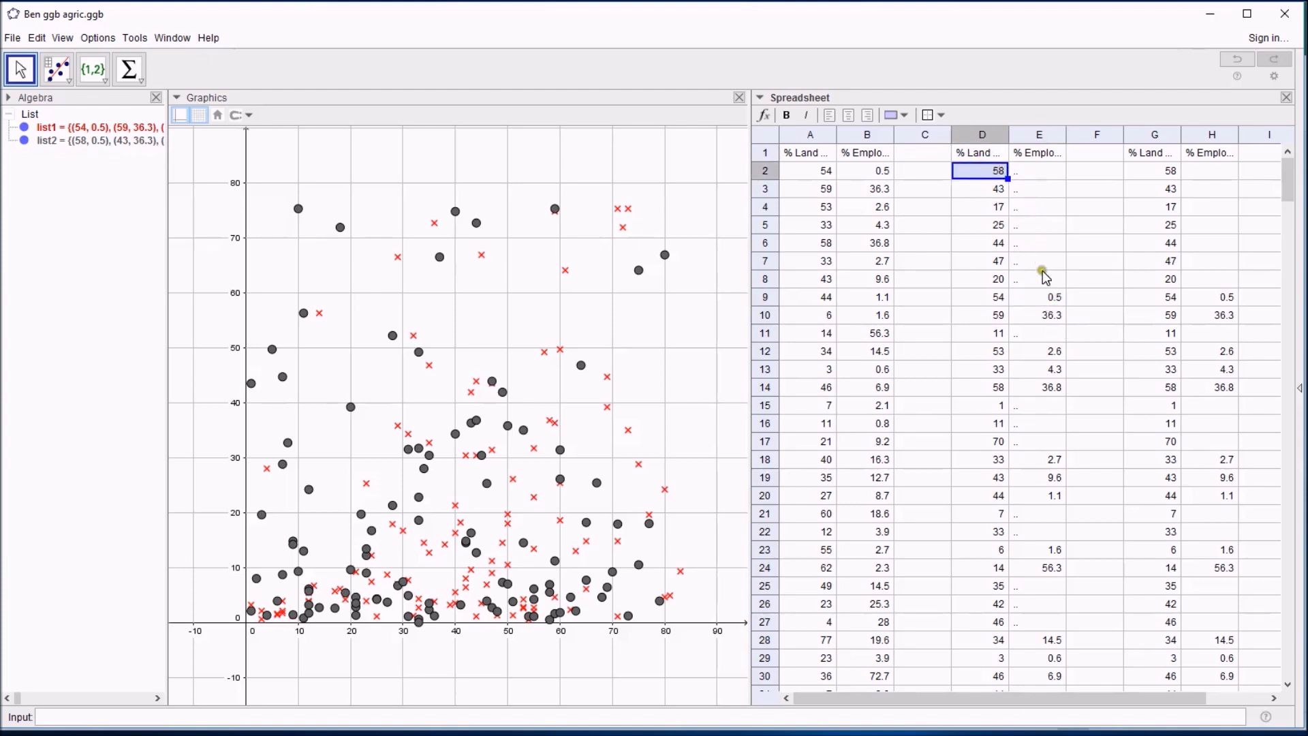
pyautogui.click(983, 188)
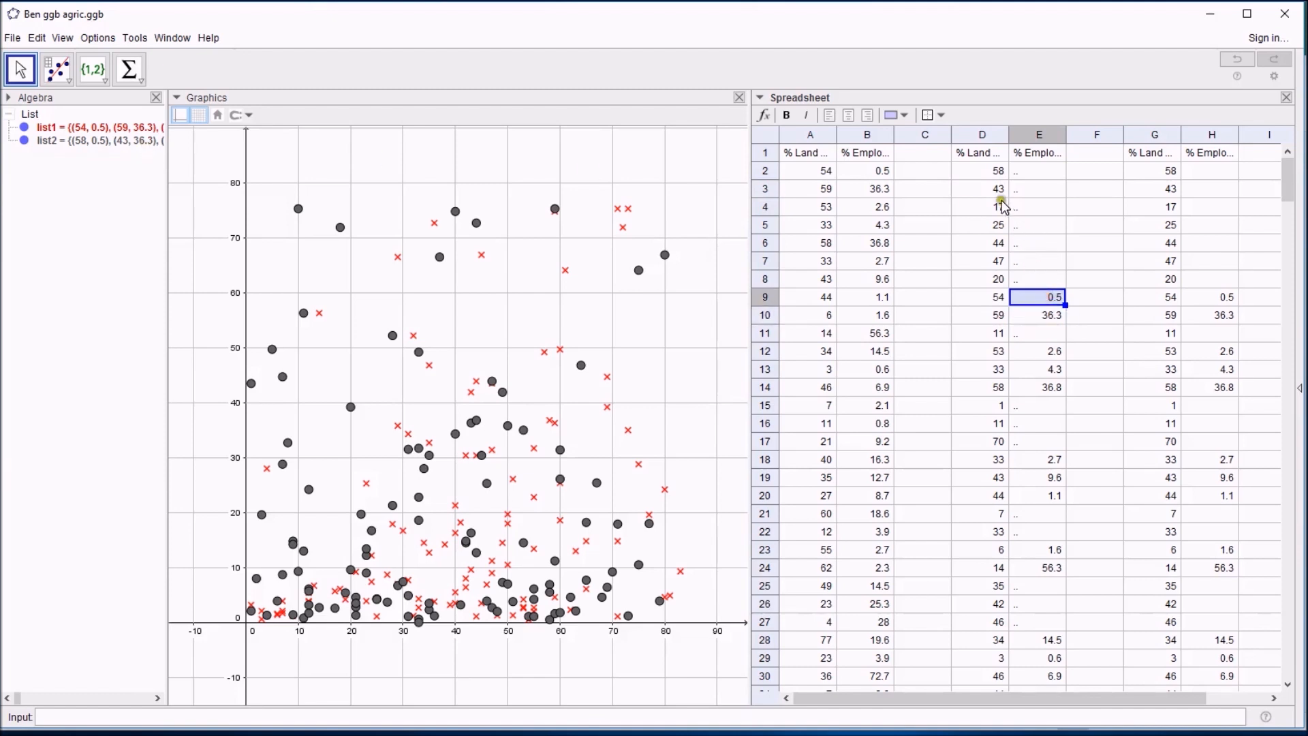
pyautogui.click(982, 171)
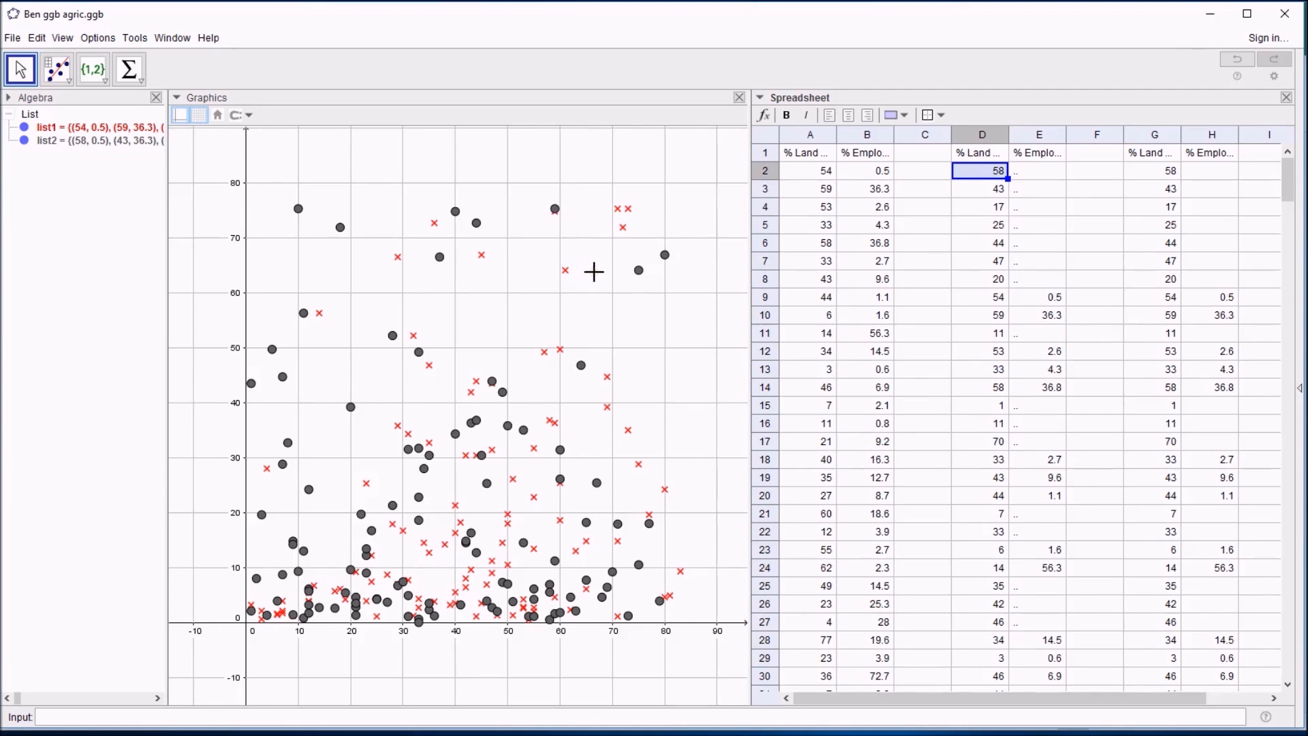
pyautogui.moveTo(690, 277)
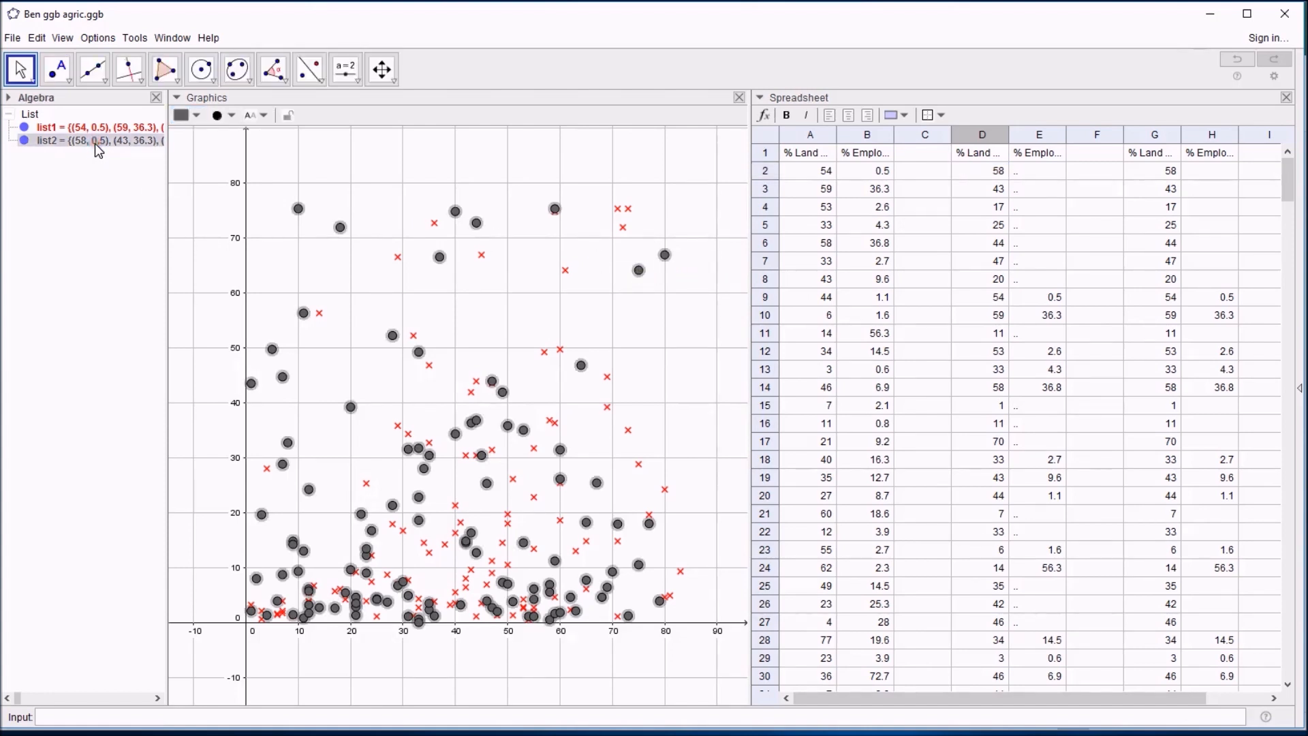
# - Delete list2 and create a list of points from columns D:E, one per row
pyautogui.press('Delete')
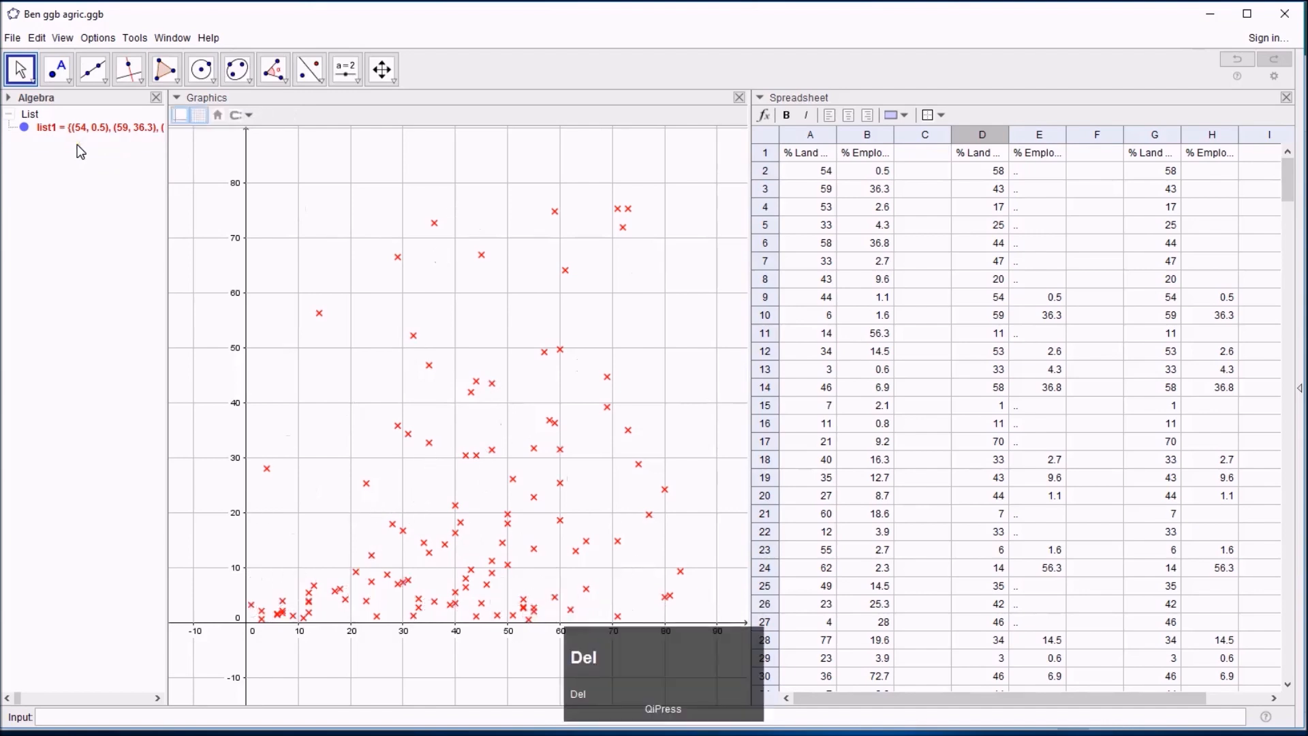
pyautogui.click(983, 135)
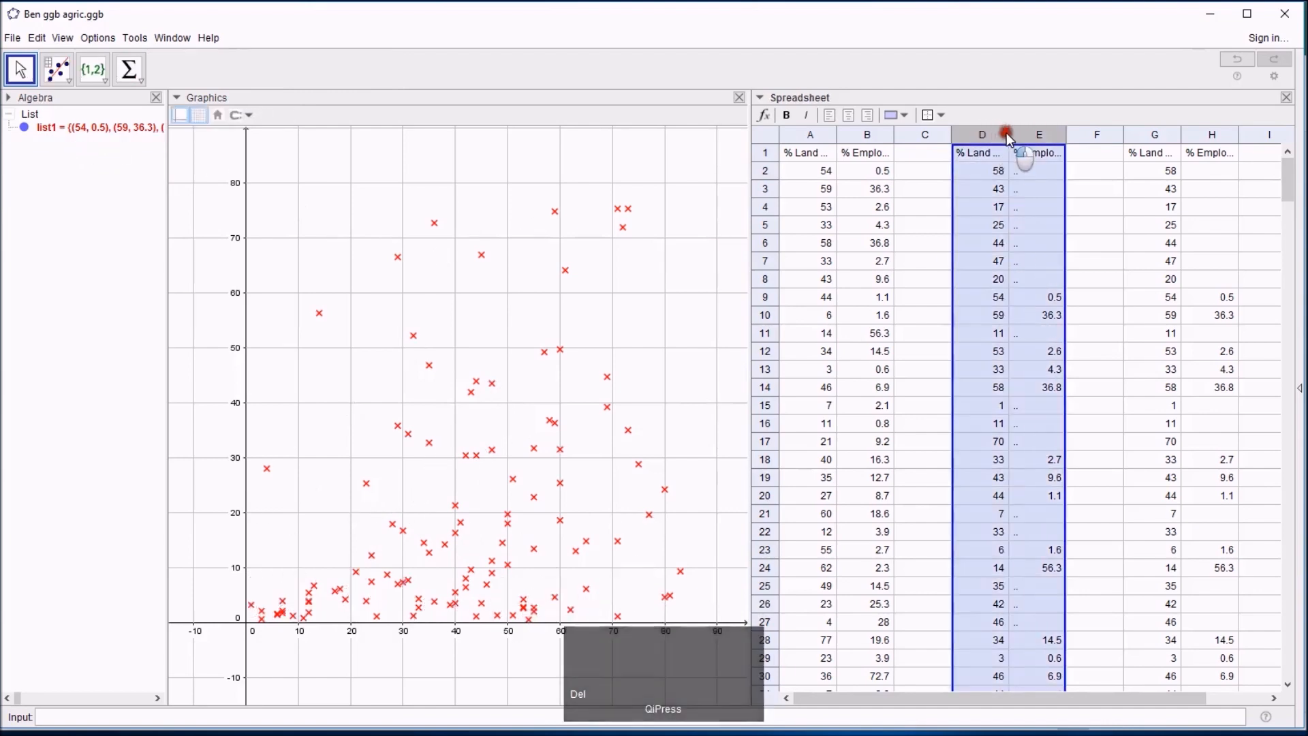
pyautogui.moveTo(58, 68)
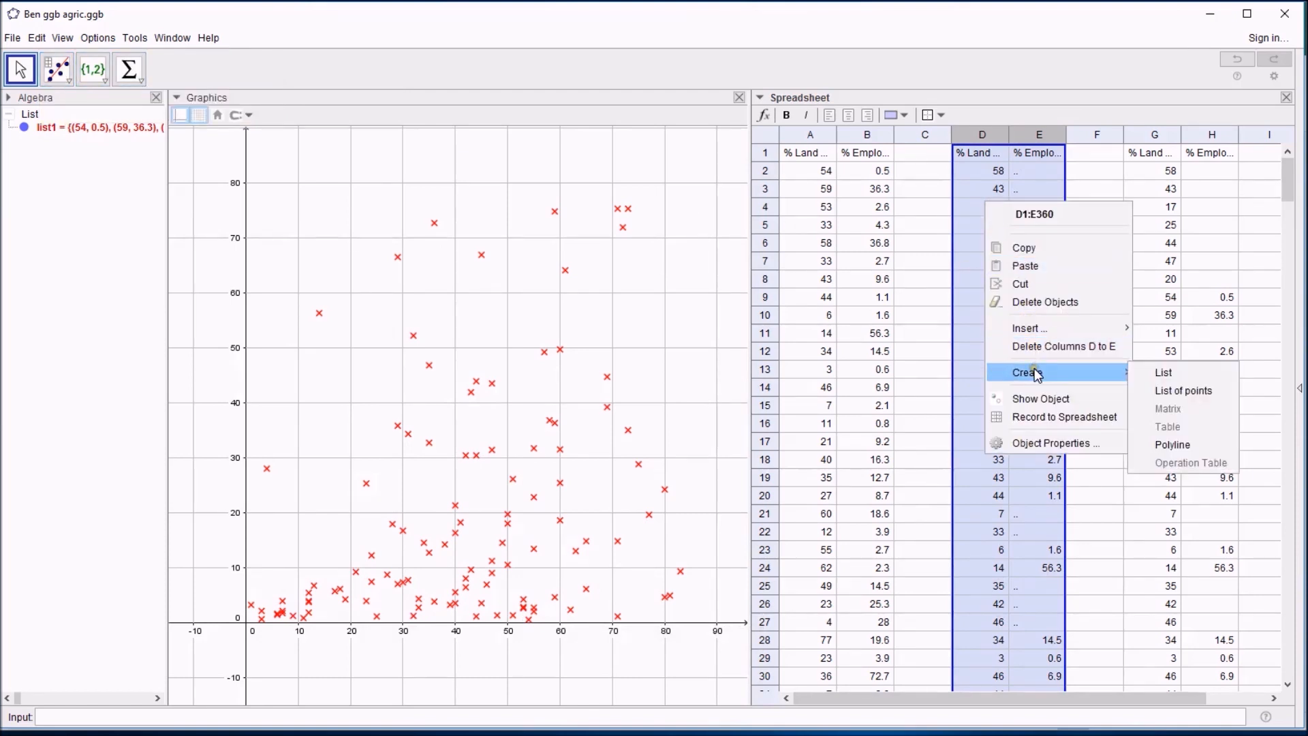
pyautogui.moveTo(1183, 391)
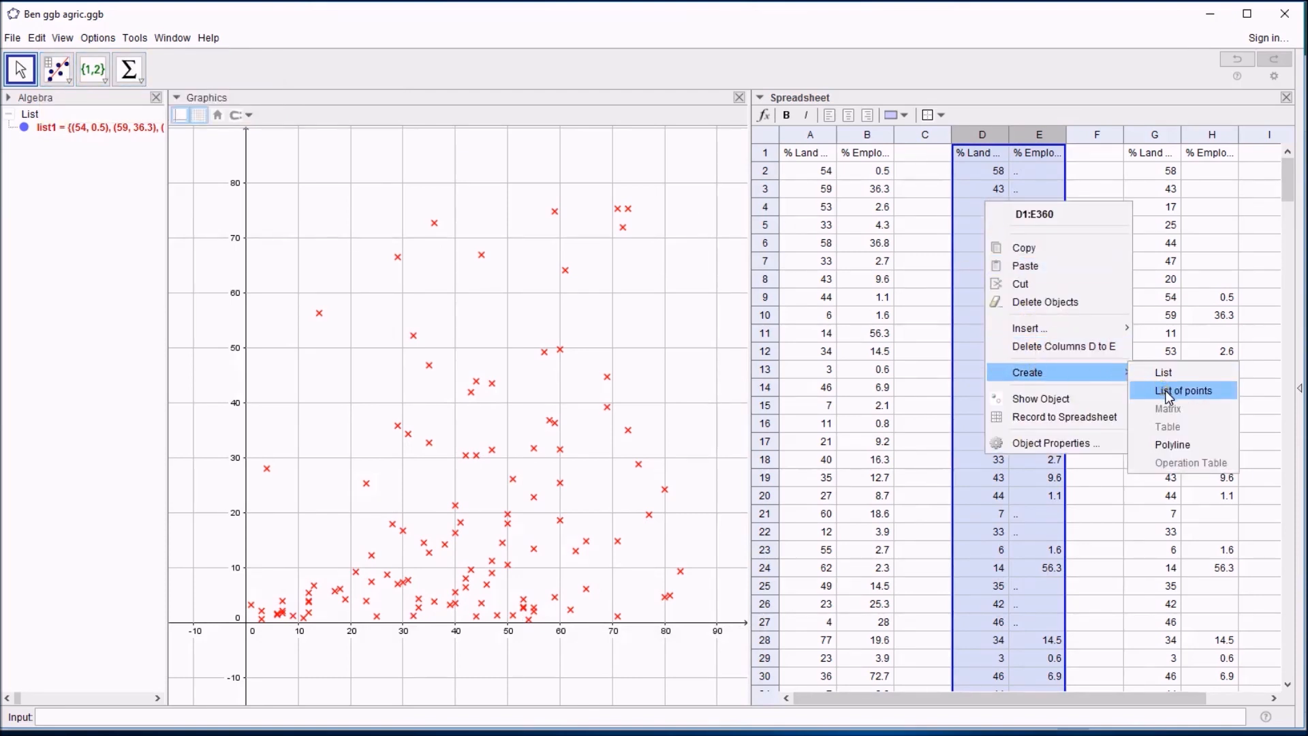
pyautogui.click(1183, 390)
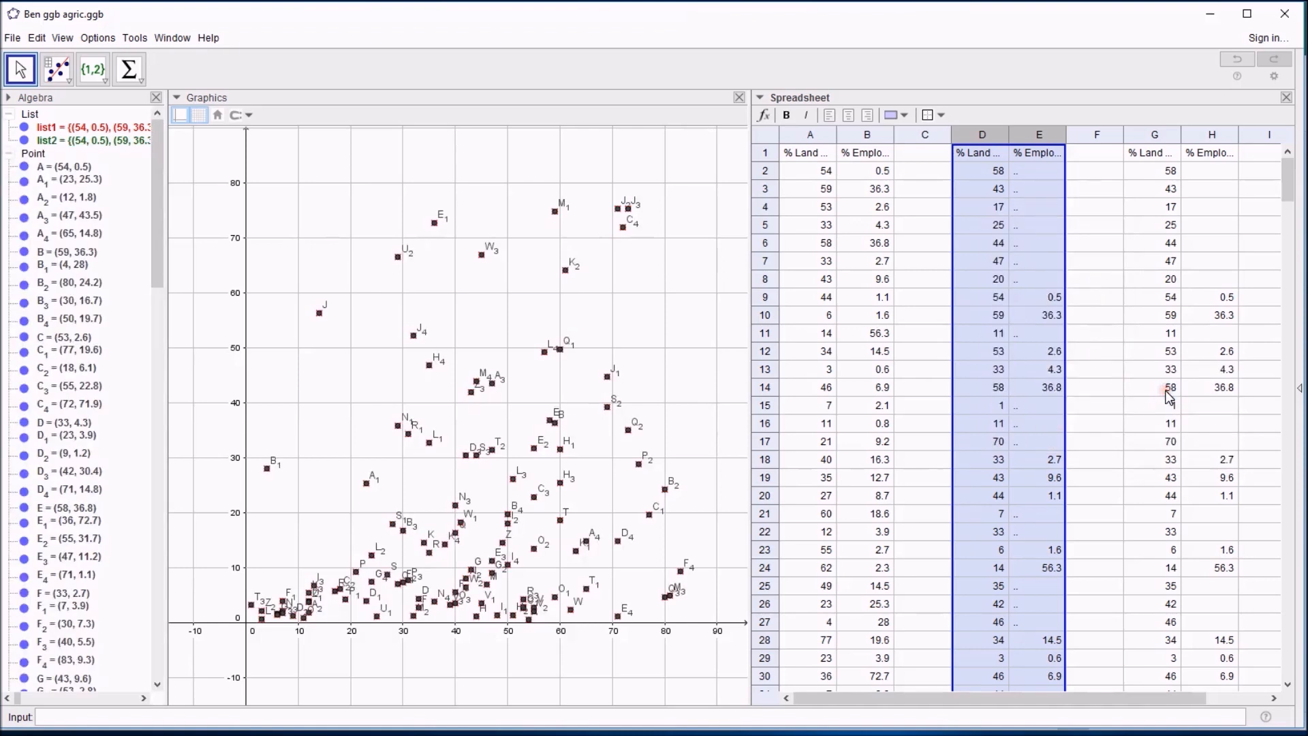
pyautogui.moveTo(601, 266)
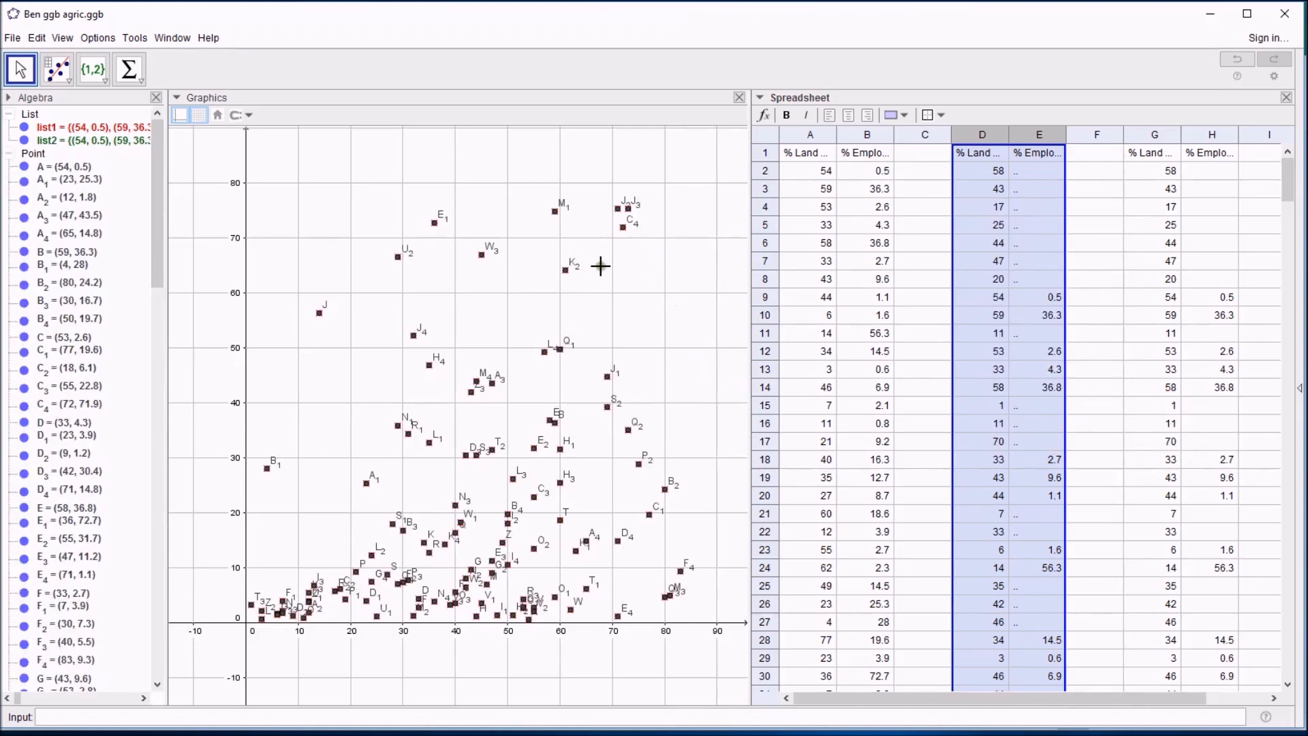
pyautogui.moveTo(582, 326)
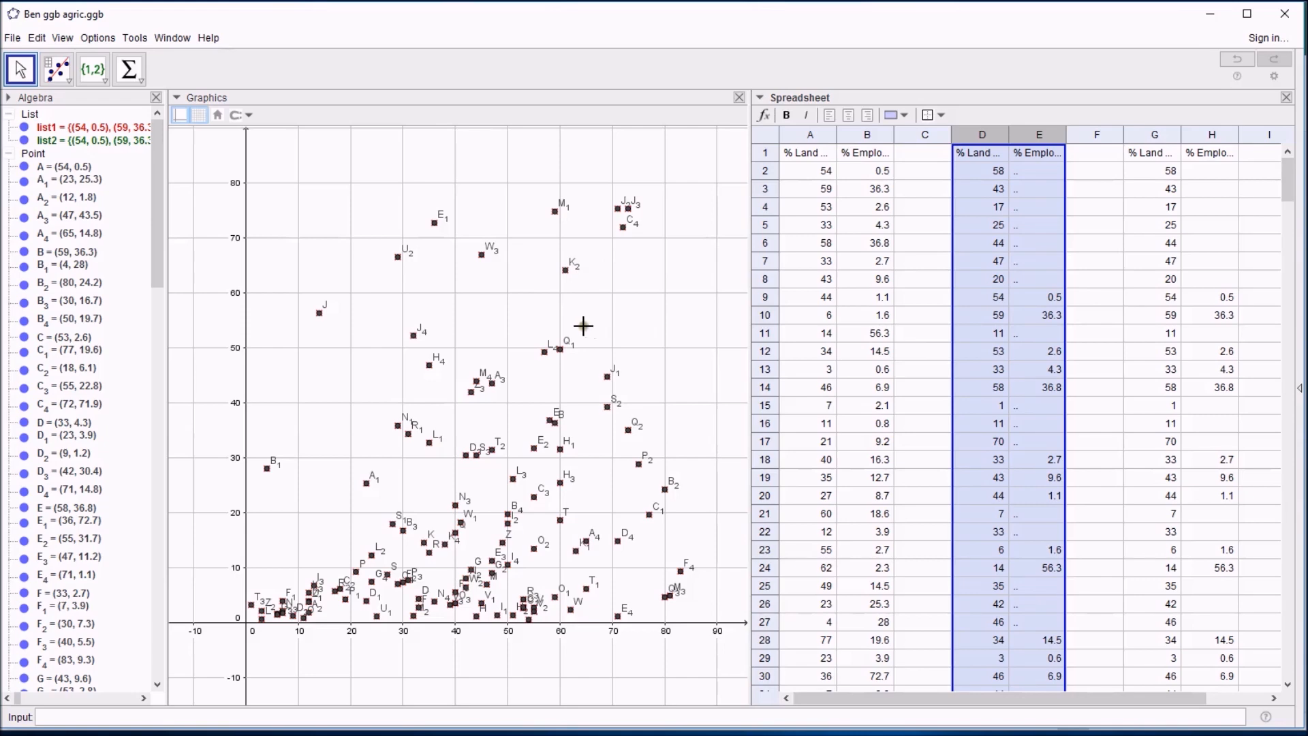
pyautogui.moveTo(1007, 326)
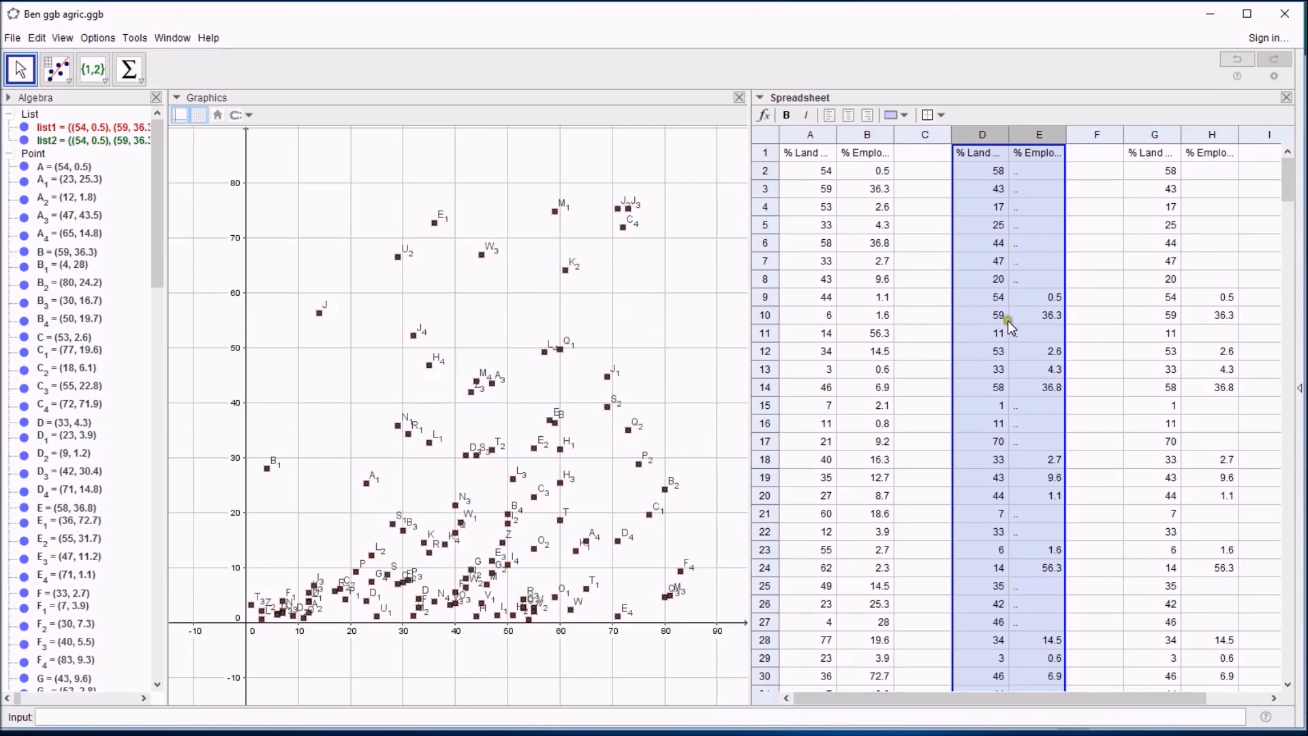
pyautogui.click(92, 68)
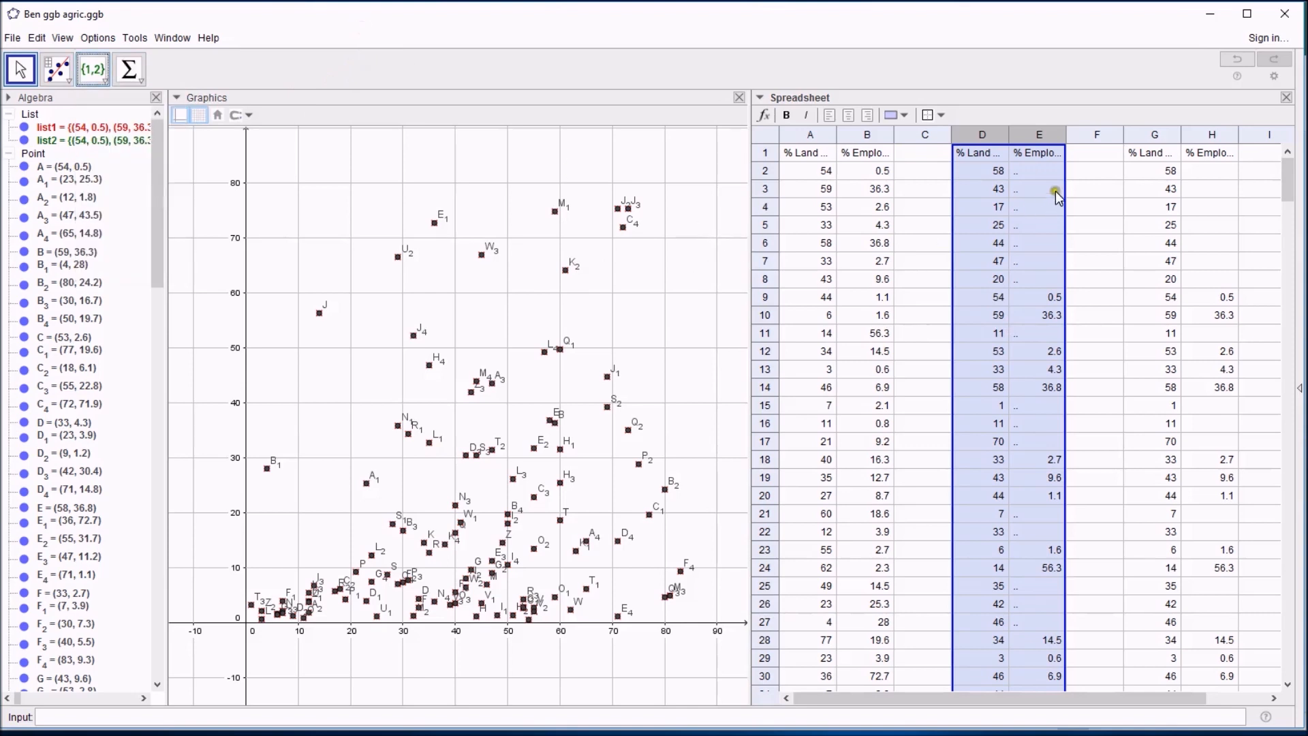
pyautogui.moveTo(995, 282)
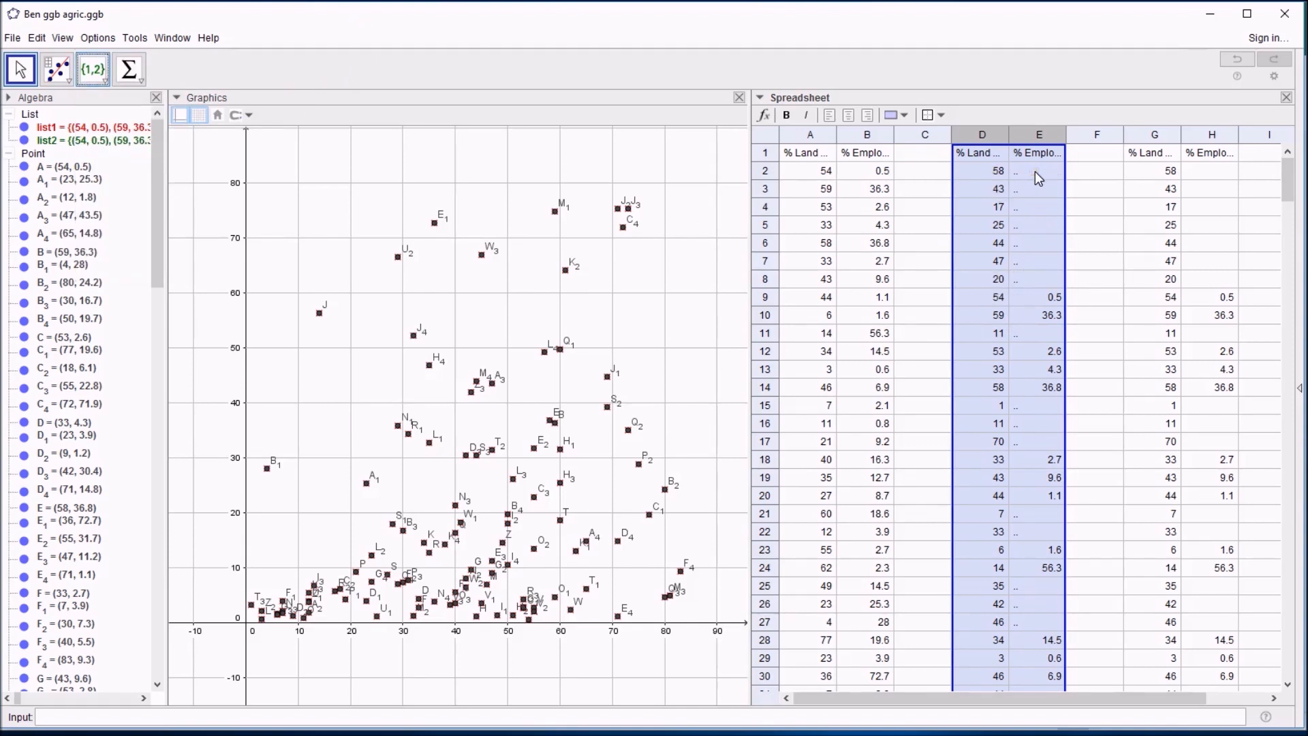
pyautogui.moveTo(1025, 176)
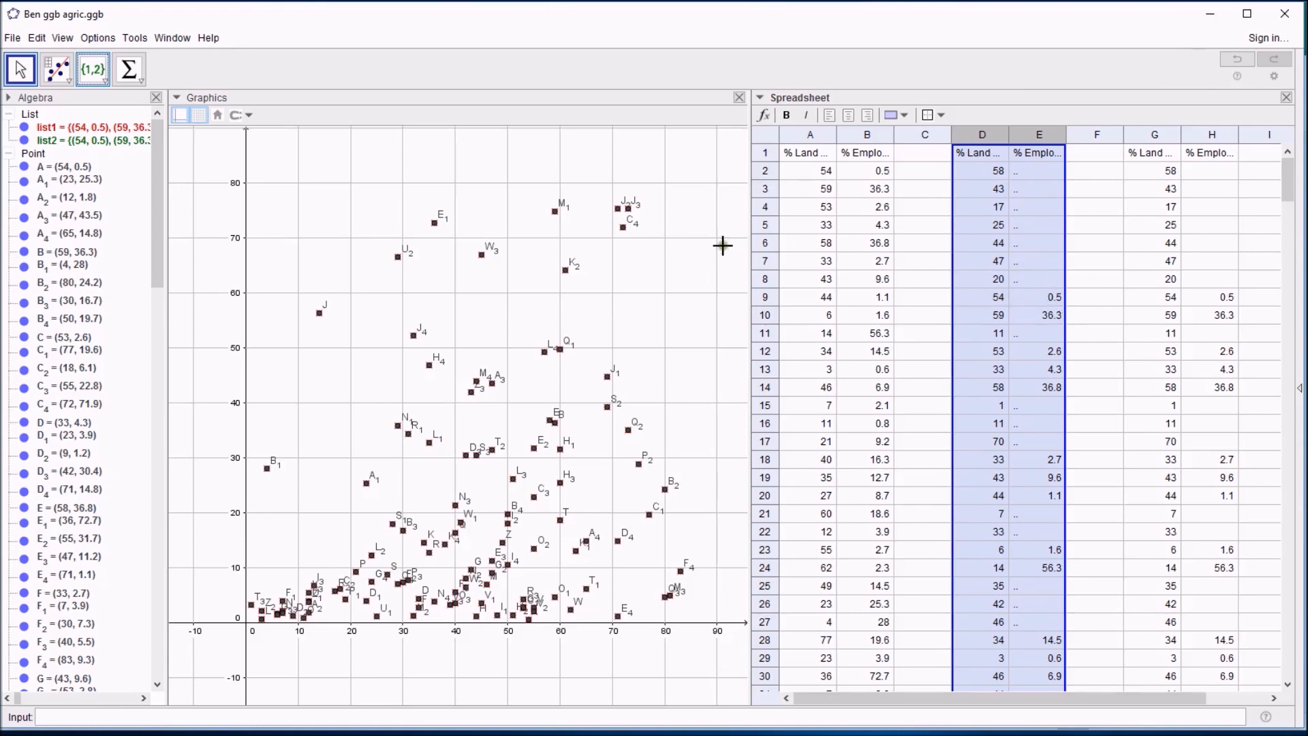
pyautogui.moveTo(646, 296)
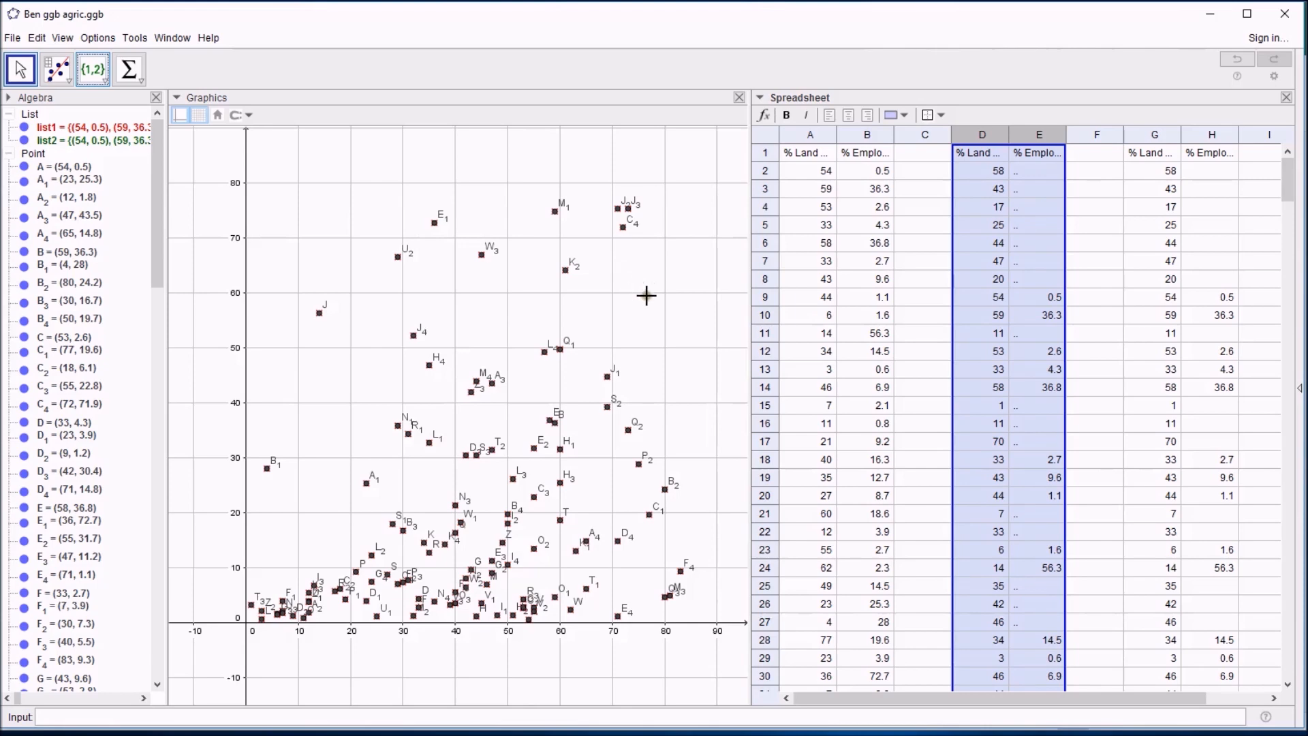
pyautogui.click(623, 222)
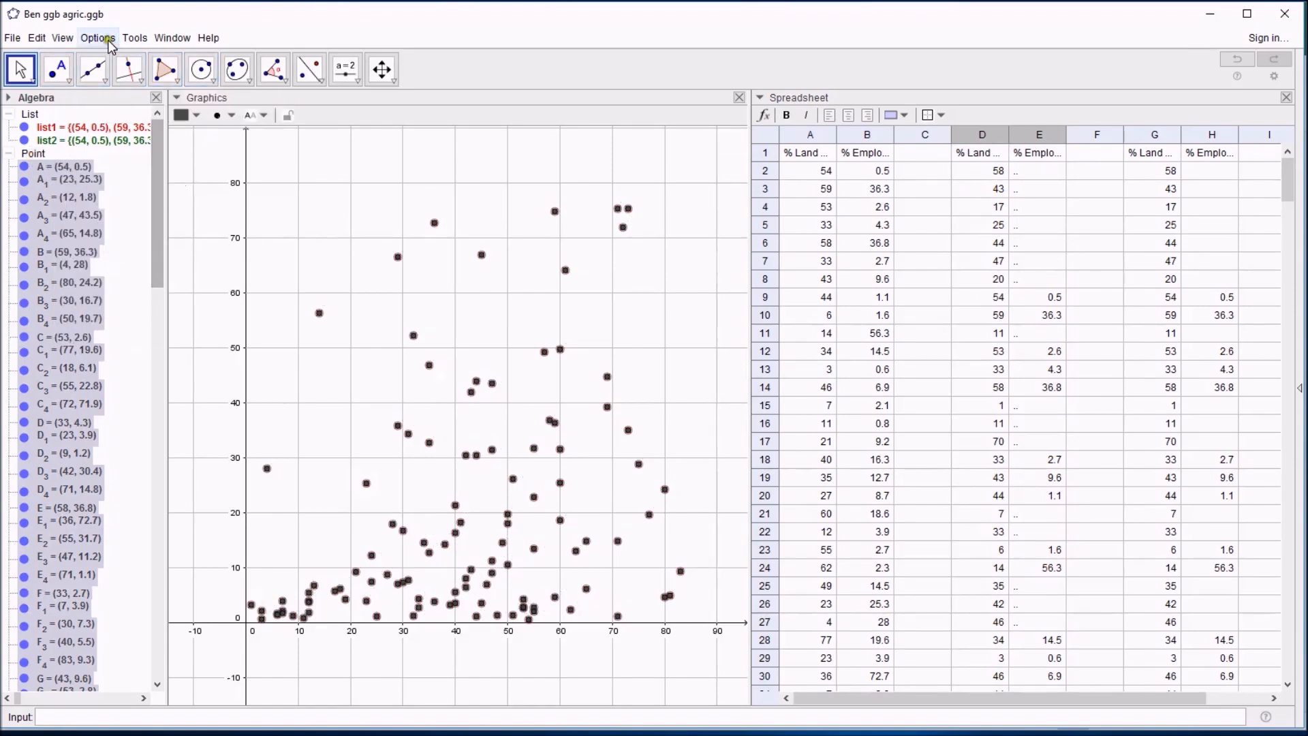
# - Set Options > Labelling to No New Objects so new points stay unlabelled
pyautogui.click(97, 38)
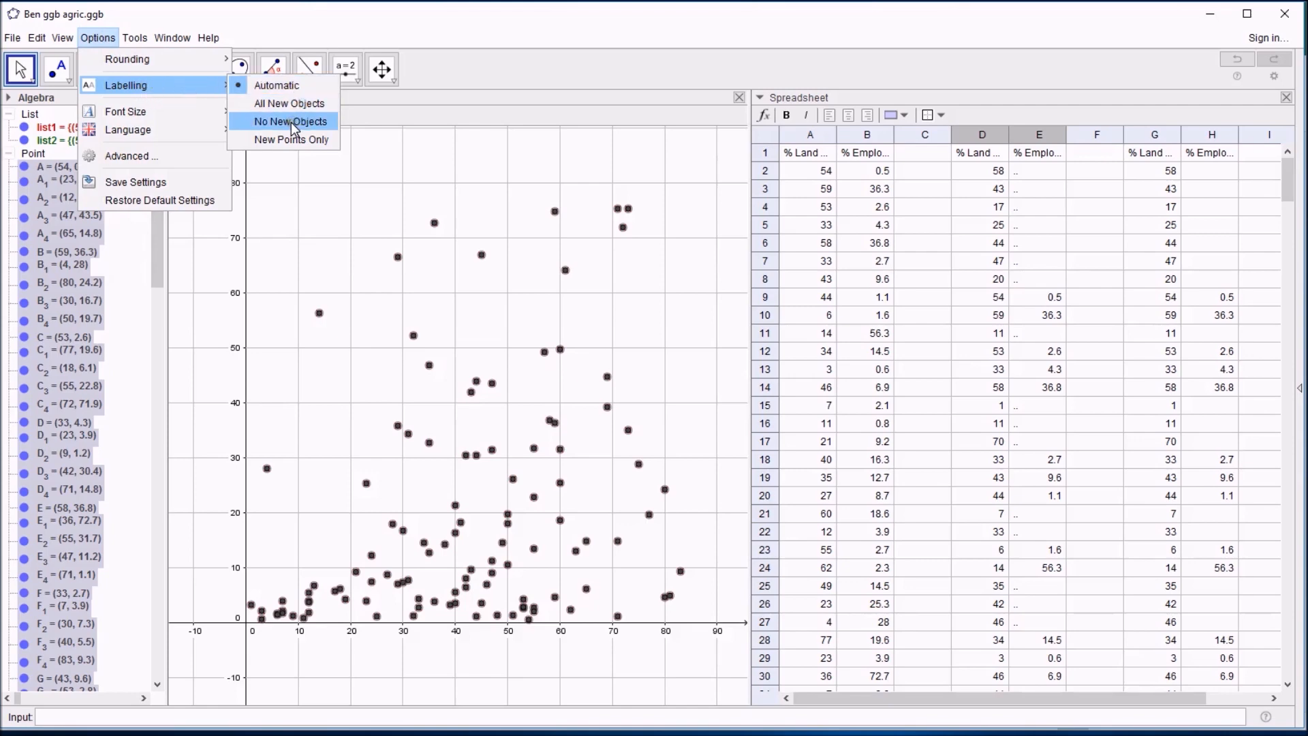
pyautogui.click(291, 121)
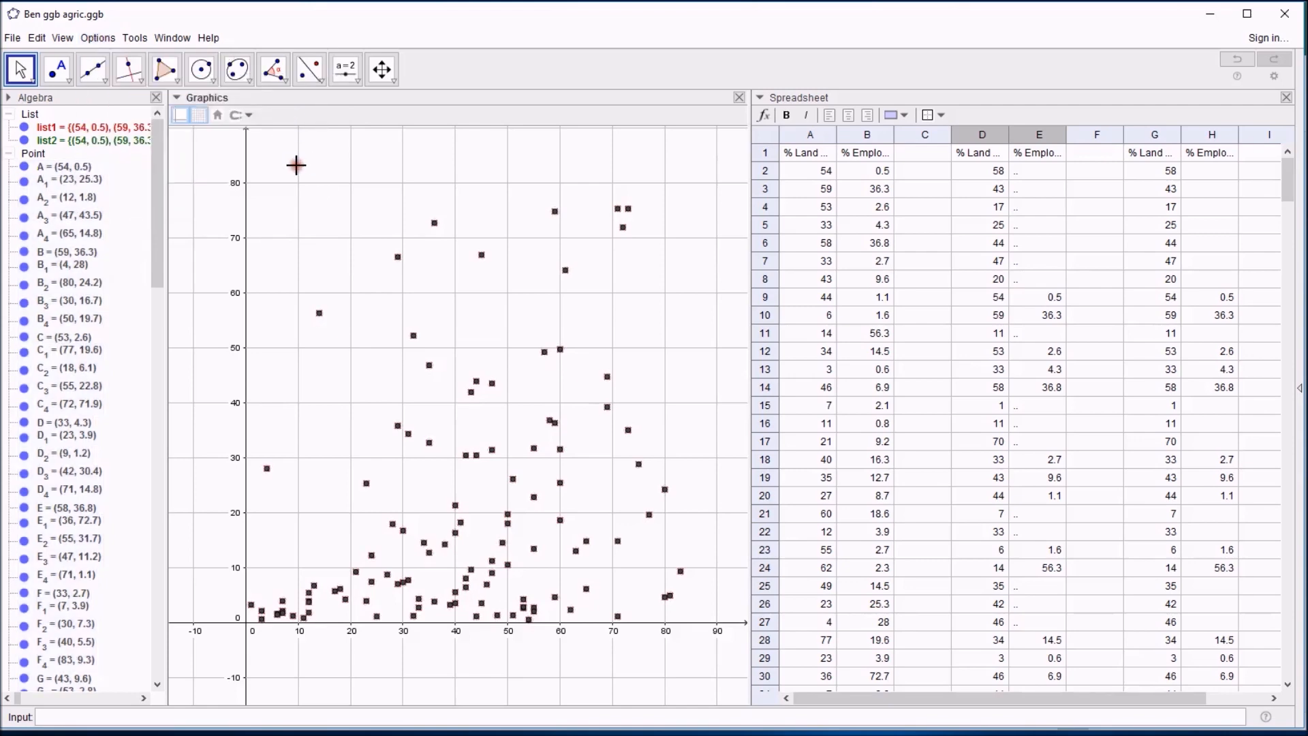
pyautogui.moveTo(593, 366)
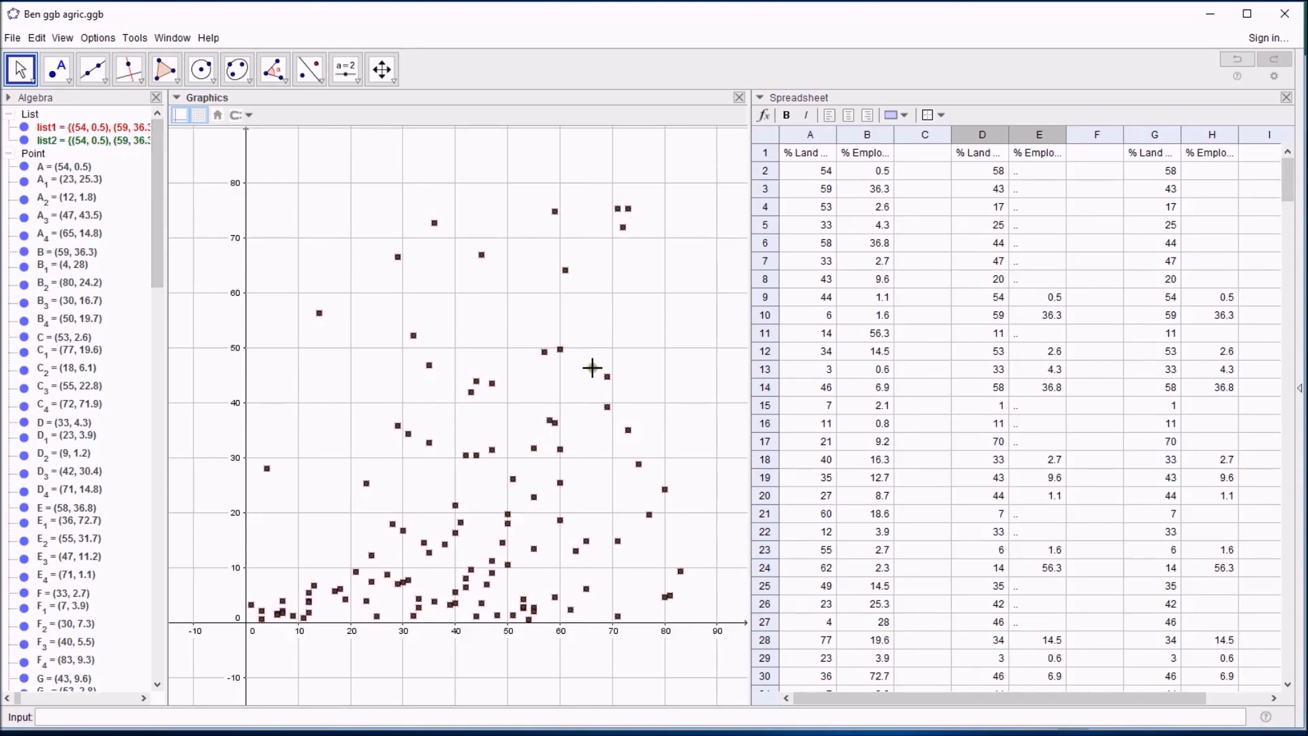
pyautogui.click(80, 140)
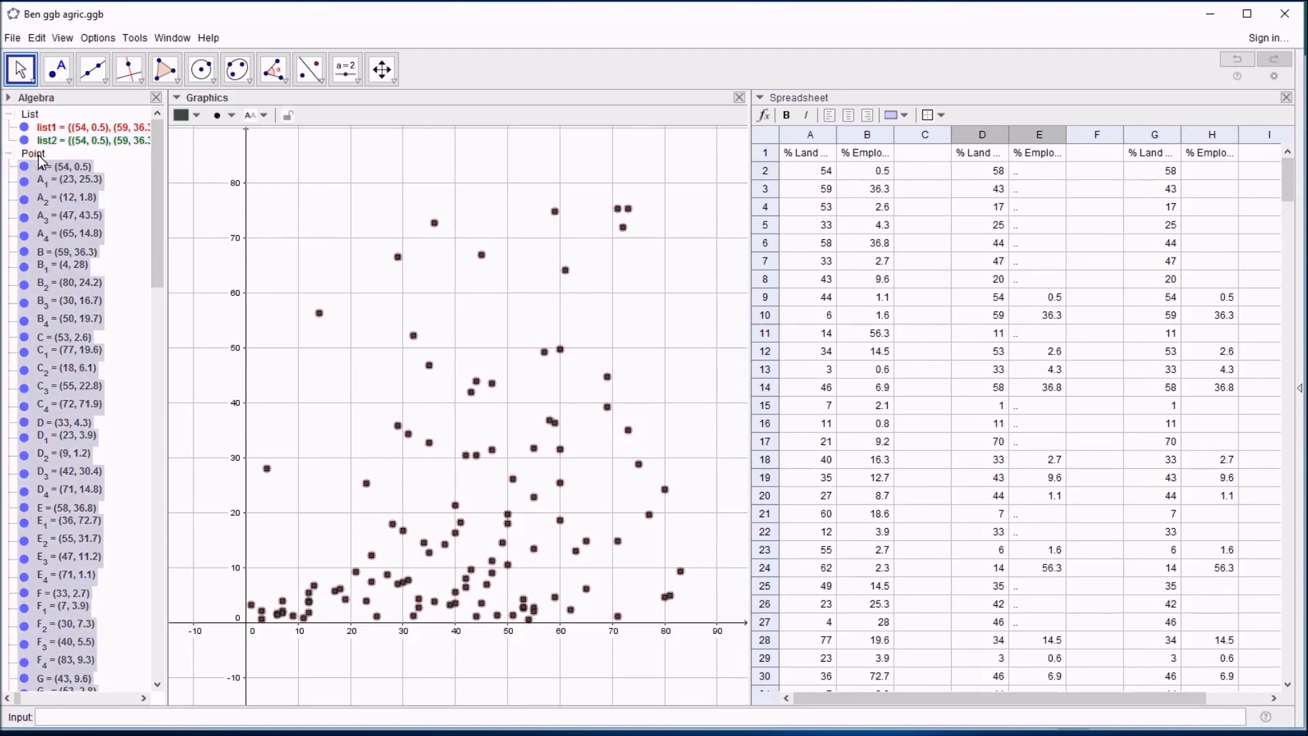
# - Delete list2 and its points, leaving only list1's red crosses
pyautogui.click(58, 141)
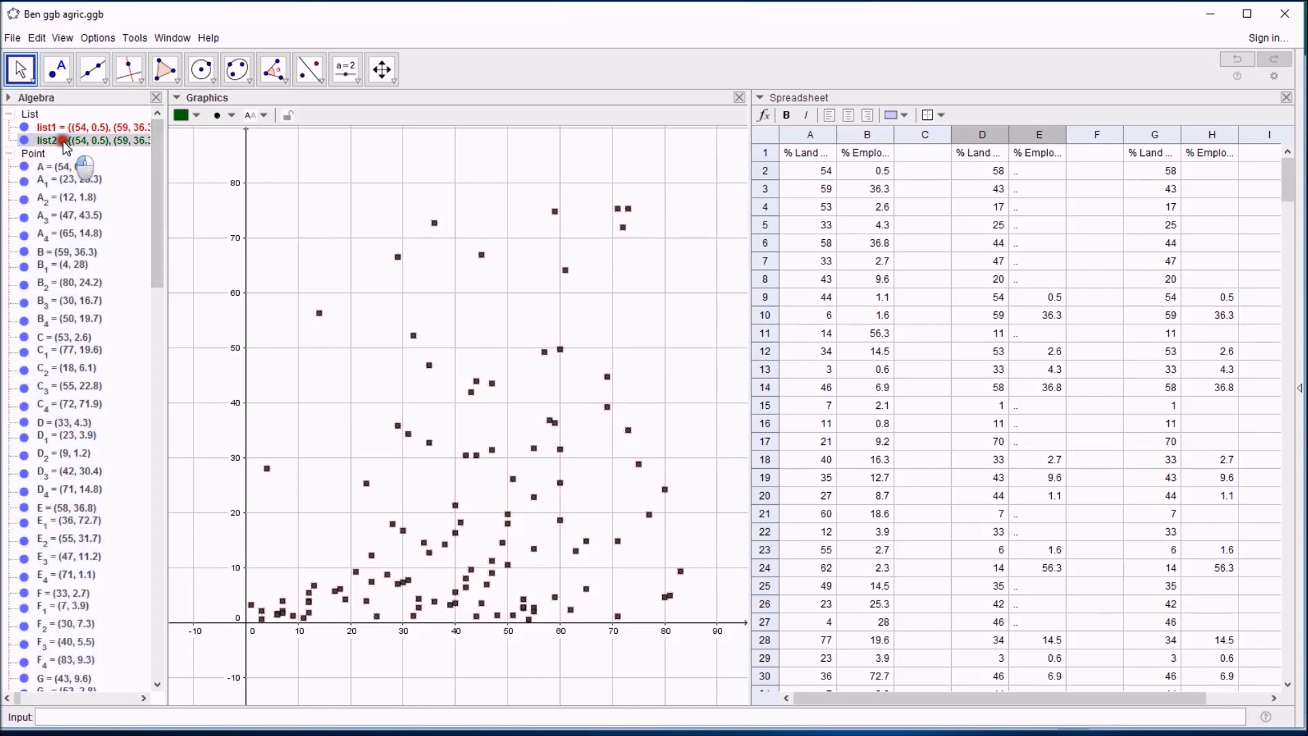
pyautogui.press('Delete')
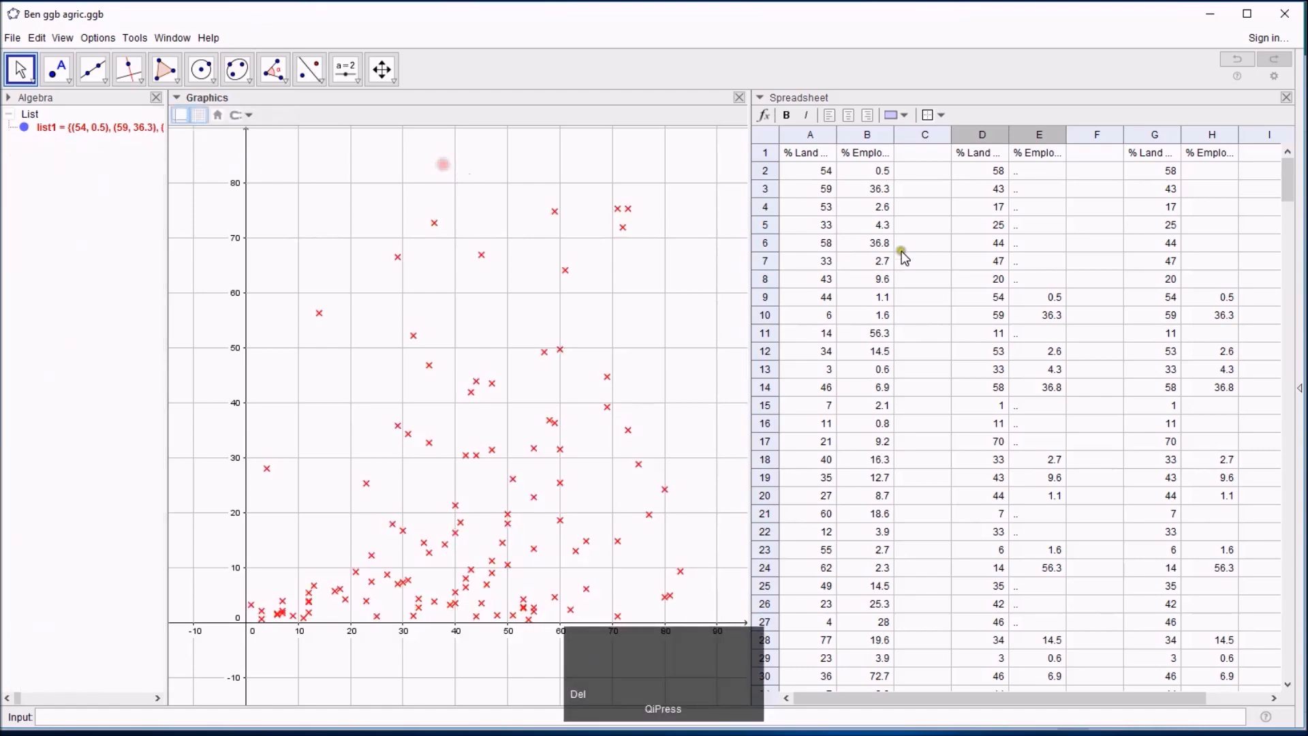
pyautogui.click(1037, 188)
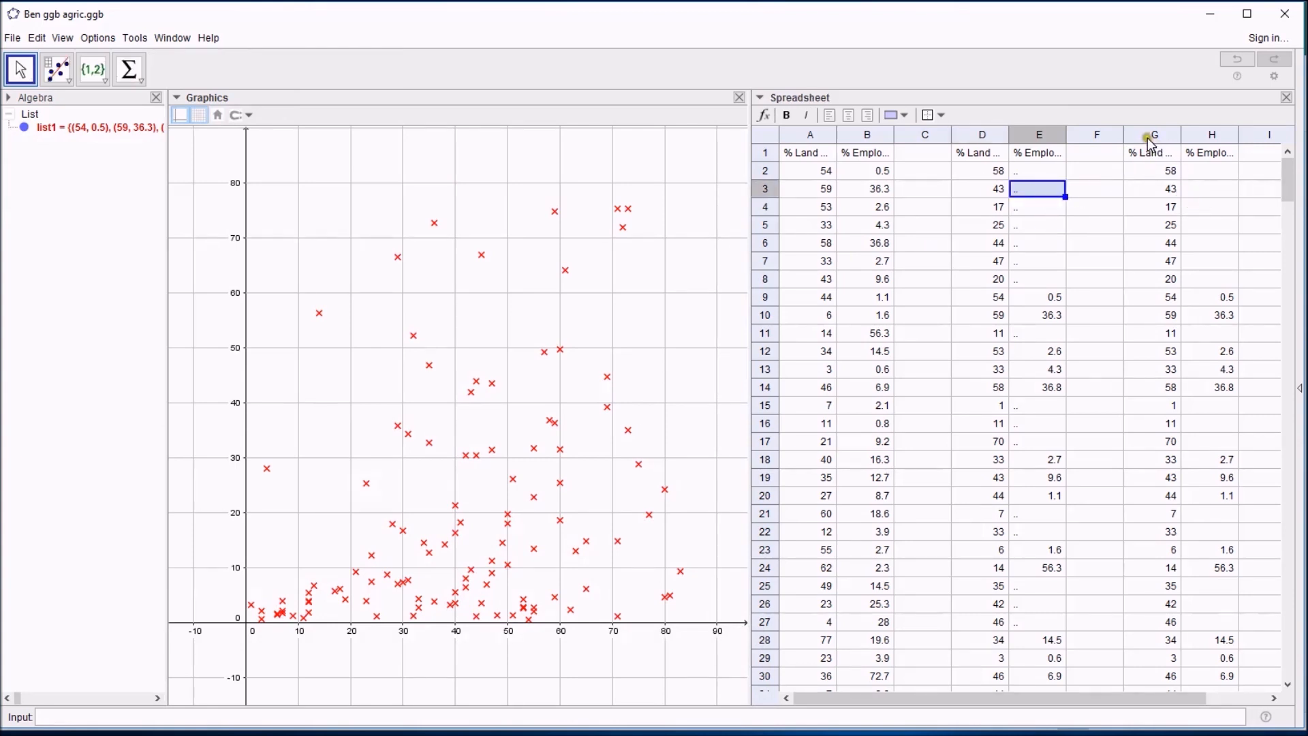
pyautogui.click(1154, 135)
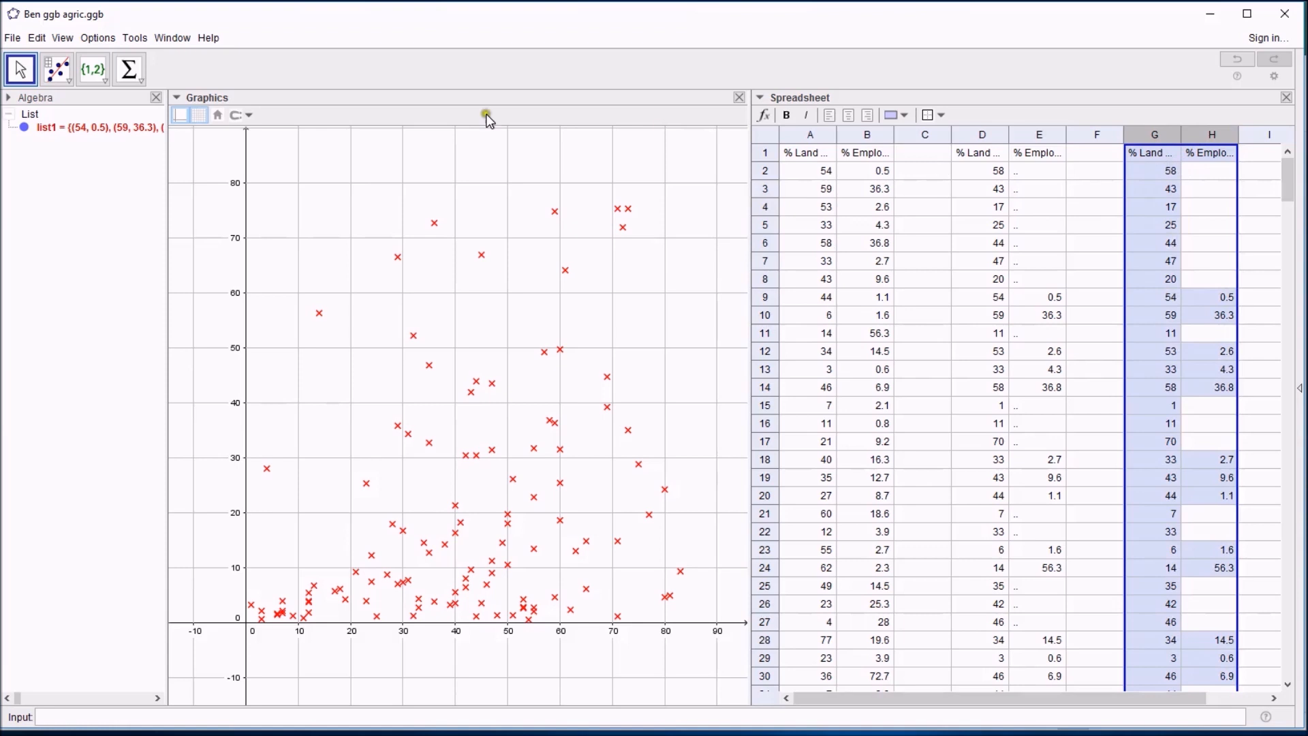
pyautogui.click(57, 68)
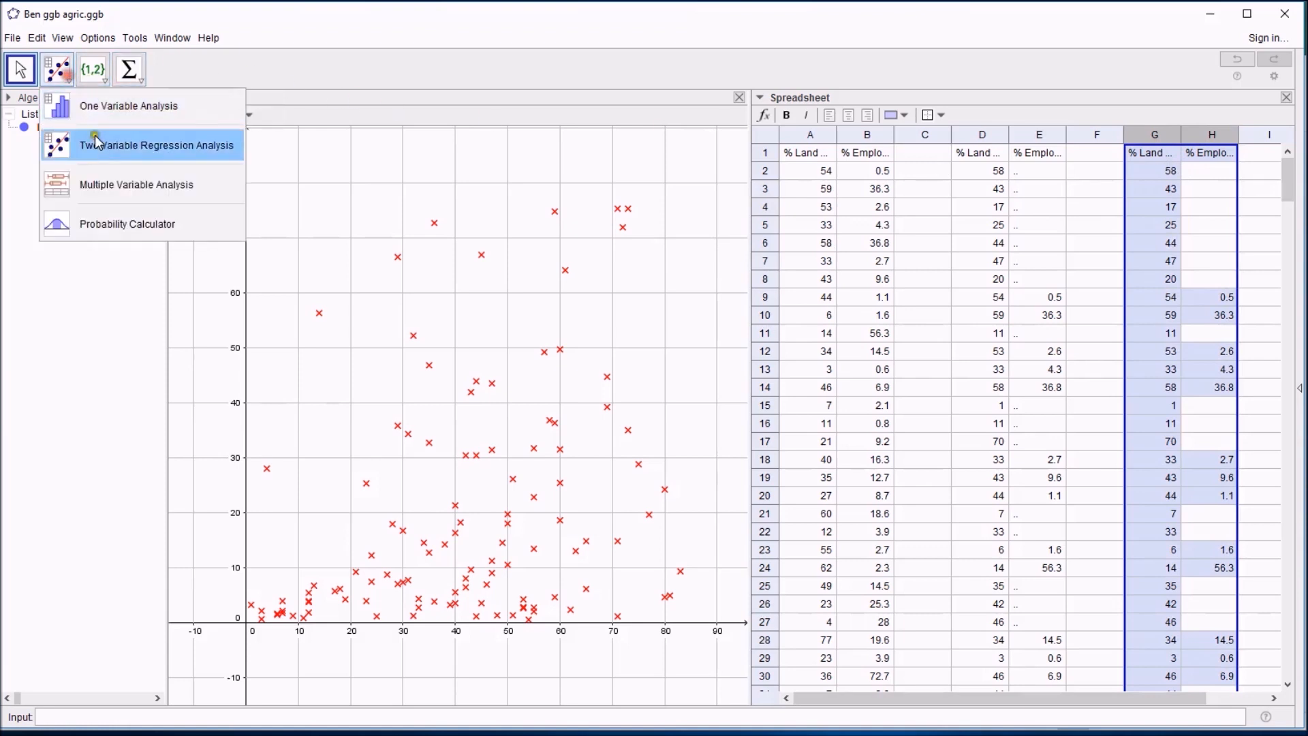
pyautogui.click(155, 145)
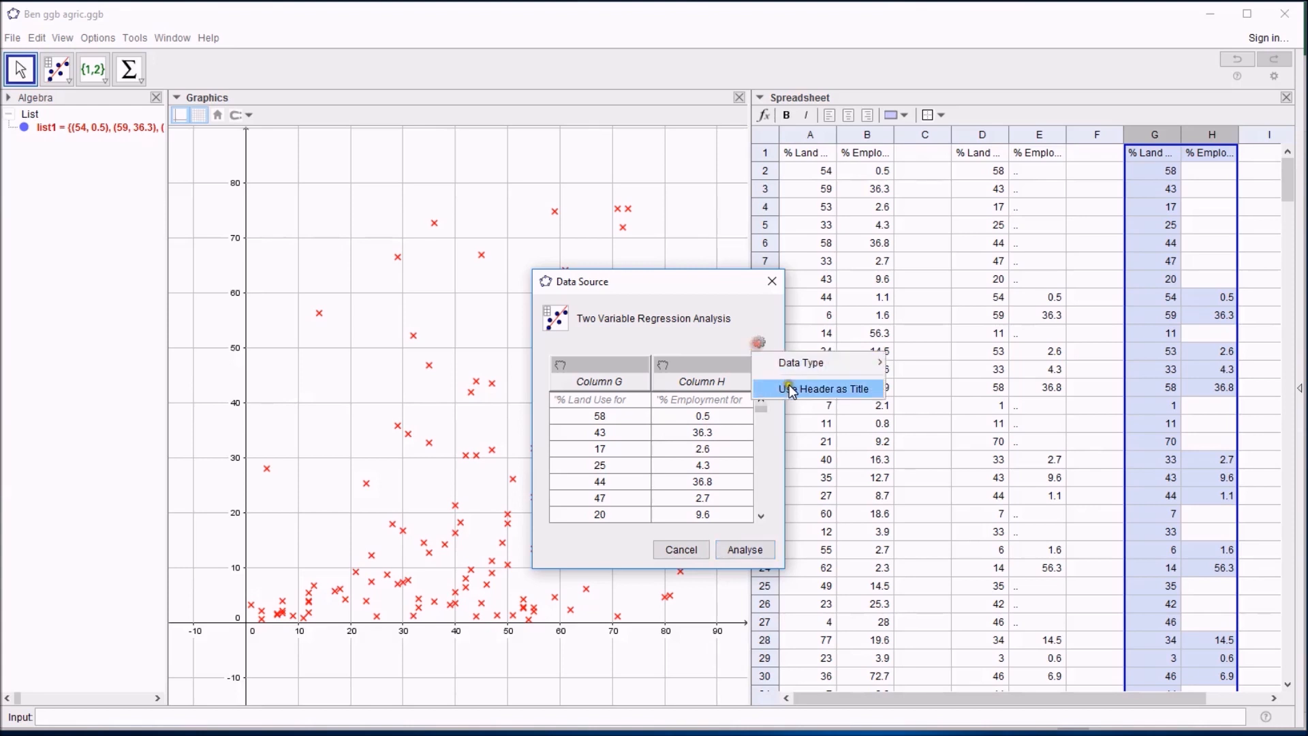
pyautogui.click(818, 389)
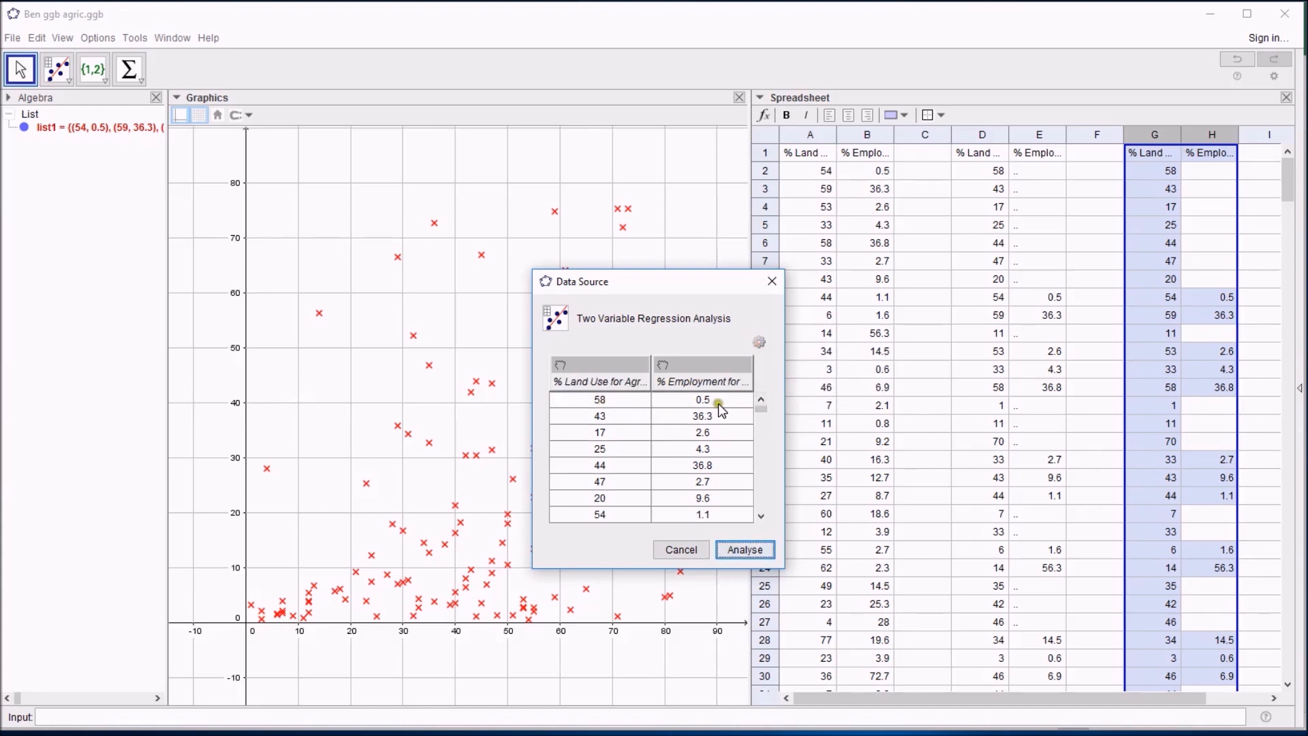
pyautogui.moveTo(1213, 176)
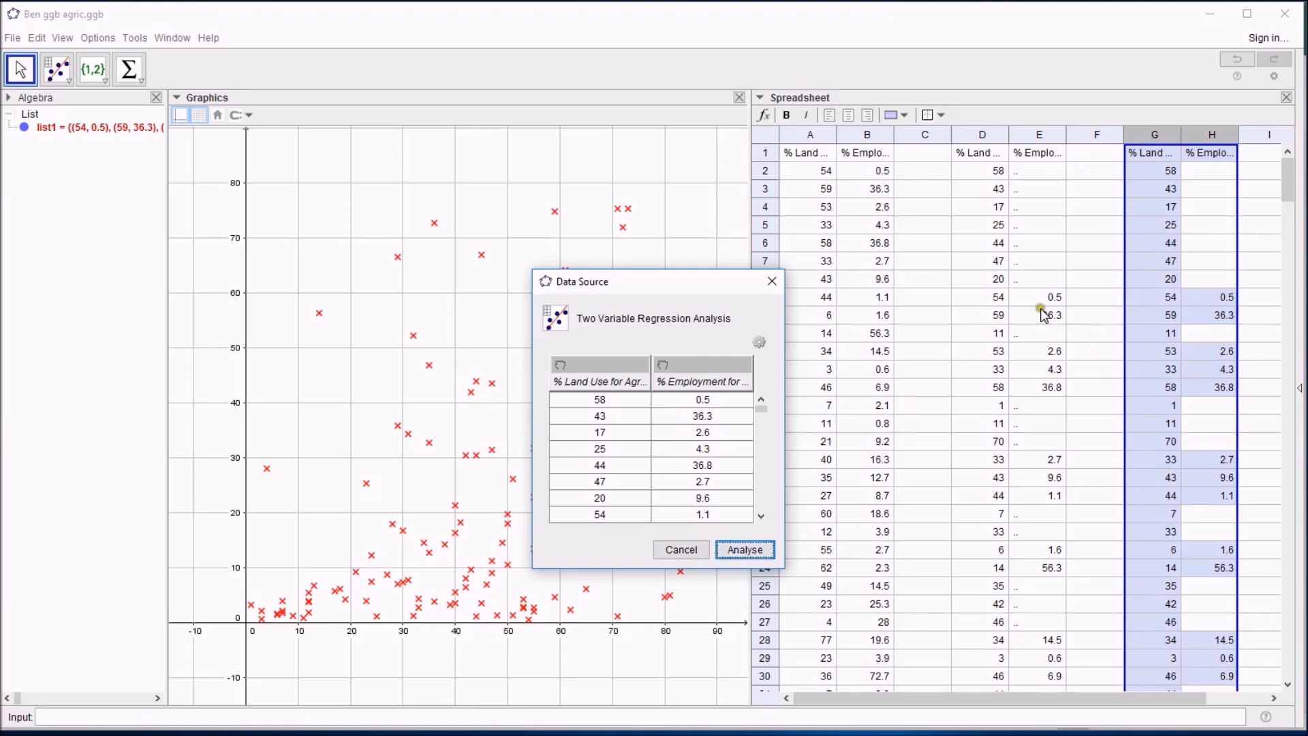
pyautogui.moveTo(1035, 233)
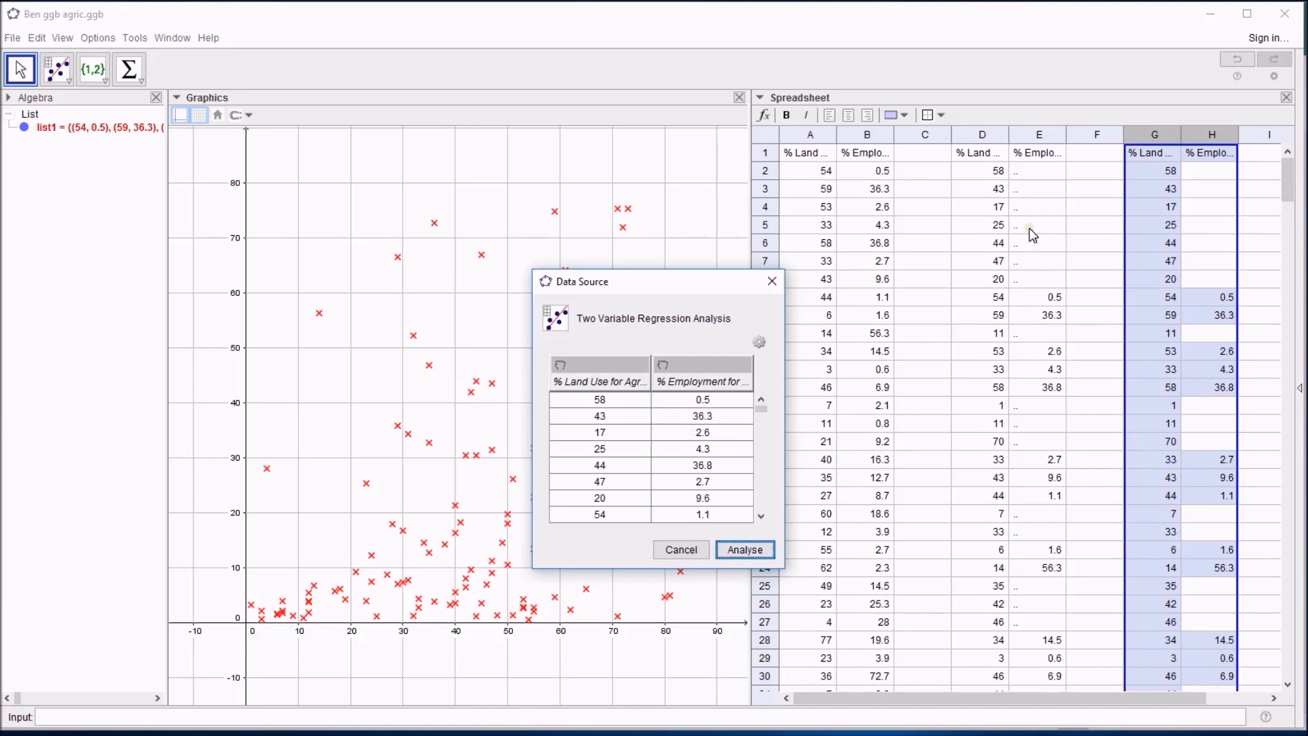
pyautogui.click(744, 549)
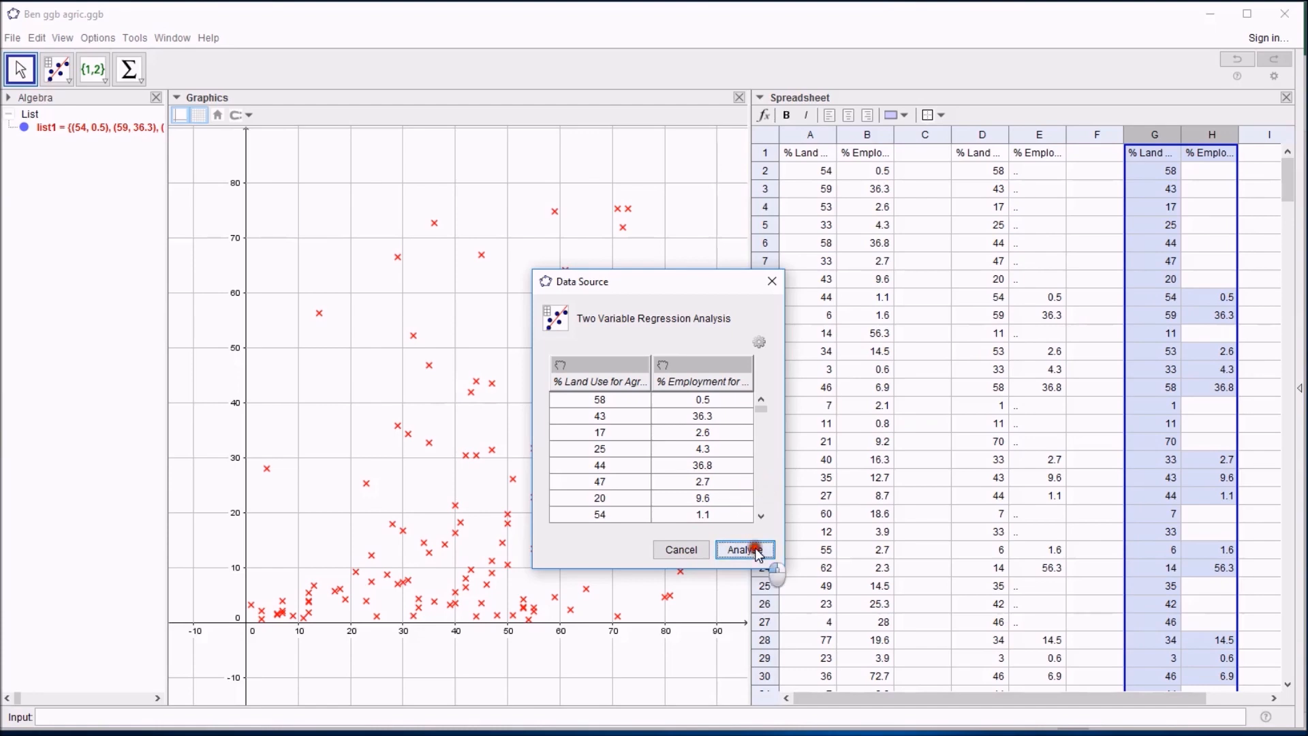
pyautogui.click(742, 549)
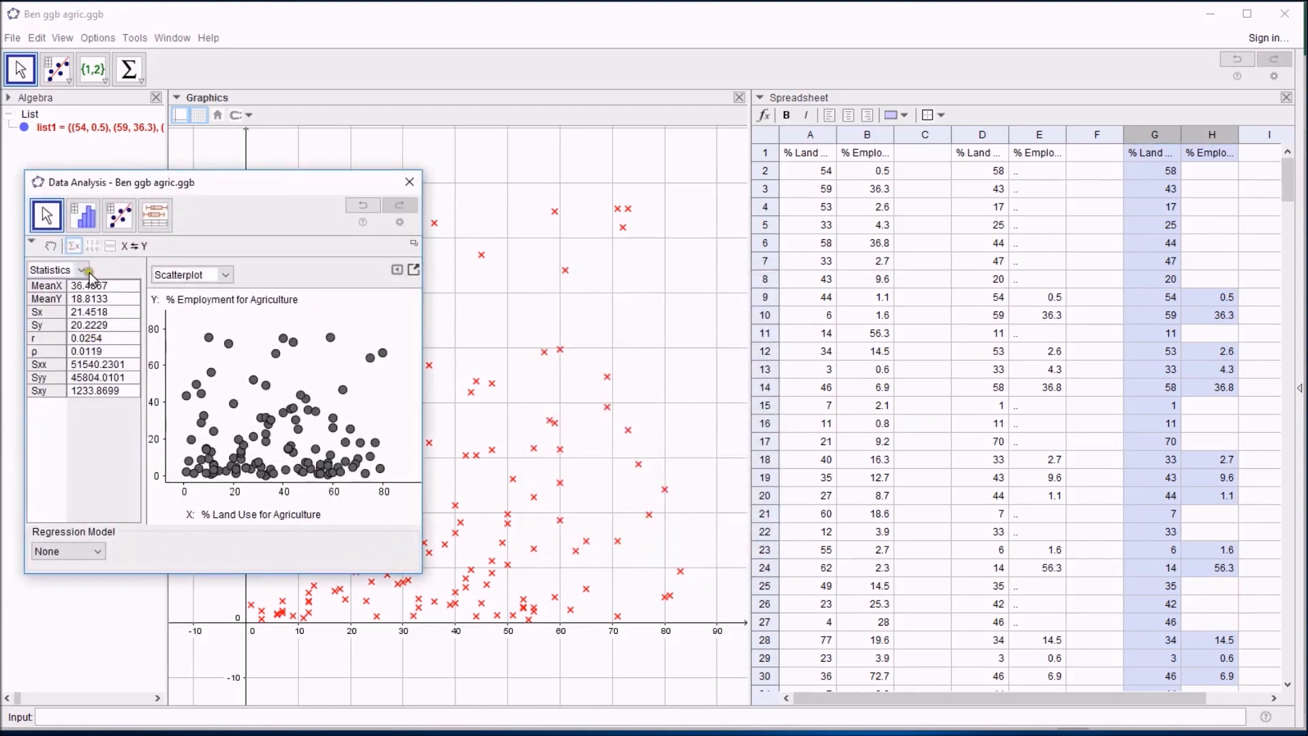
pyautogui.click(80, 270)
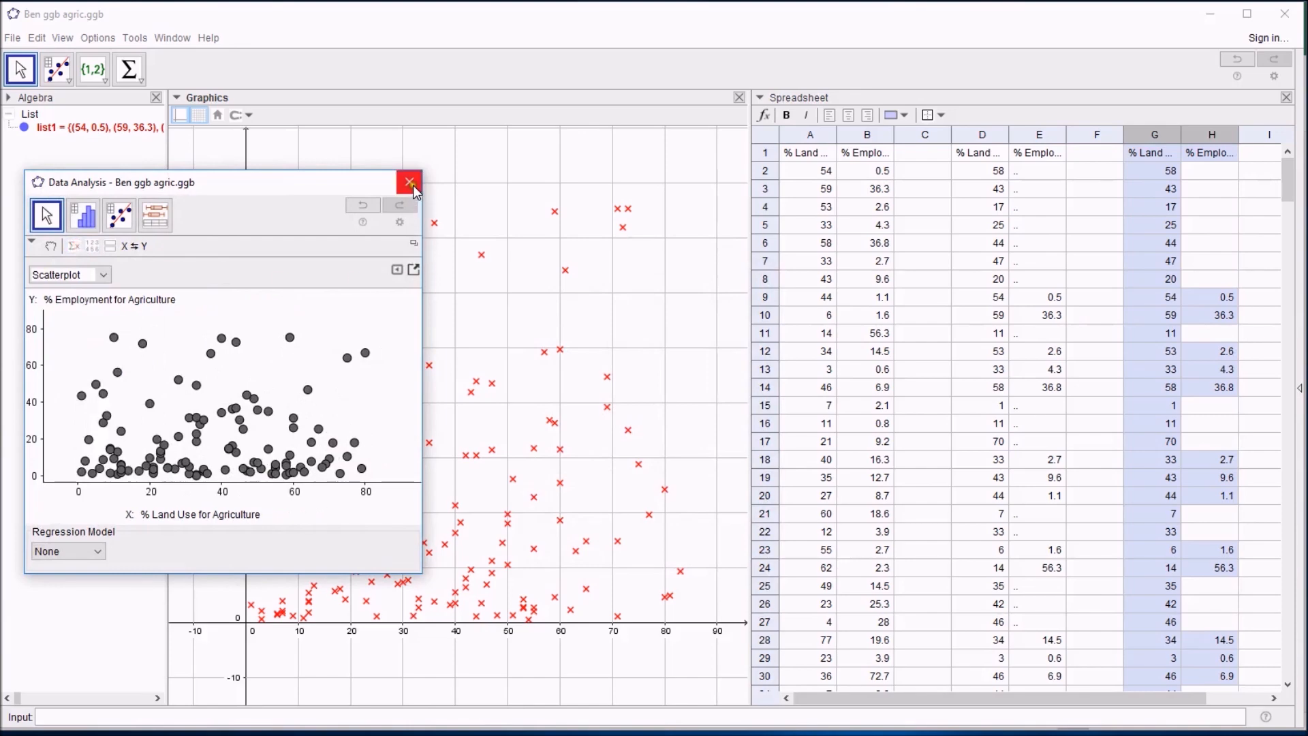
pyautogui.click(409, 181)
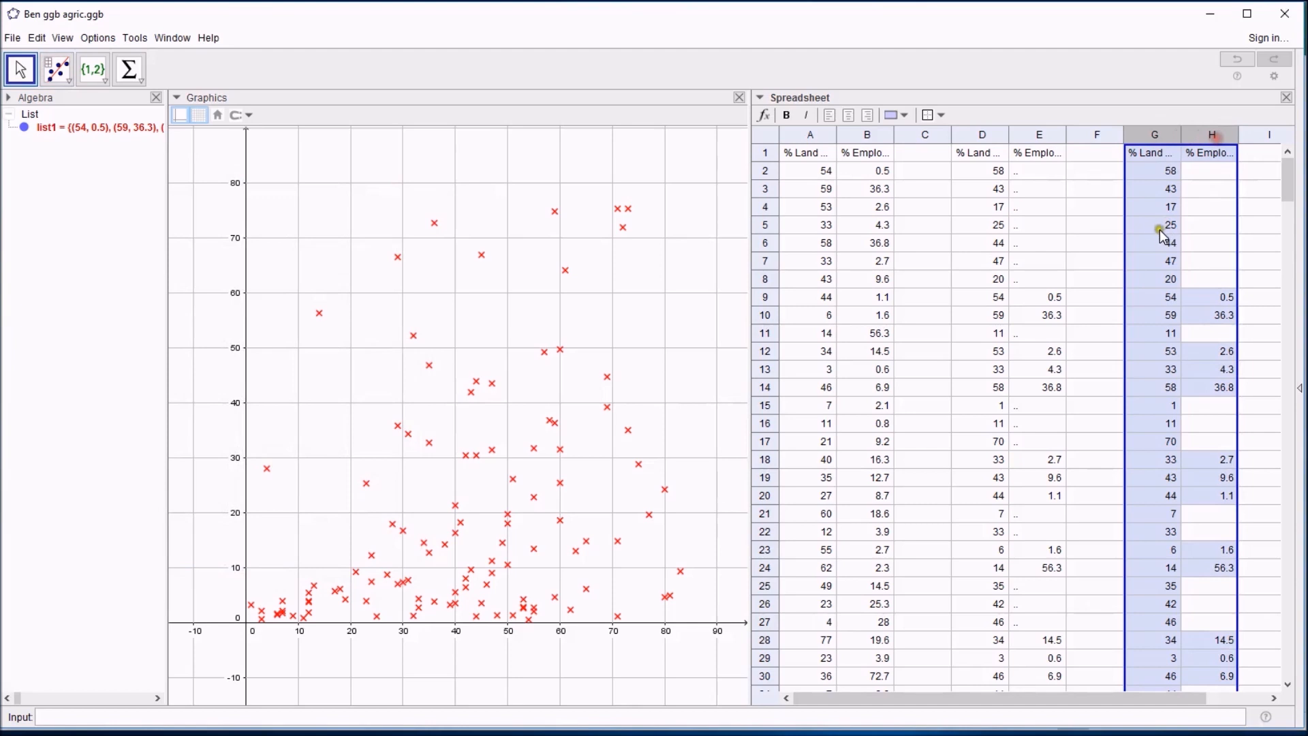
# - Turn the selected G:H range into a point list (list2) of unlabelled plotted points
pyautogui.rightClick(1170, 225)
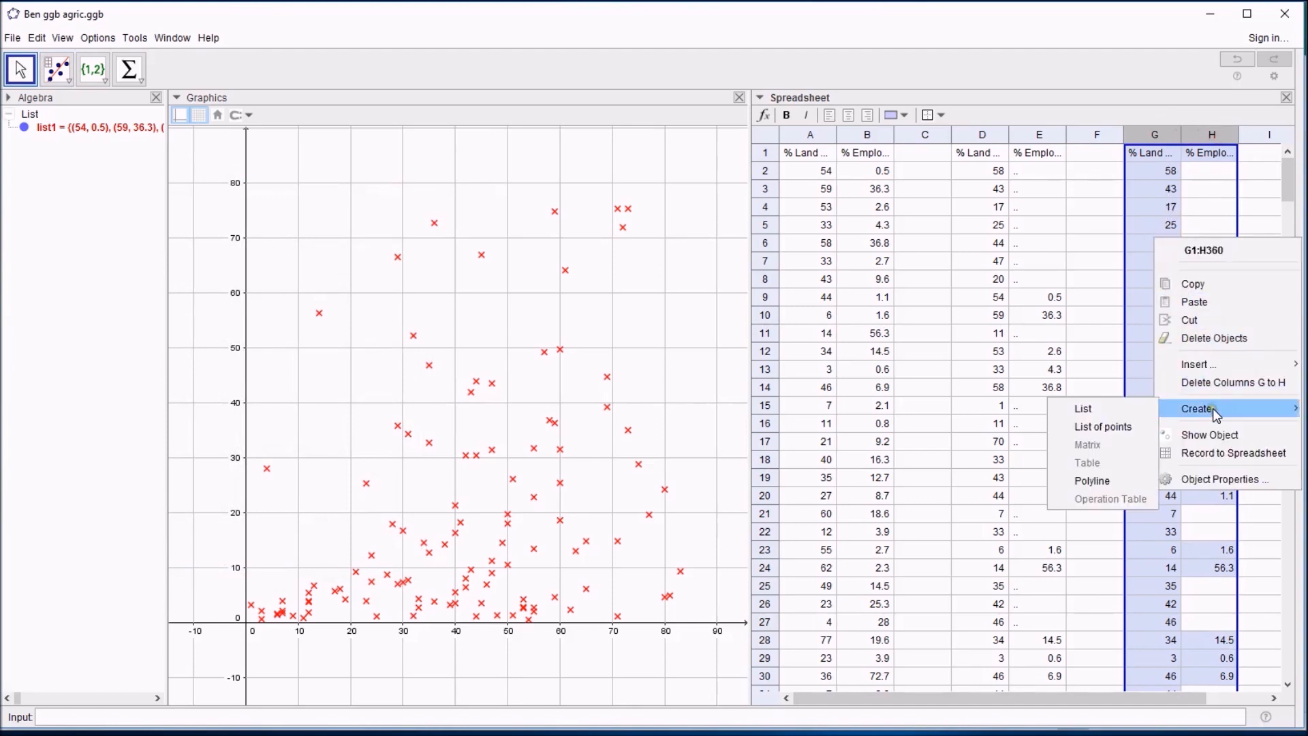
pyautogui.click(1103, 426)
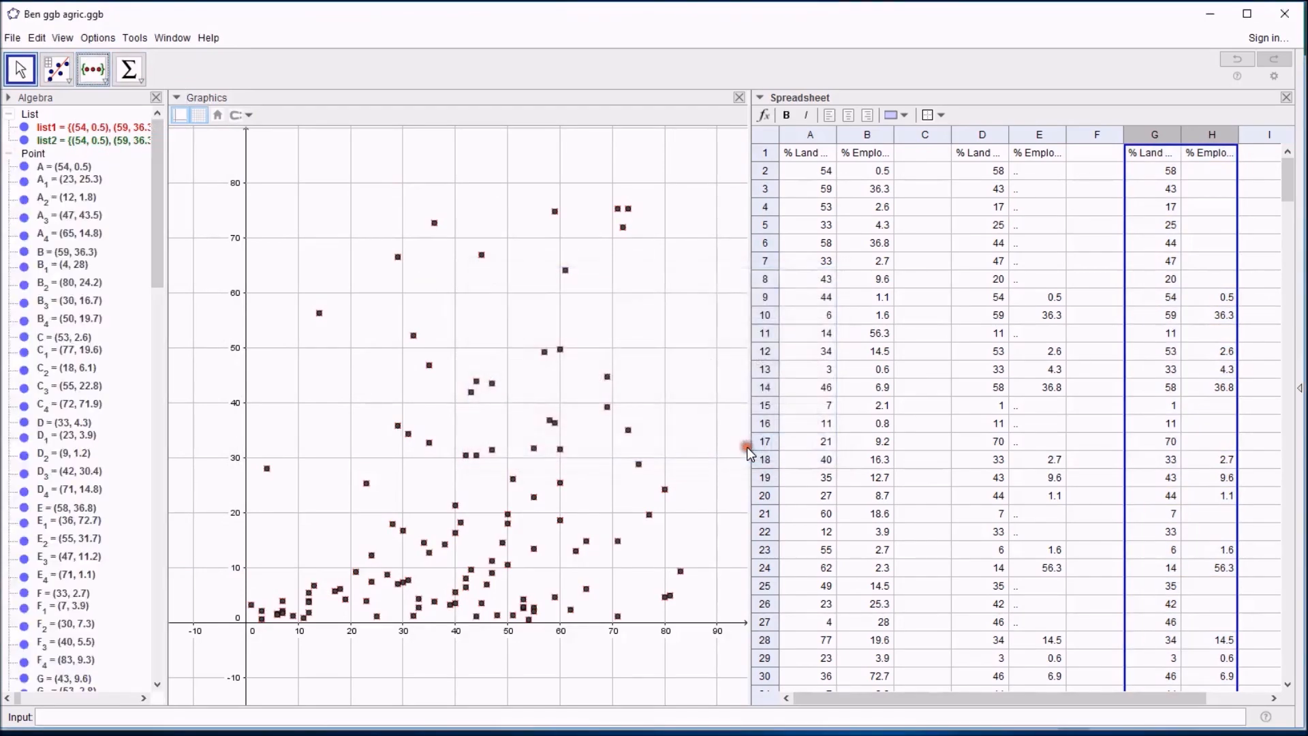
pyautogui.moveTo(668, 315)
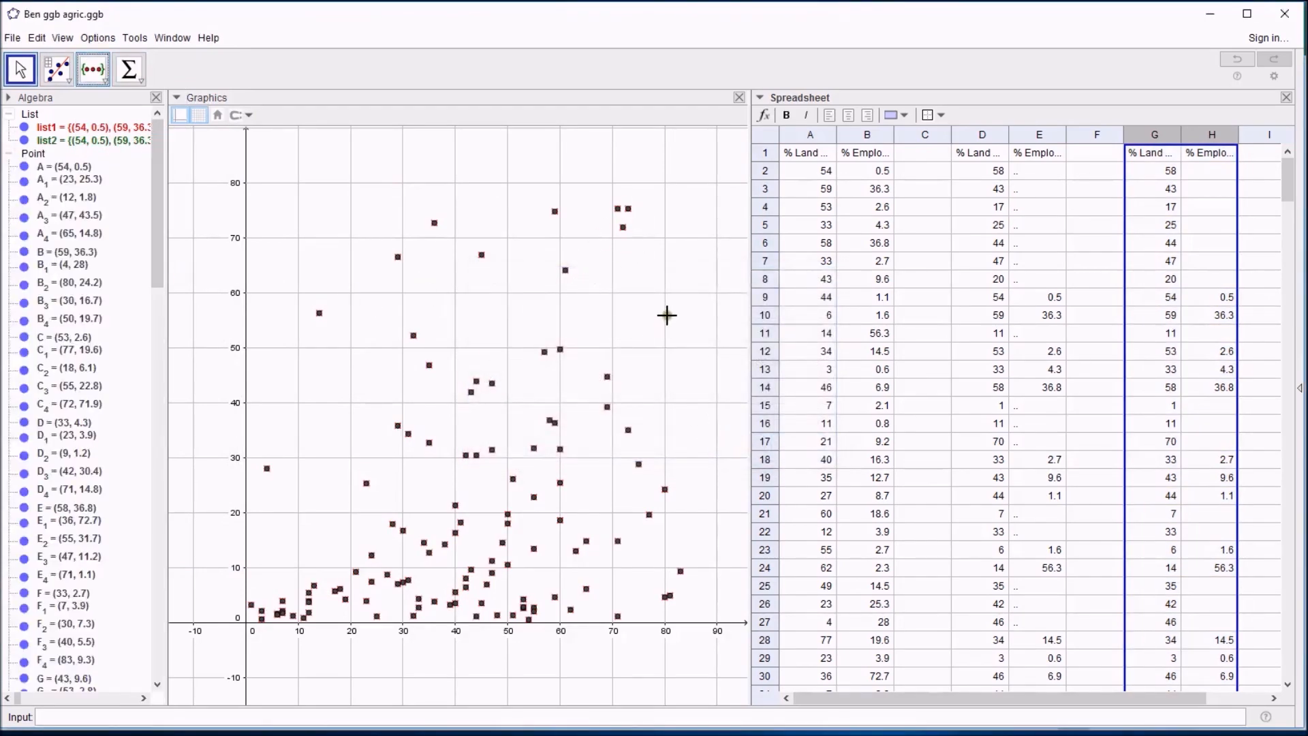
pyautogui.moveTo(642, 344)
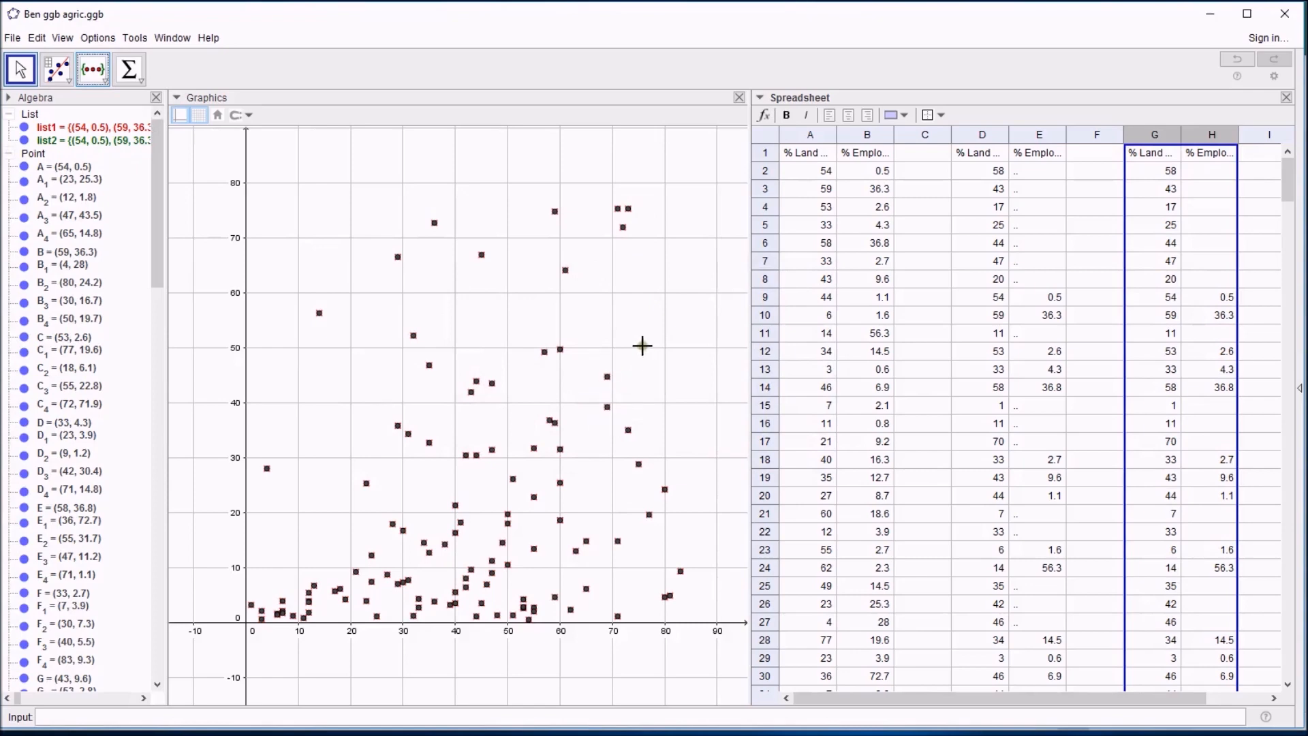
pyautogui.click(97, 38)
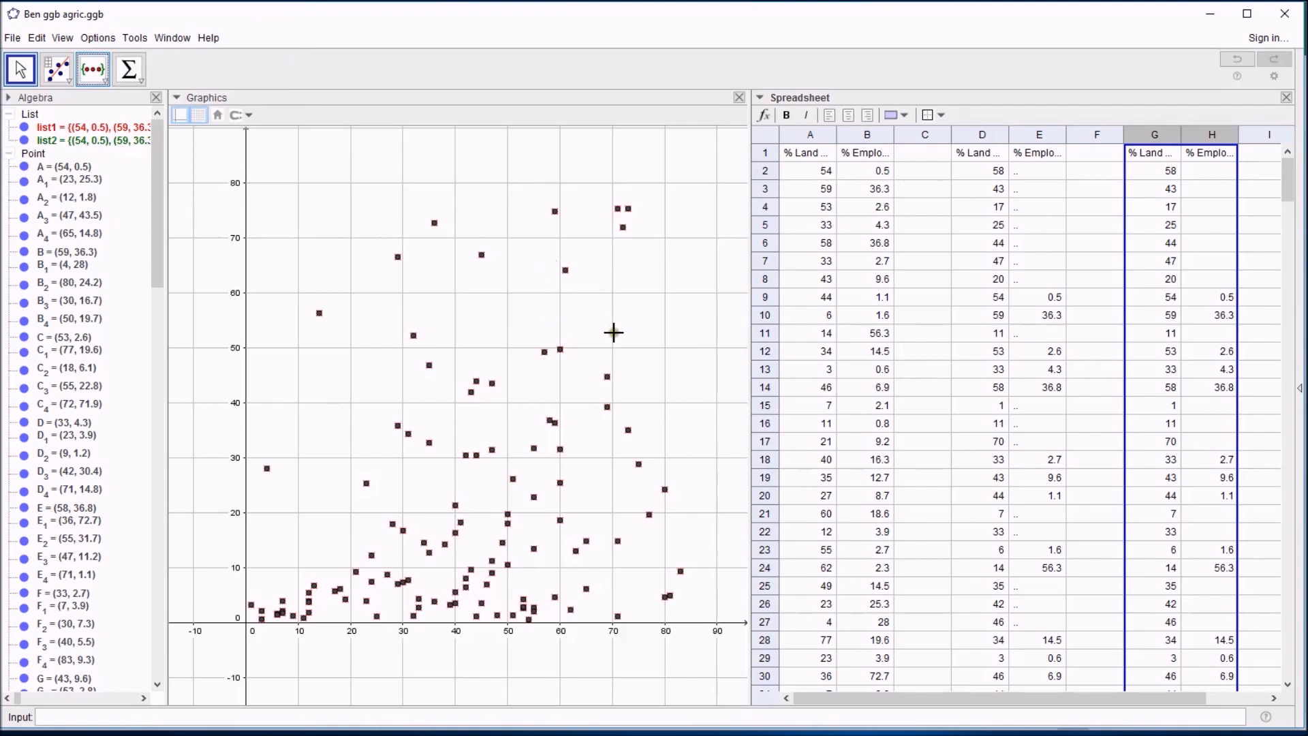
# - Select every plotted point via the Point heading and recolour them lime in Object Properties
pyautogui.click(56, 68)
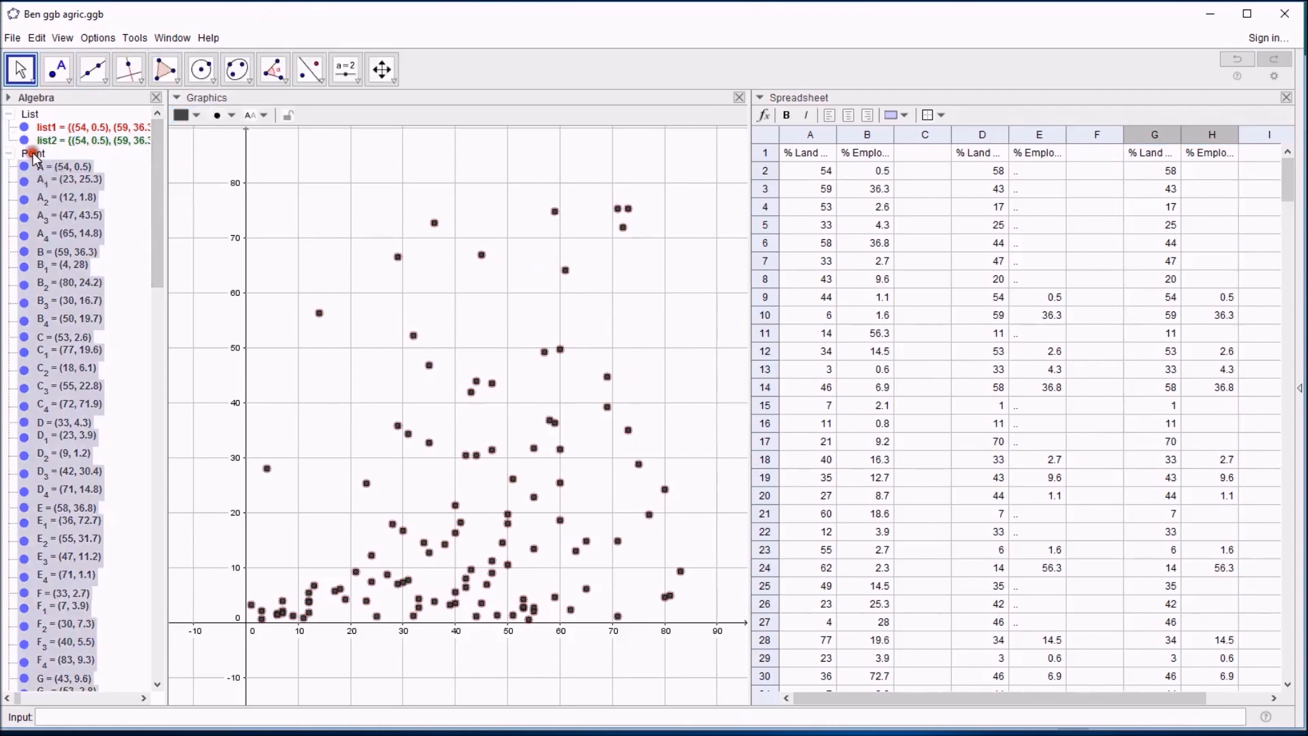
pyautogui.rightClick(33, 153)
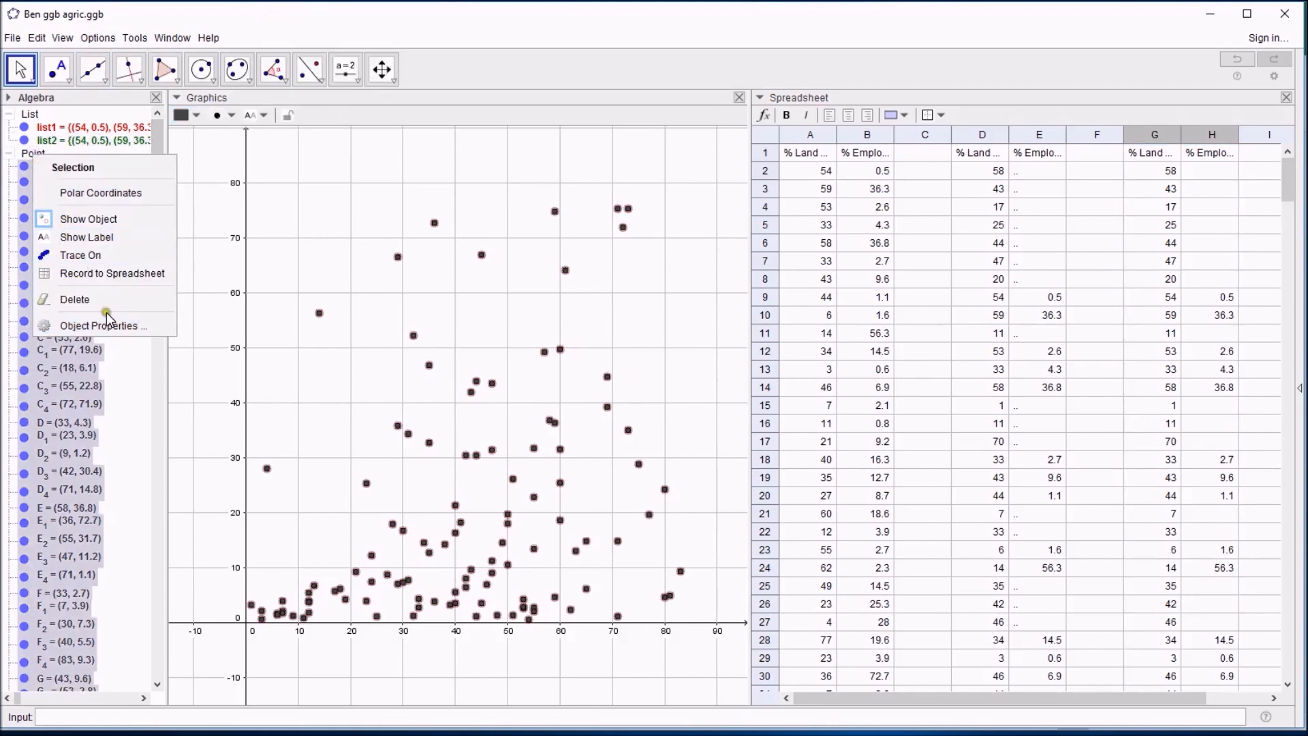
pyautogui.click(103, 326)
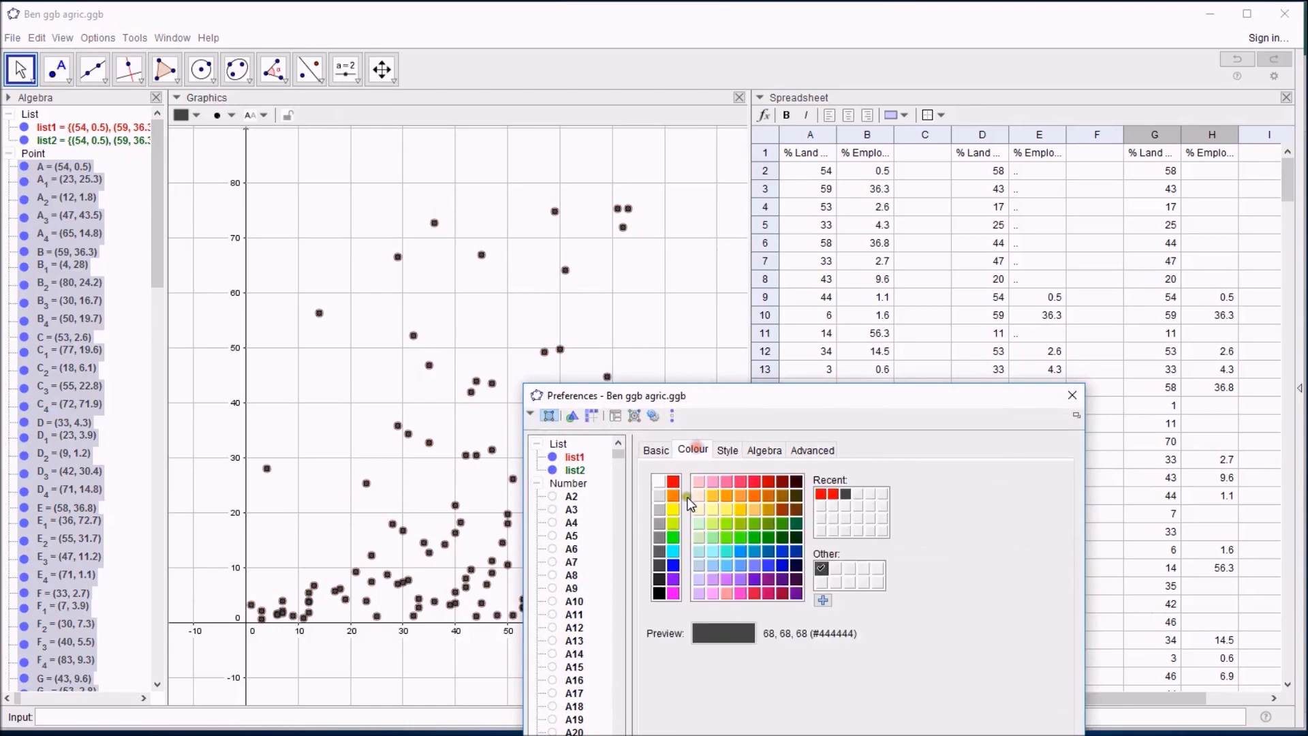
pyautogui.click(673, 508)
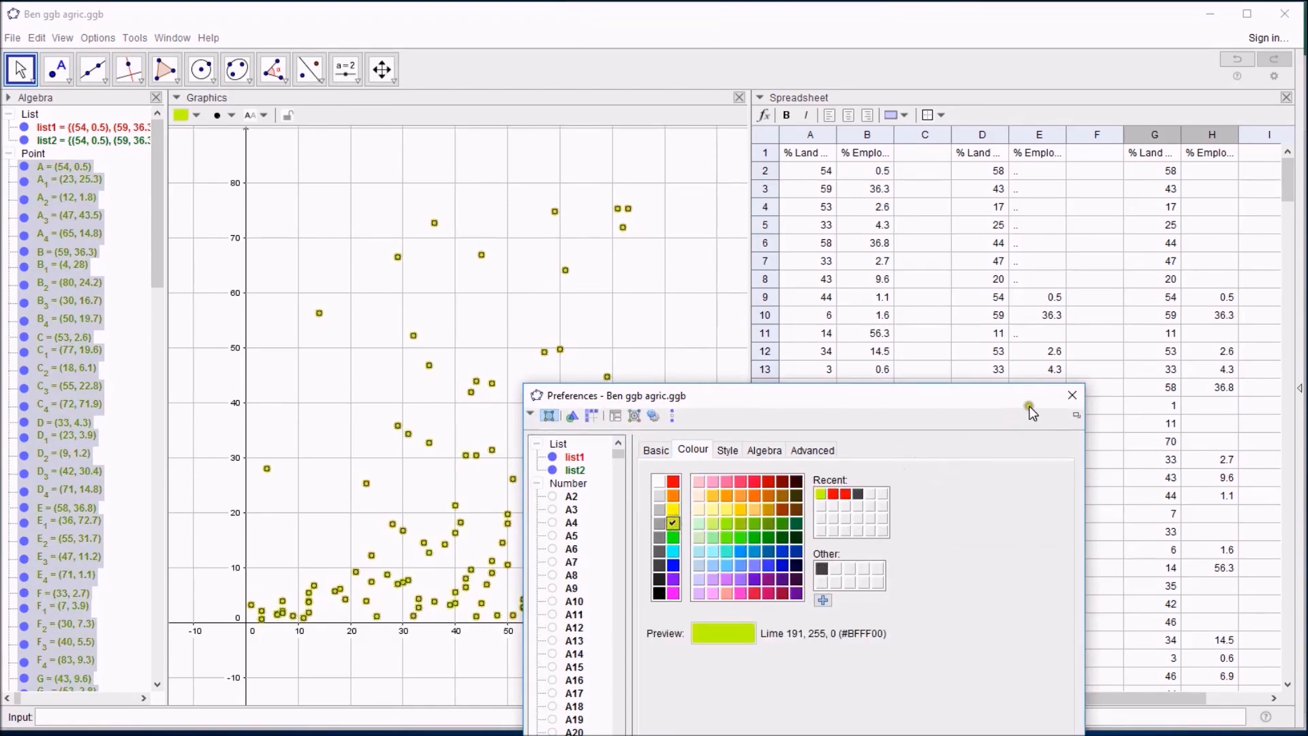
pyautogui.click(1073, 395)
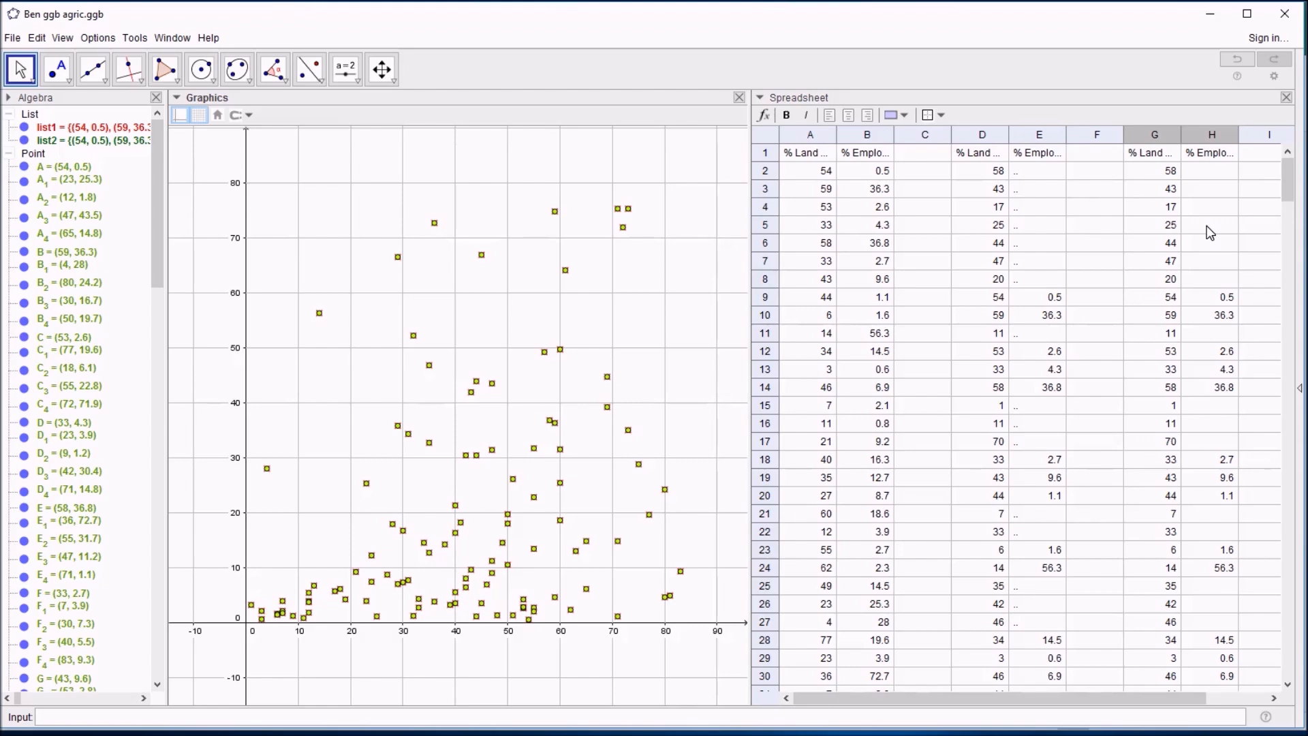
pyautogui.moveTo(808, 135); pyautogui.dragTo(866, 135)
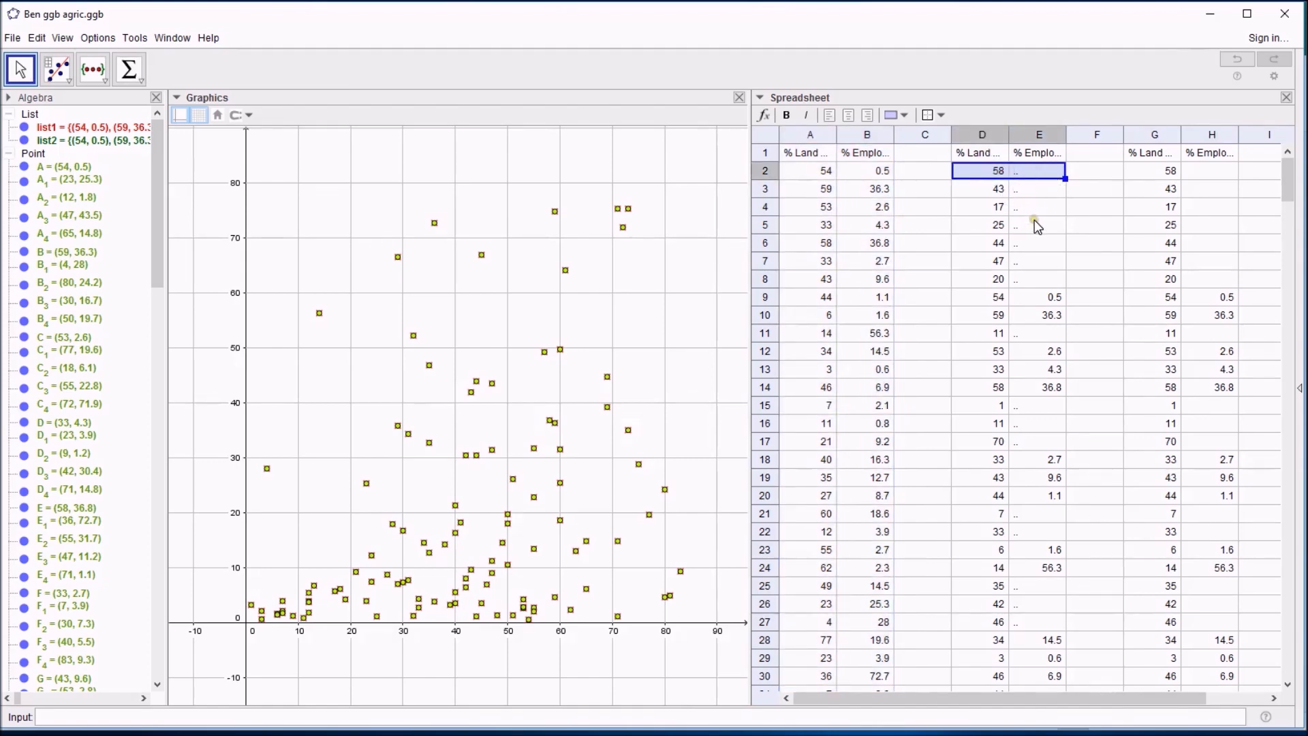
pyautogui.moveTo(1034, 221)
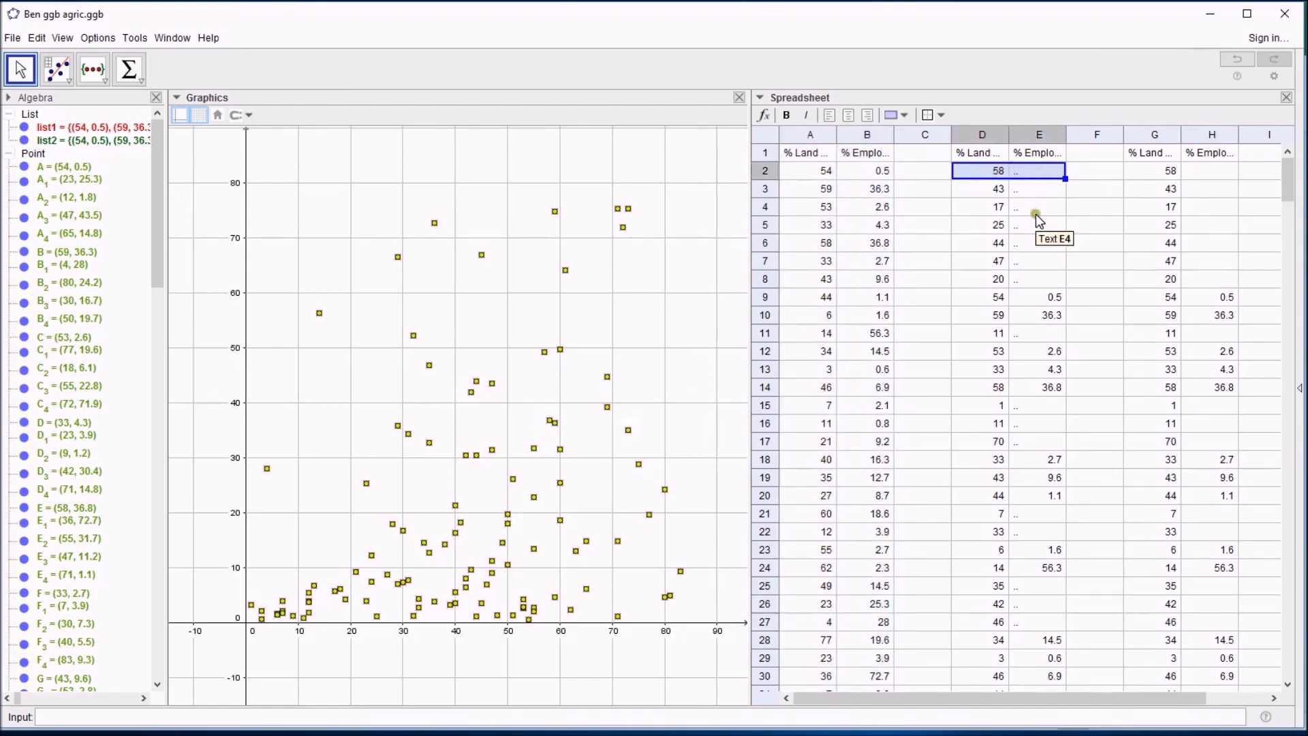
pyautogui.click(981, 206)
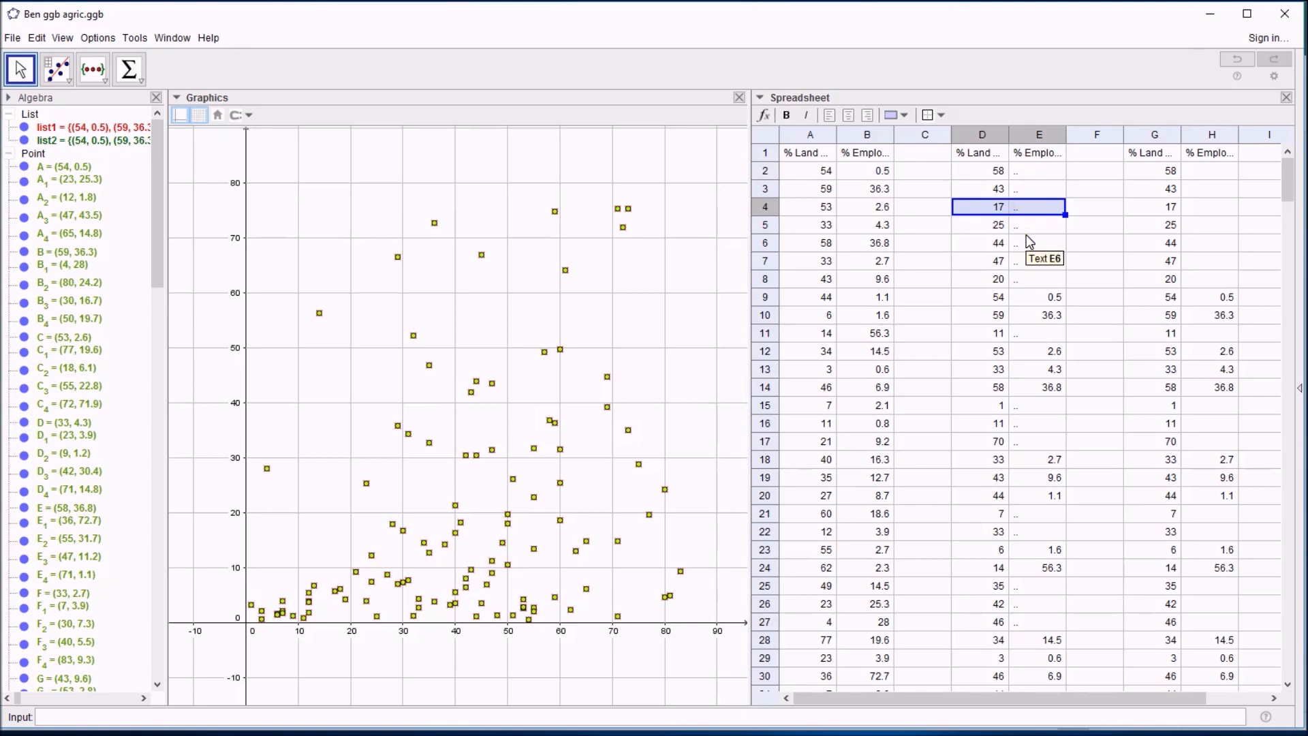